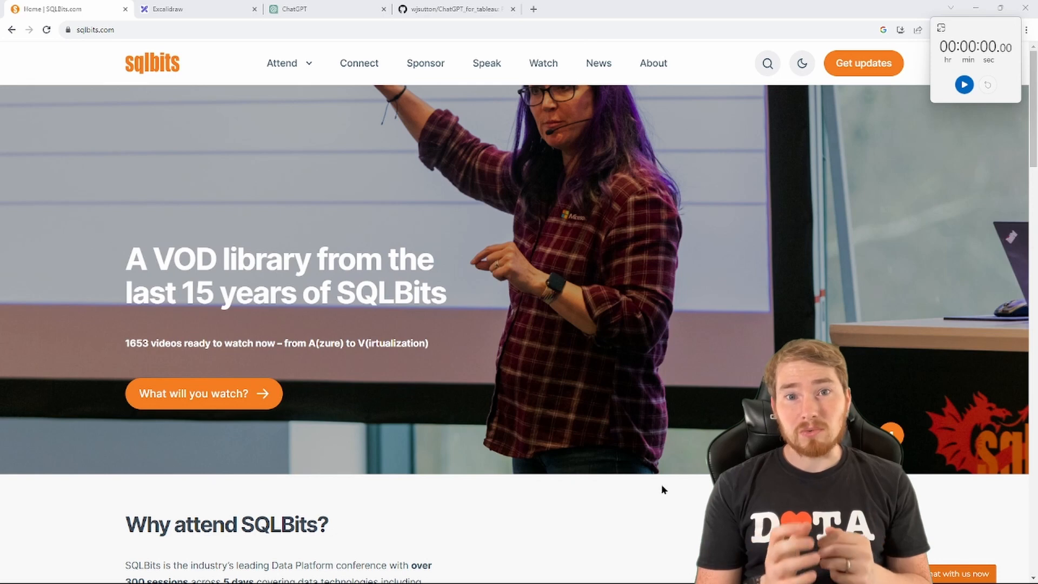
mouse_move(223, 346)
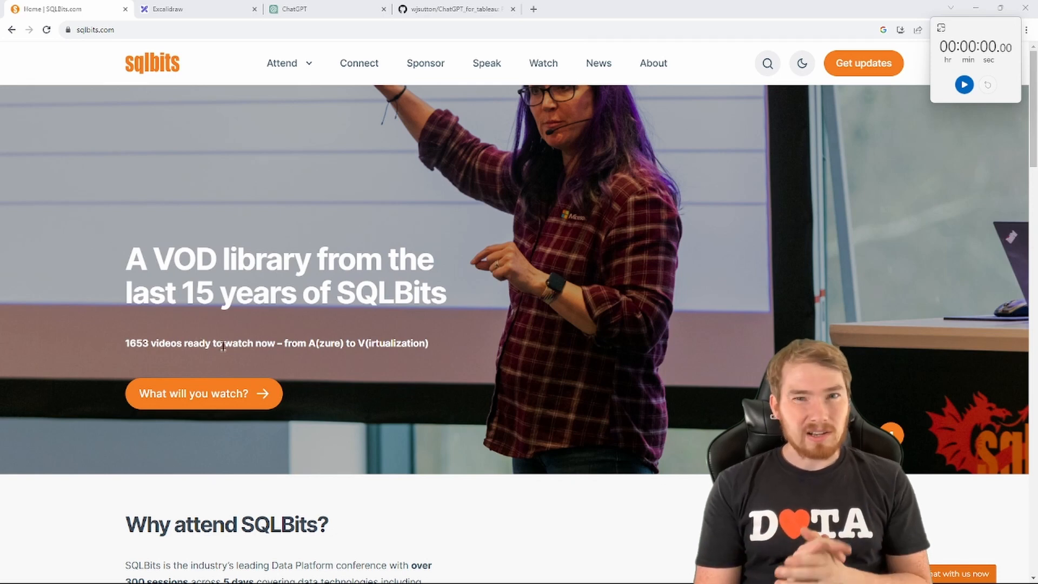
mouse_move(76, 342)
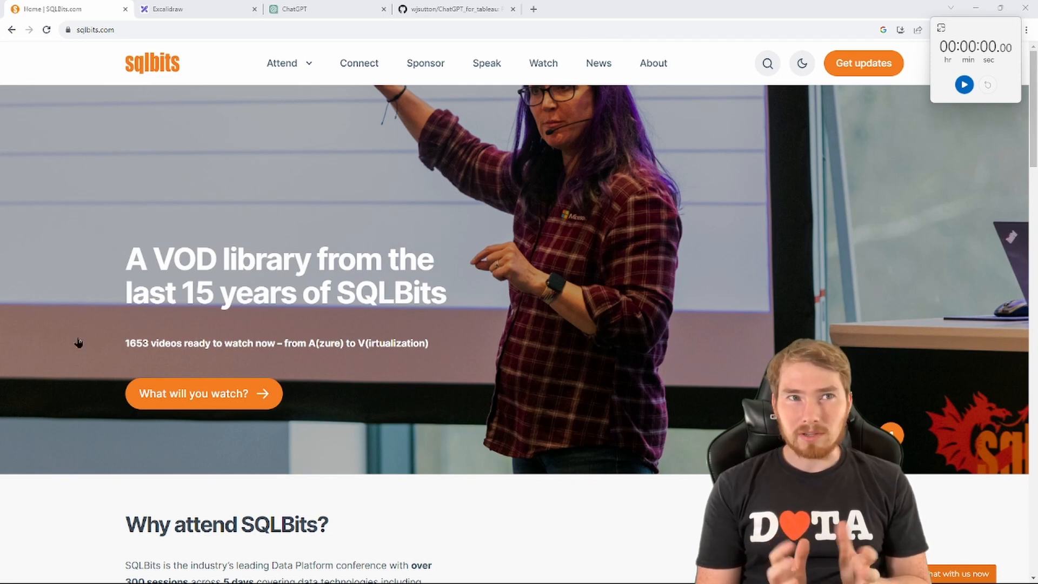
mouse_move(542, 63)
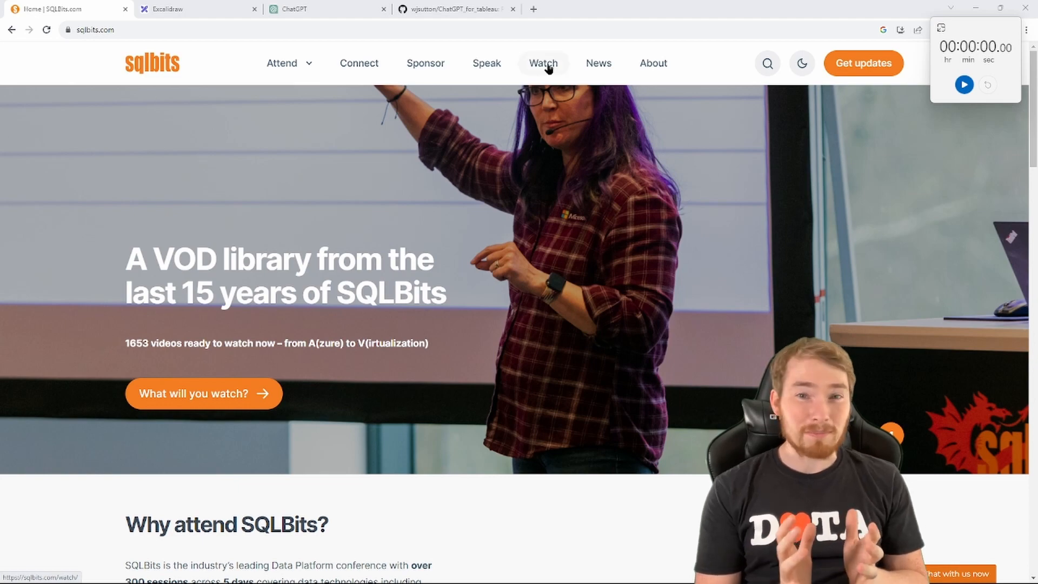
Step: Browse the SQLBits Watch page's list of 2023 session videos
click(542, 63)
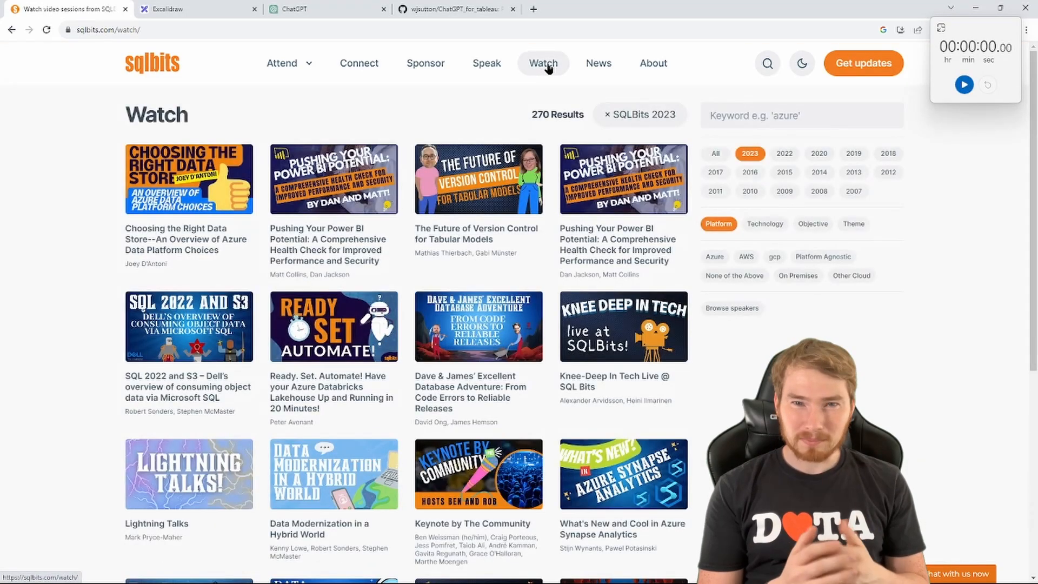
mouse_move(545, 126)
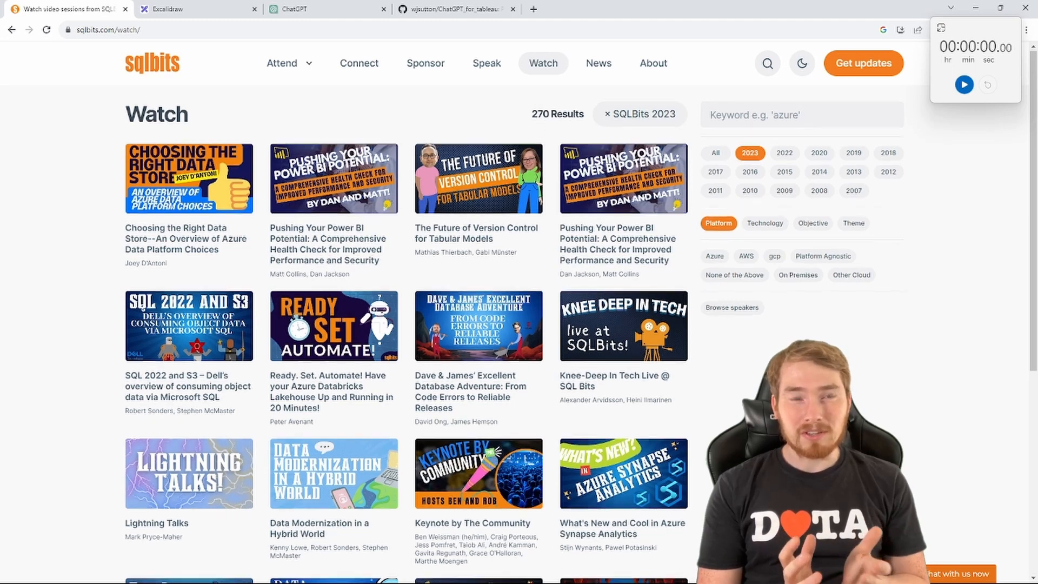
scroll(down, 3)
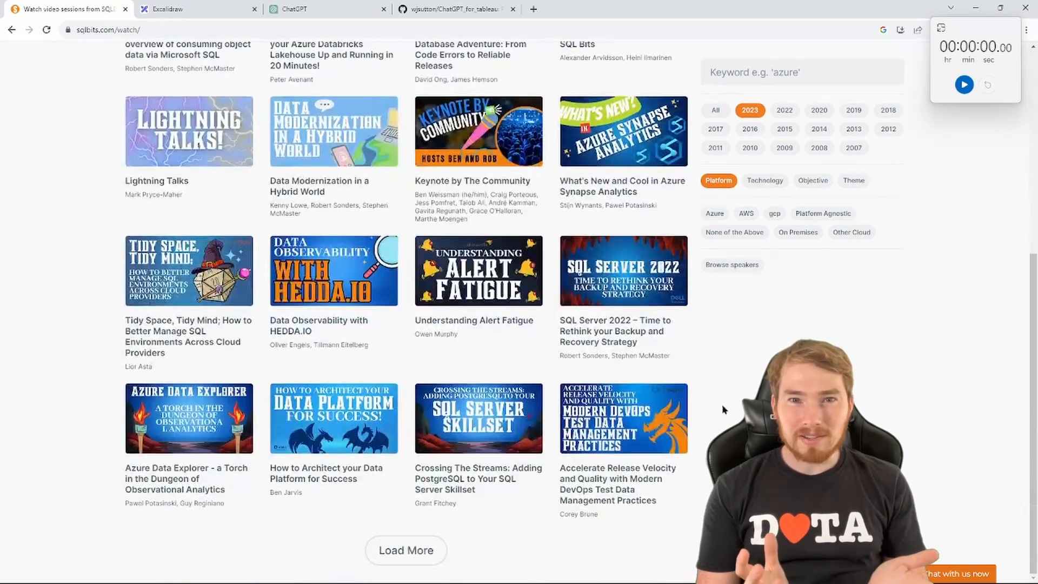
click(184, 9)
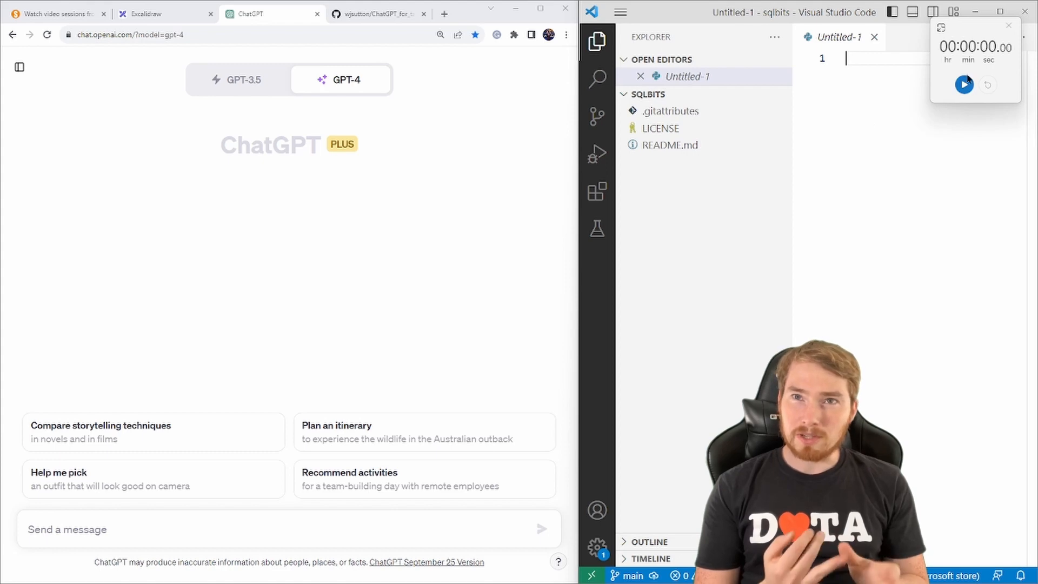
mouse_move(935, 80)
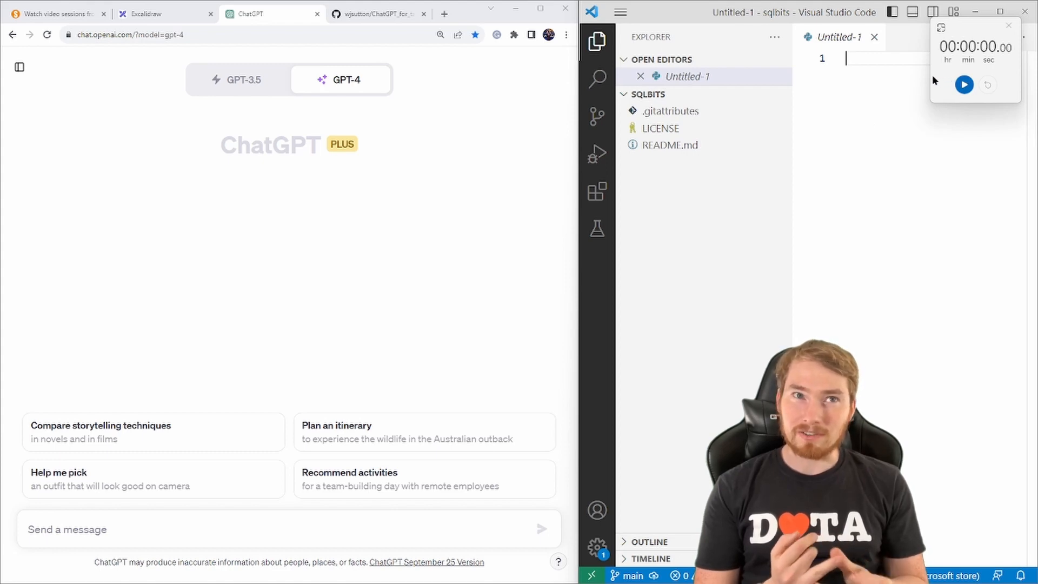
Step: Start the stopwatch and ask GPT-4 with Bing browsing how to get the 2023 YouTube links with Python
click(963, 85)
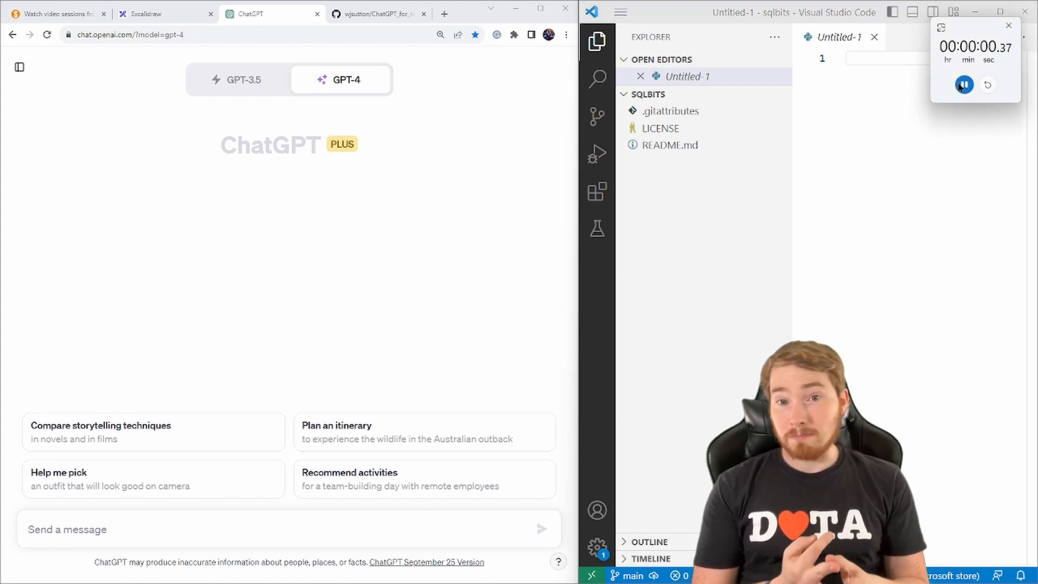
click(346, 80)
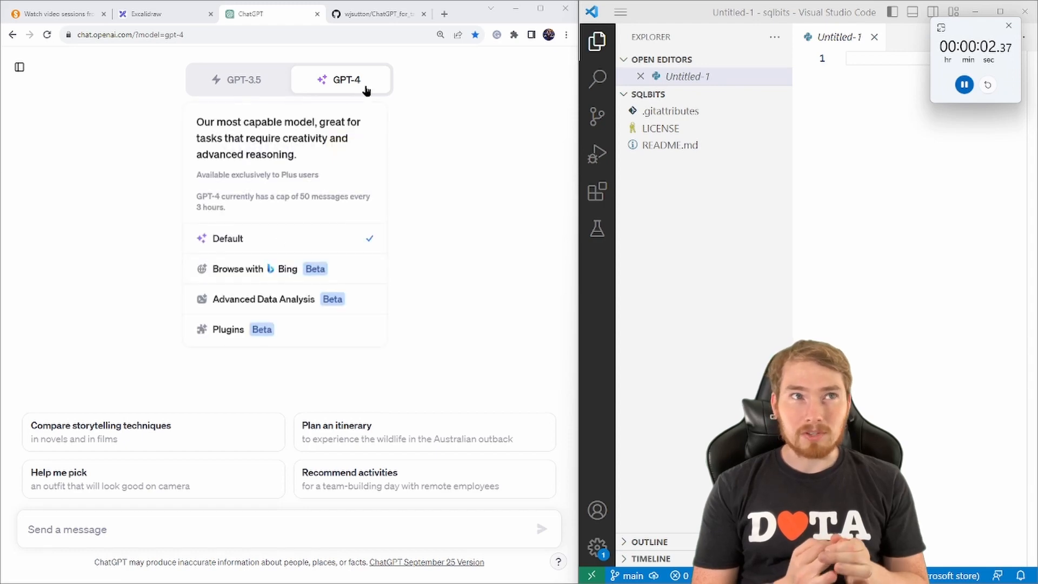
click(246, 268)
text(I want to retrieve all the youtube links for these videos for 2023, how can)
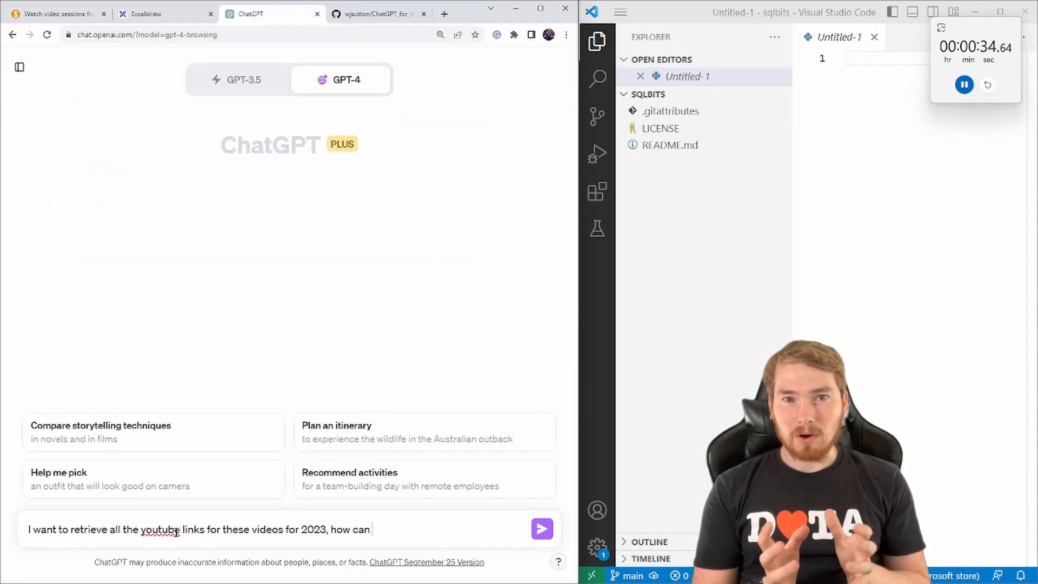
text(i do this with python?)
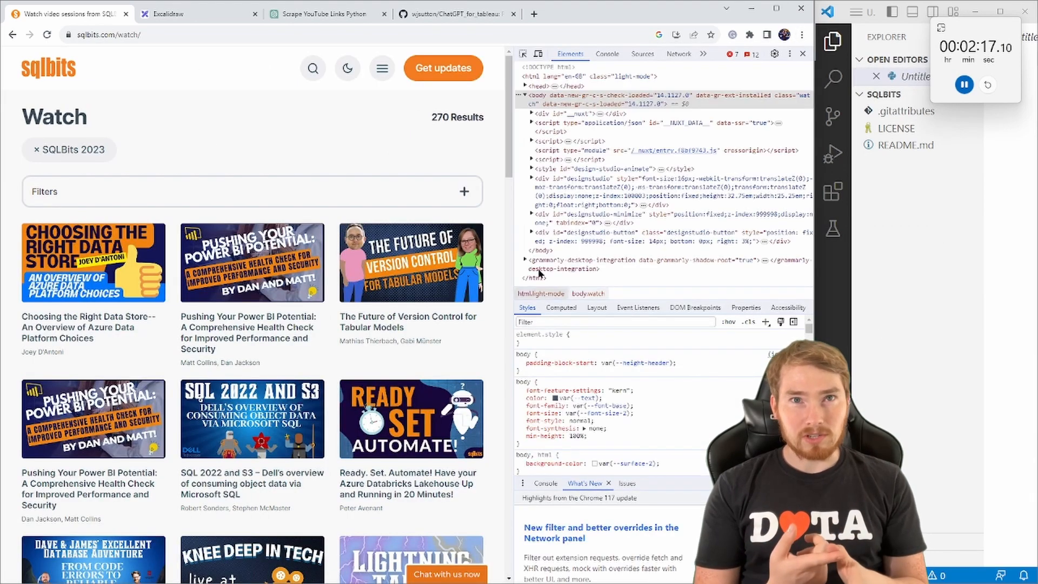
Step: Inspect the video-thumbs API request and its response in the DevTools Network panel
click(678, 54)
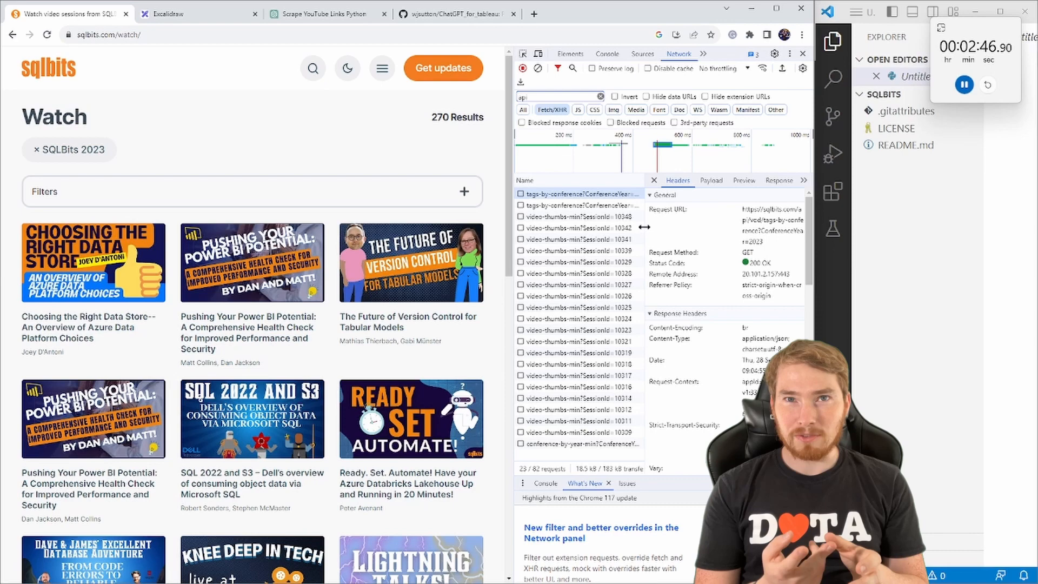
click(533, 15)
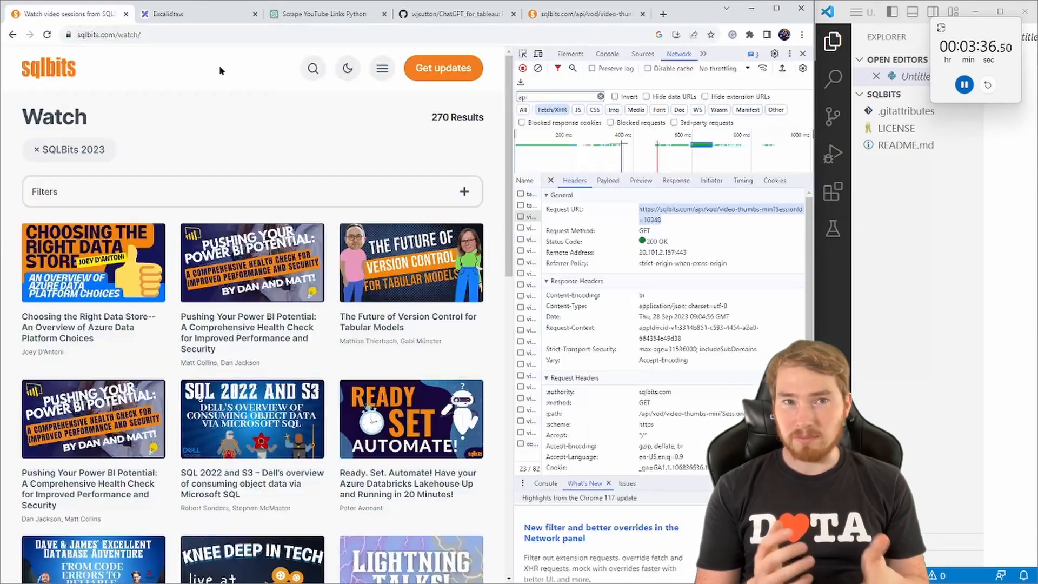
click(675, 180)
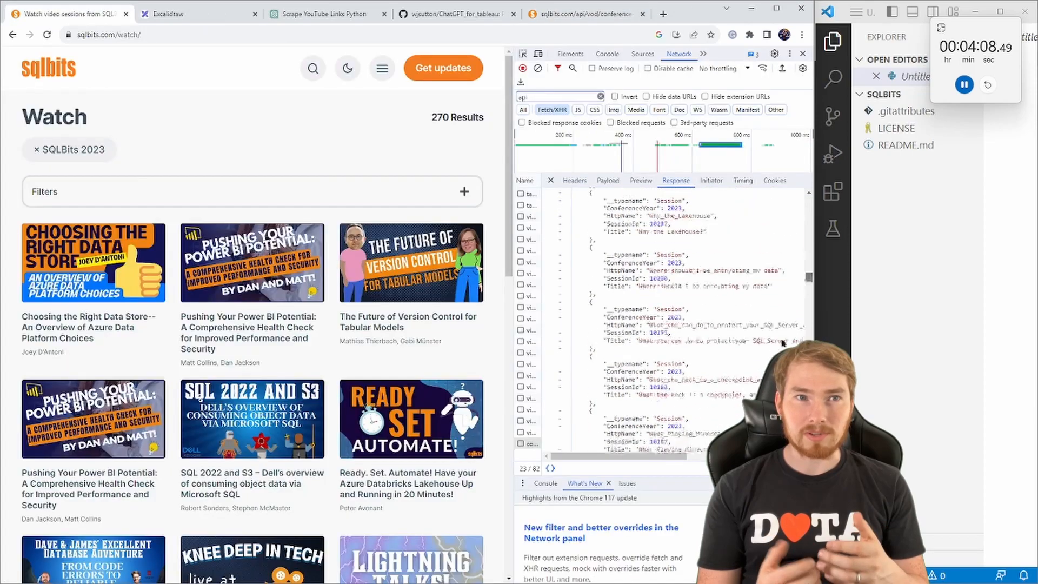
click(324, 14)
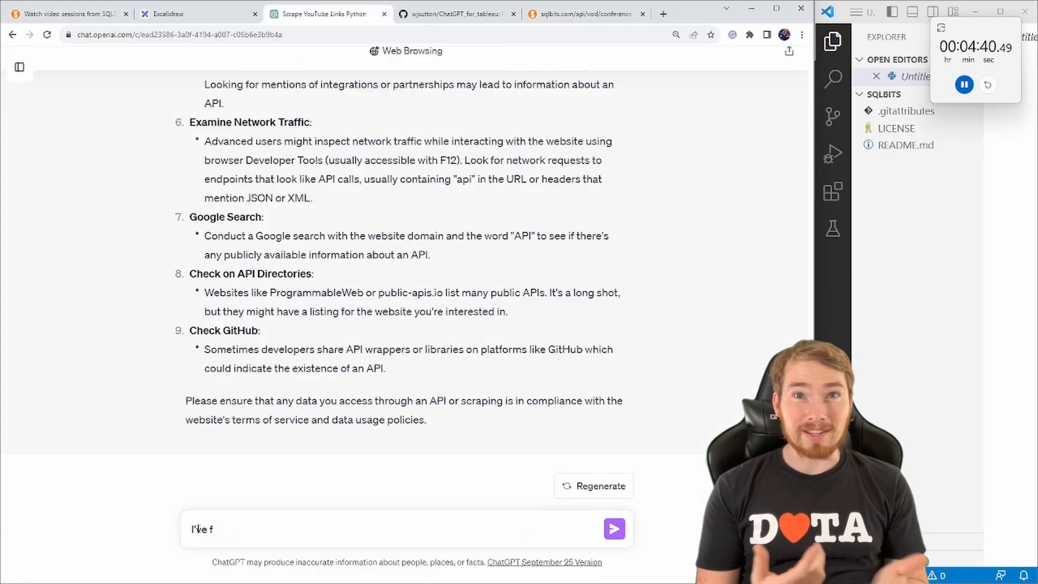
Step: Create get_youtube_videos.py with the requests code that prints a session's YouTube embed URL
click(615, 528)
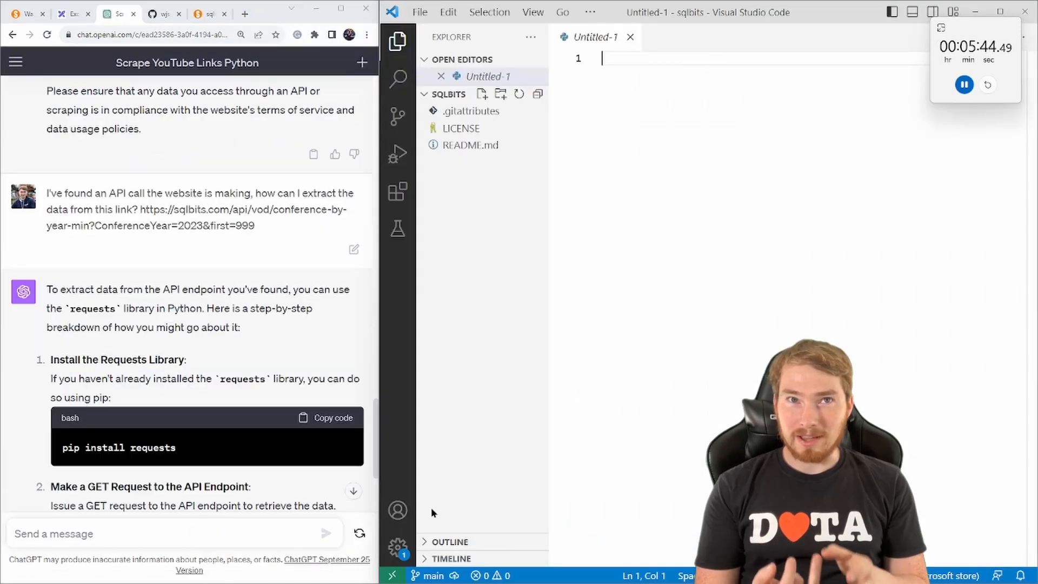
click(420, 12)
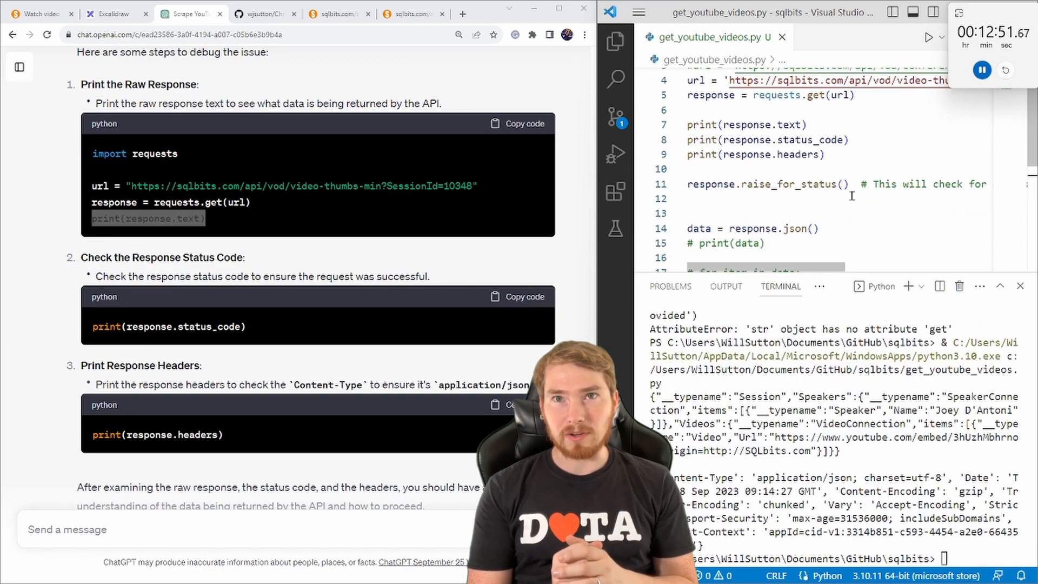
text(This is the o)
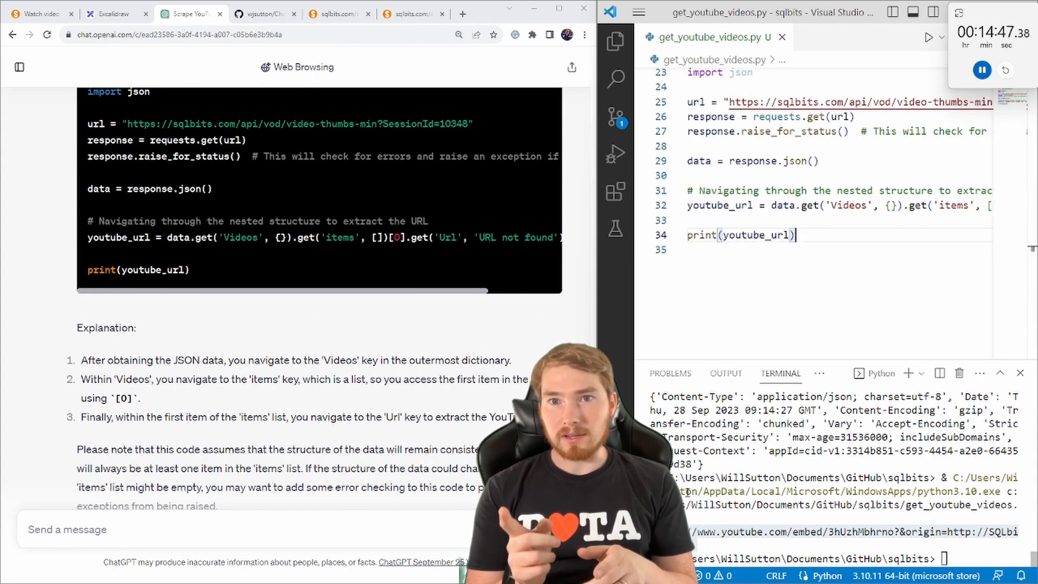
Step: Ask ChatGPT how to get subtitles for the YouTube embed video 3hUzhMbhrno
text(For this youtube video, https://www.youtube.com/embed/3hUzhMbhrno?&origin=http://SQLbits to ext)
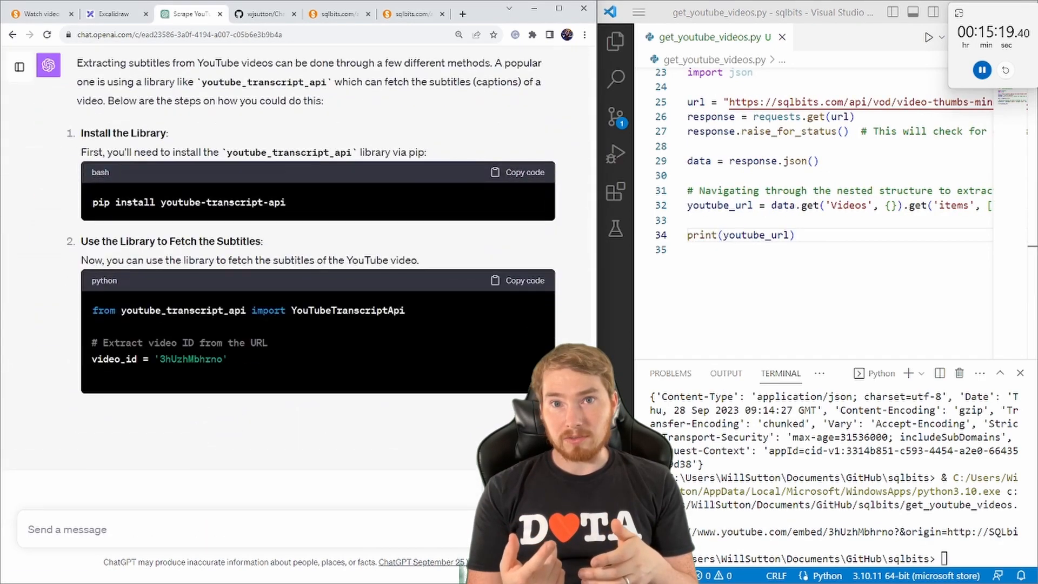
scroll(down, 3)
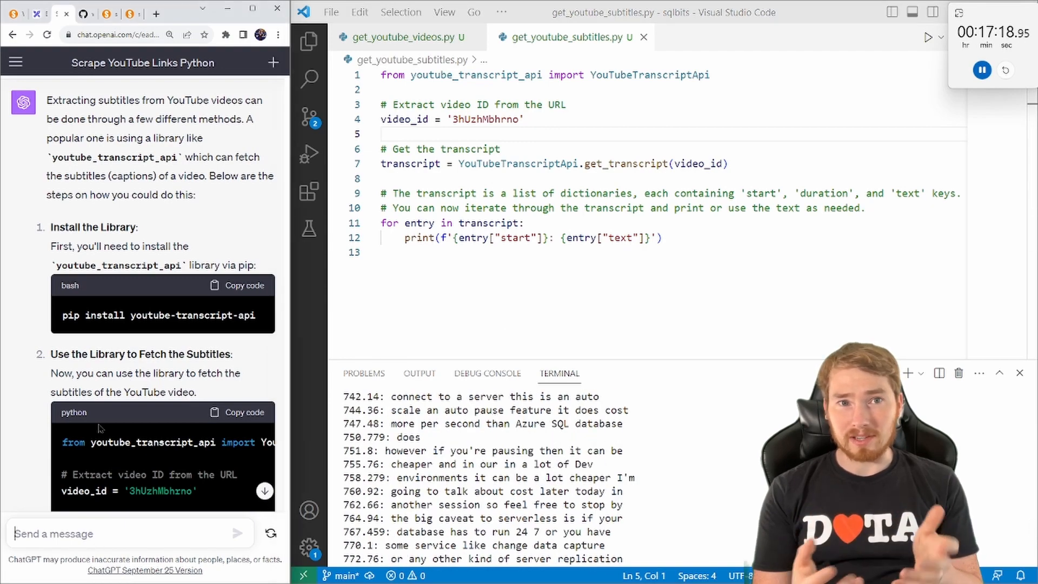
Step: Store the subtitles in a one-row DataFrame with a Video_ID entry in get_youtube_subtitles.py
text(thanks for this, I want to store the subtitles as a single text entry of a dataframe, how should I do this?)
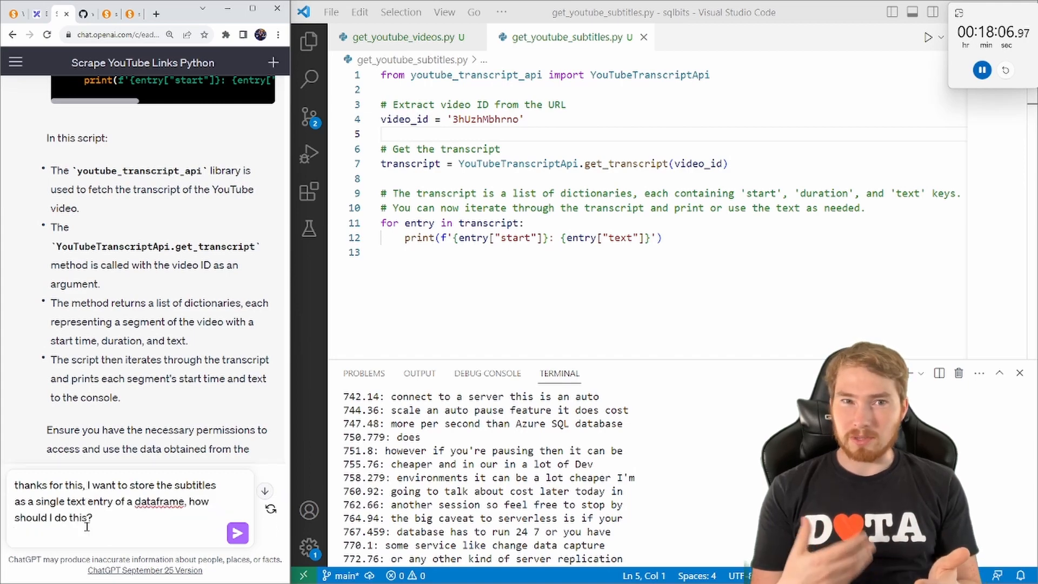
click(237, 532)
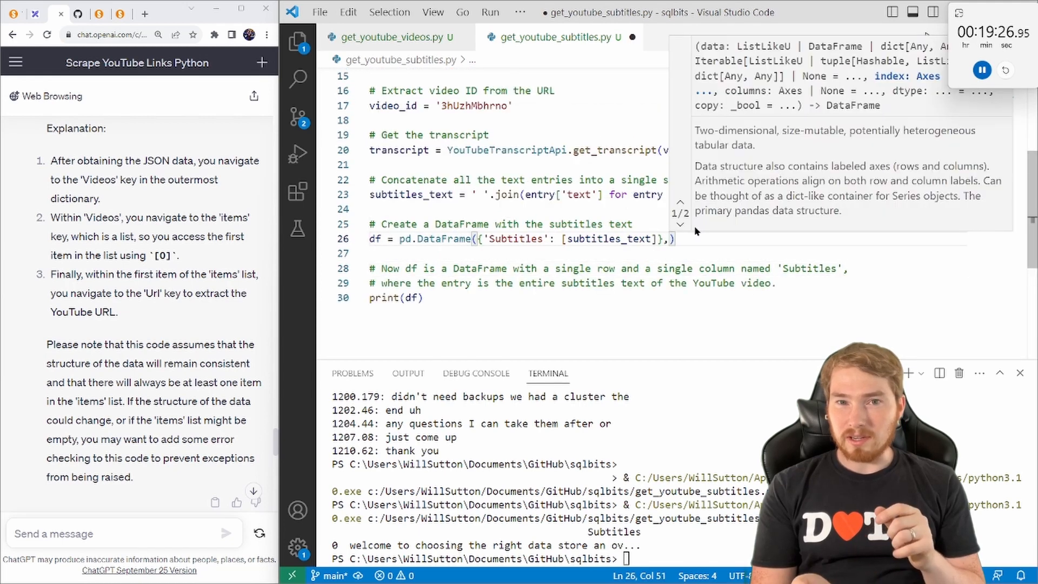
text(,'Video_ID': [video_id]})
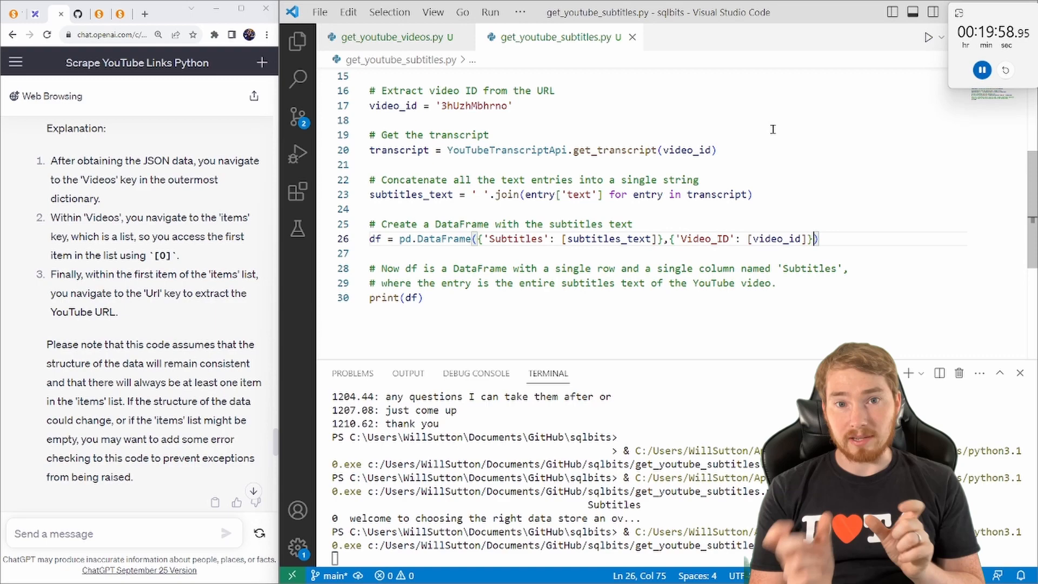
text(that worked, thanks, I want)
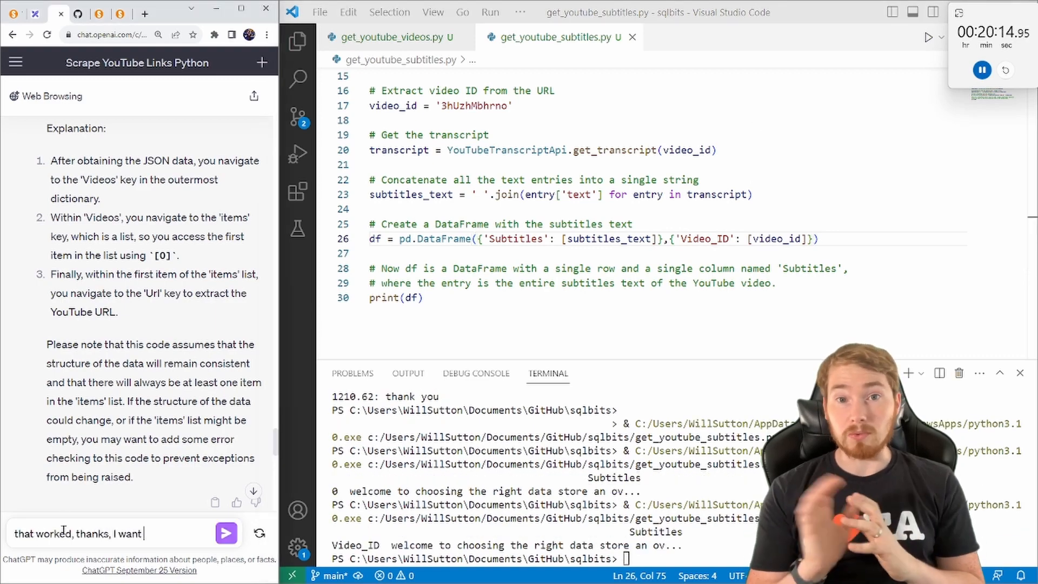
click(226, 534)
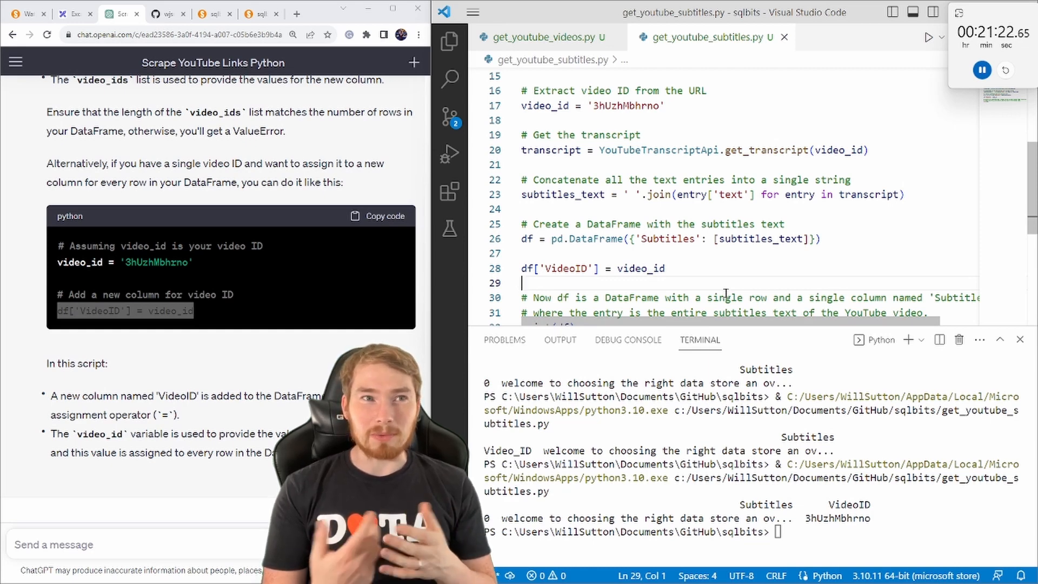
Step: Ask ChatGPT how to do text analysis identifying the keywords of the subtitle text
text(For)
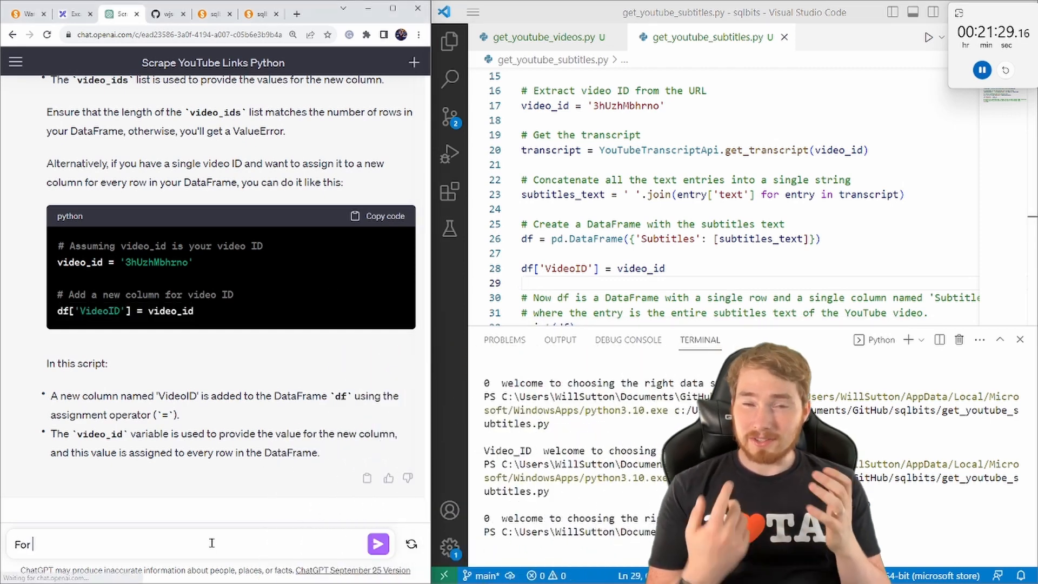
text(or the subtitle text I want to do some text analysis, identifying the keywords of the)
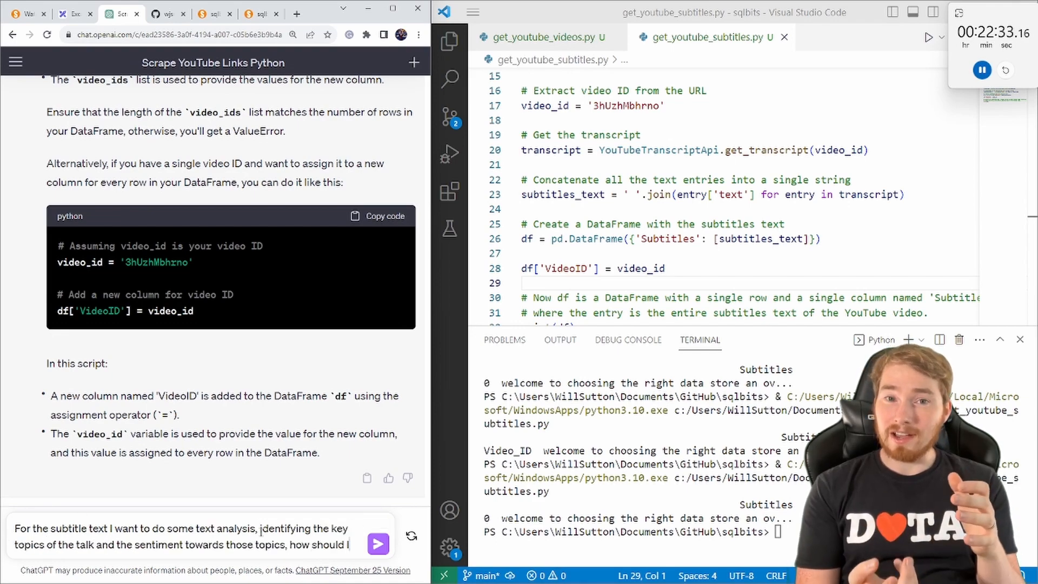
click(378, 543)
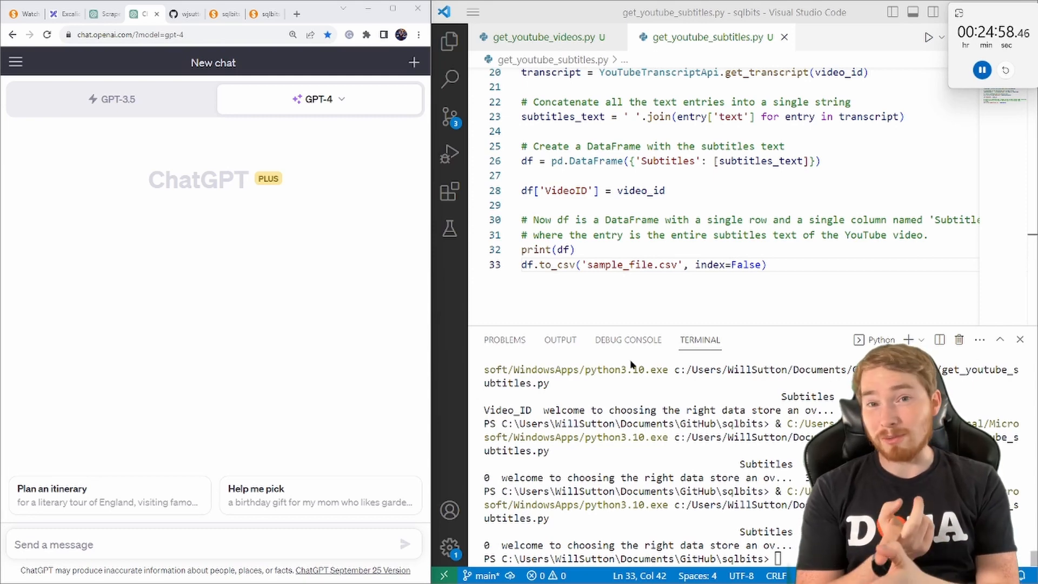
Step: In GPT-4 Advanced Data Analysis, attach sample_file.csv and request key topics, sentiment and insight rating
click(318, 99)
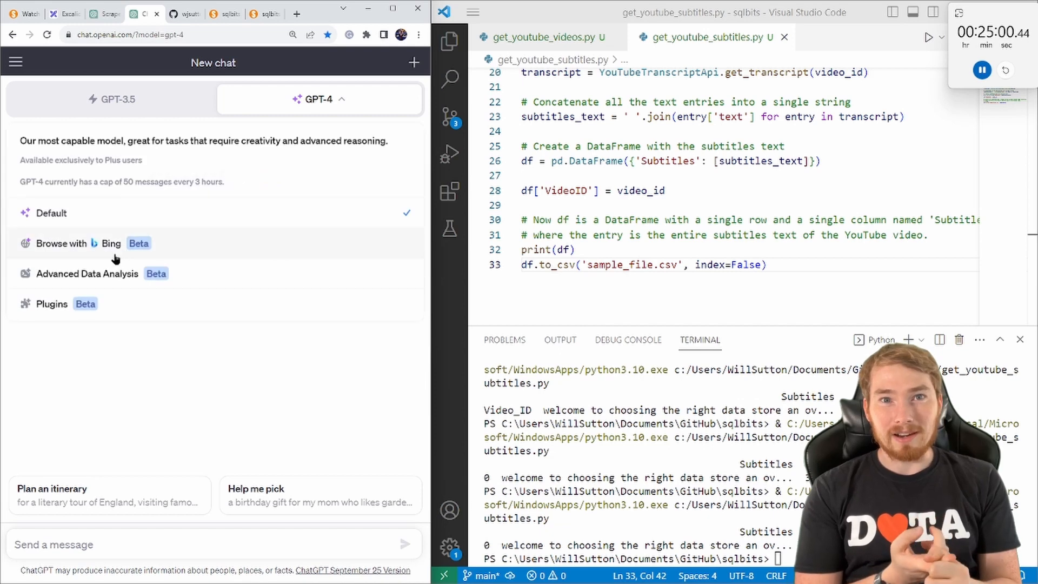
click(86, 273)
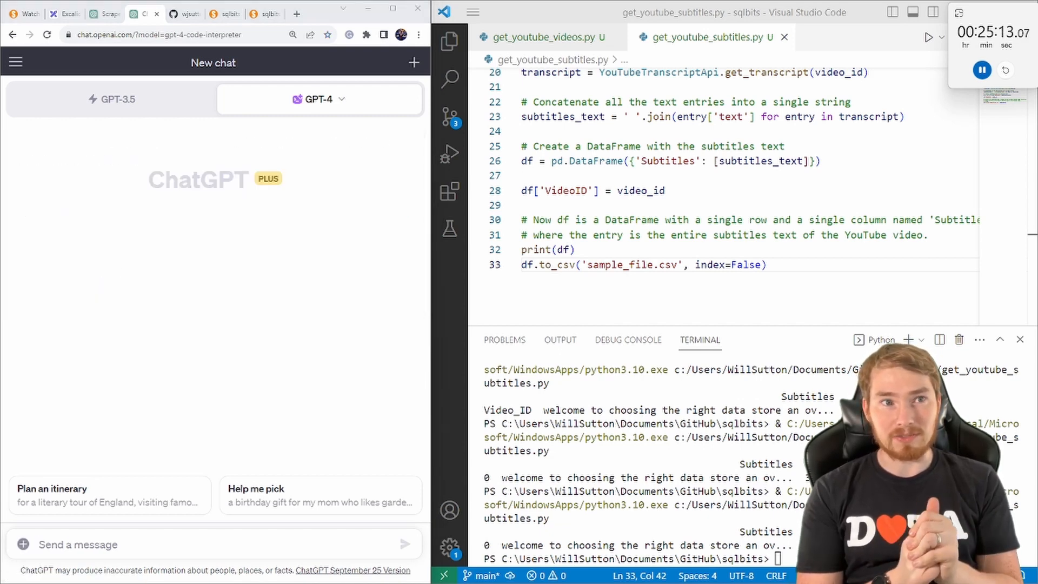
text(This file contains the subtitle text of a conference talk, in python I want to find the)
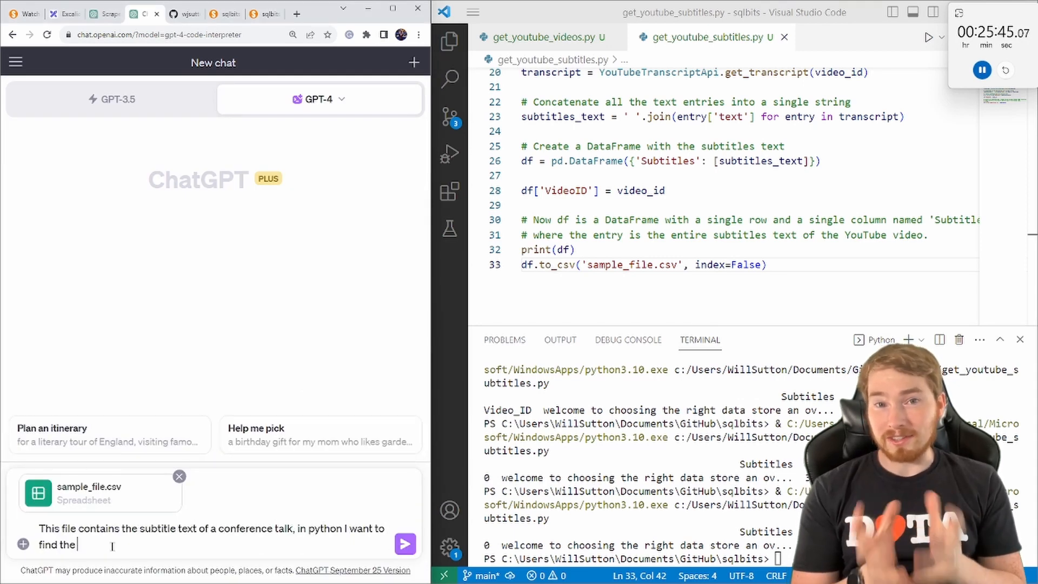
text(key topics of the talk and the sentiment towards these topics, can you also rate how insight)
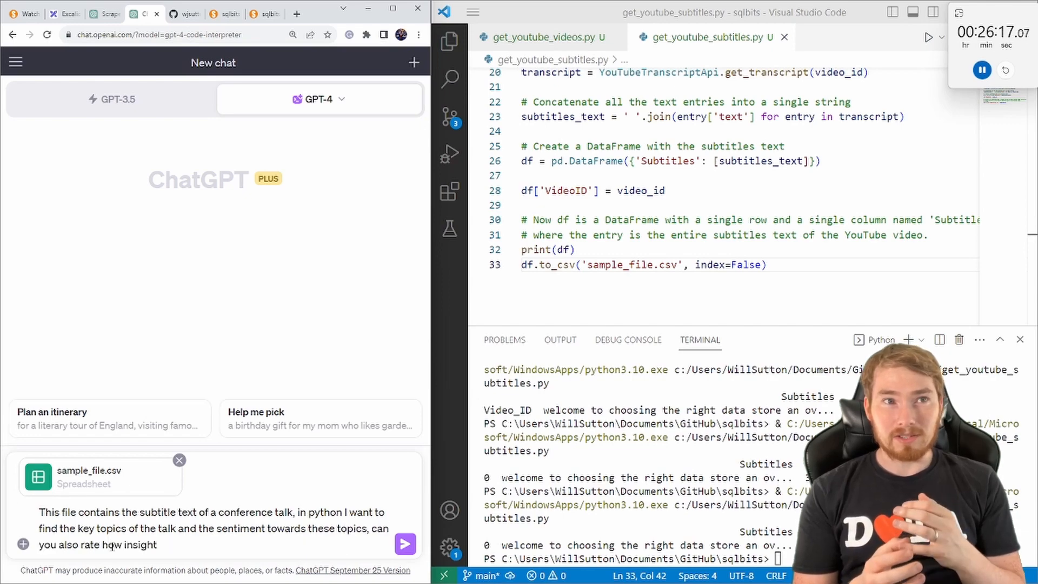
click(405, 543)
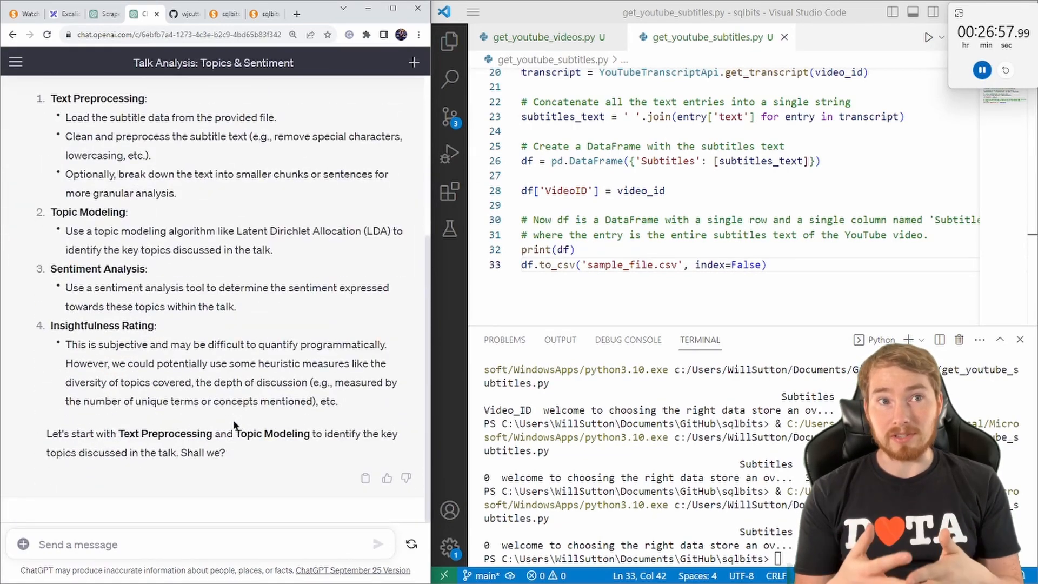
mouse_move(176, 448)
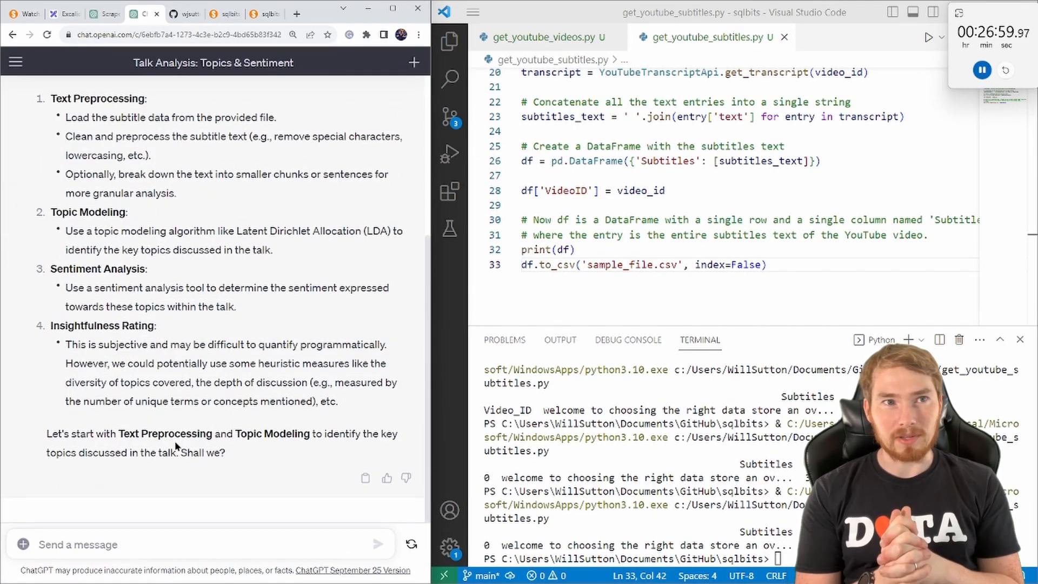
text(yes can you begin with)
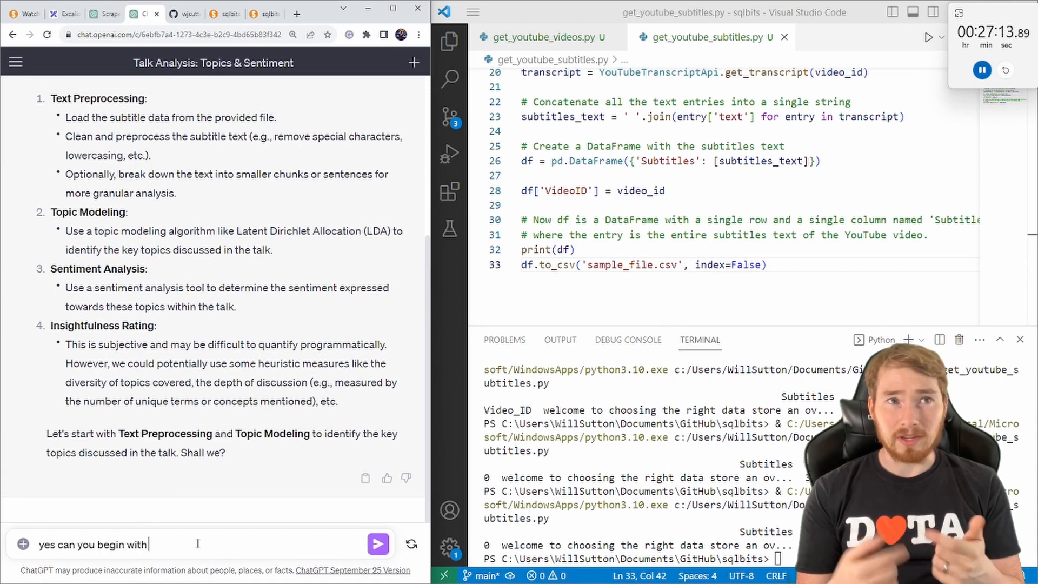
Step: Have ChatGPT begin the preprocessing and build get_talk_topics_and_sentiment.py from its code
click(378, 544)
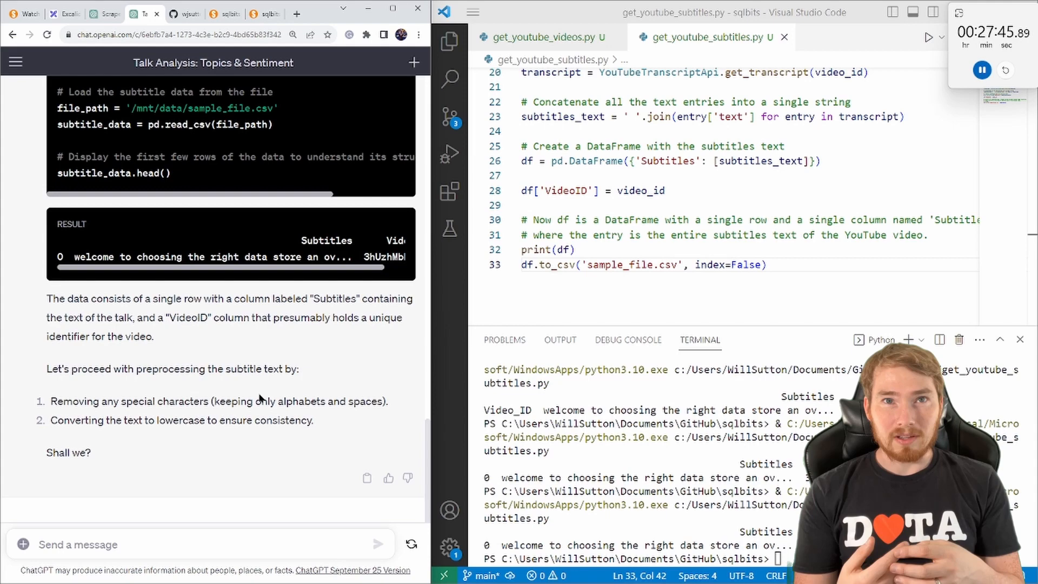
text(Yes please do)
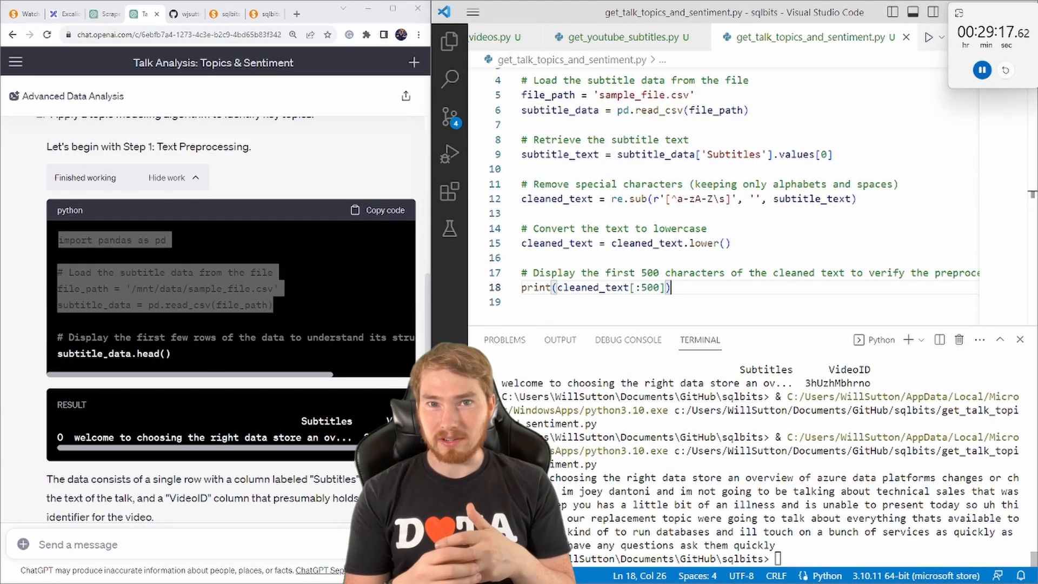
scroll(down, 3)
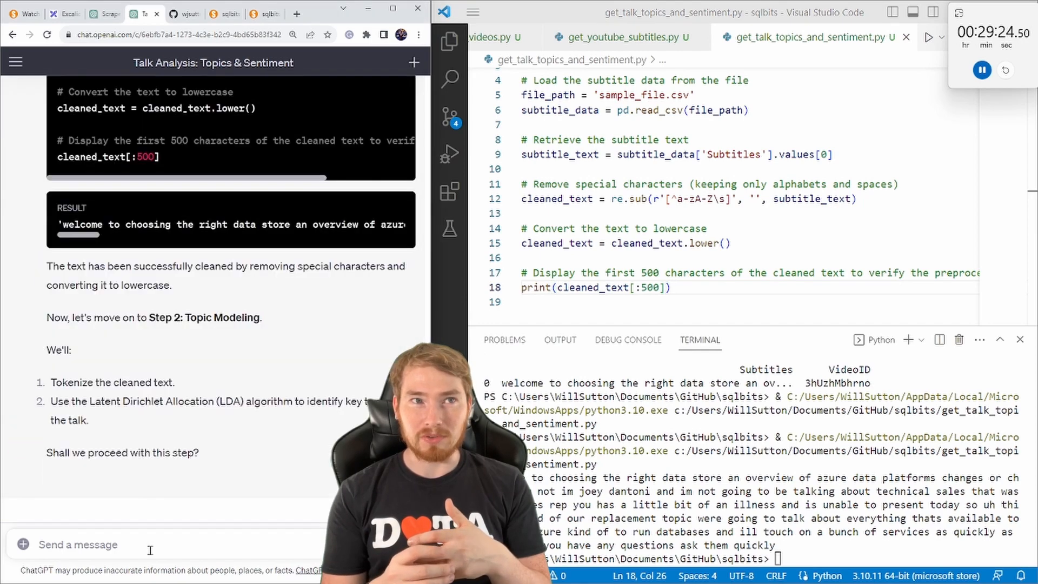
text(yes please do)
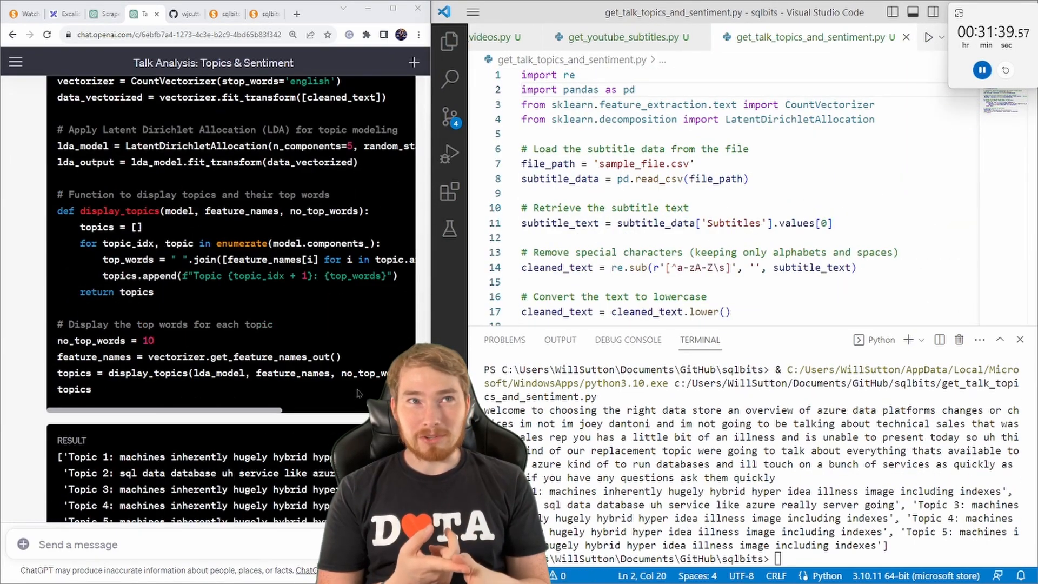
Step: Ask ChatGPT for one-word topics, removal of 'machine', distinct topics and word stemming
text(the topics seem quite long, I was hoping for 1 - 3 words max,)
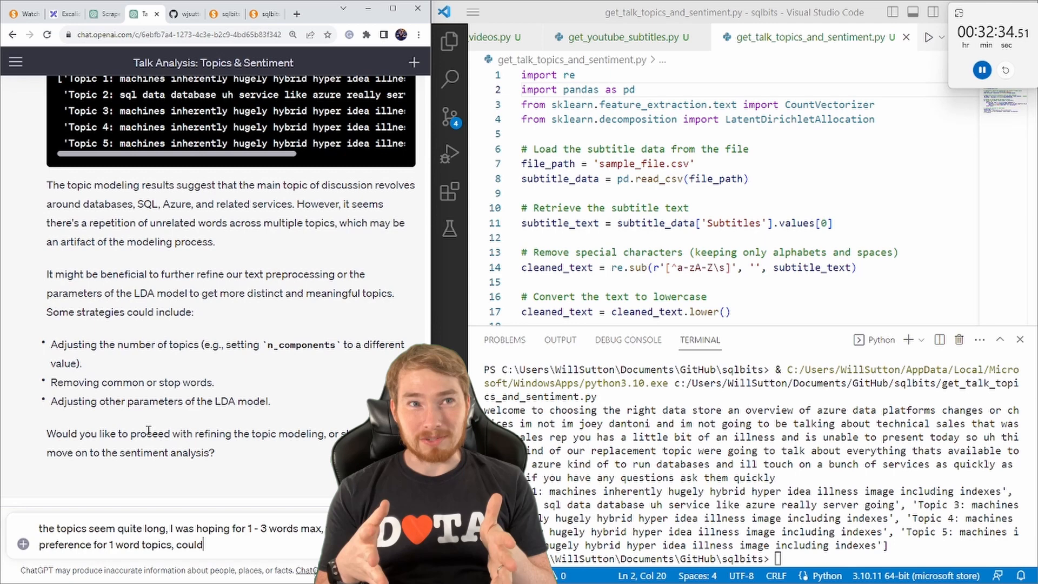
key(Enter)
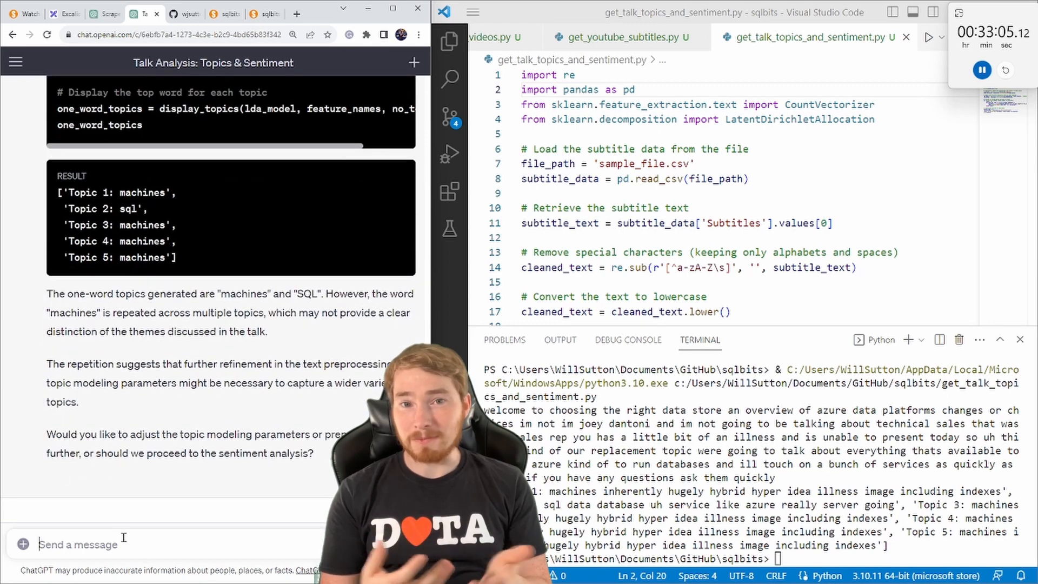
text(yes could you remove 'machine' from the topics, please ensure topics we return are disti)
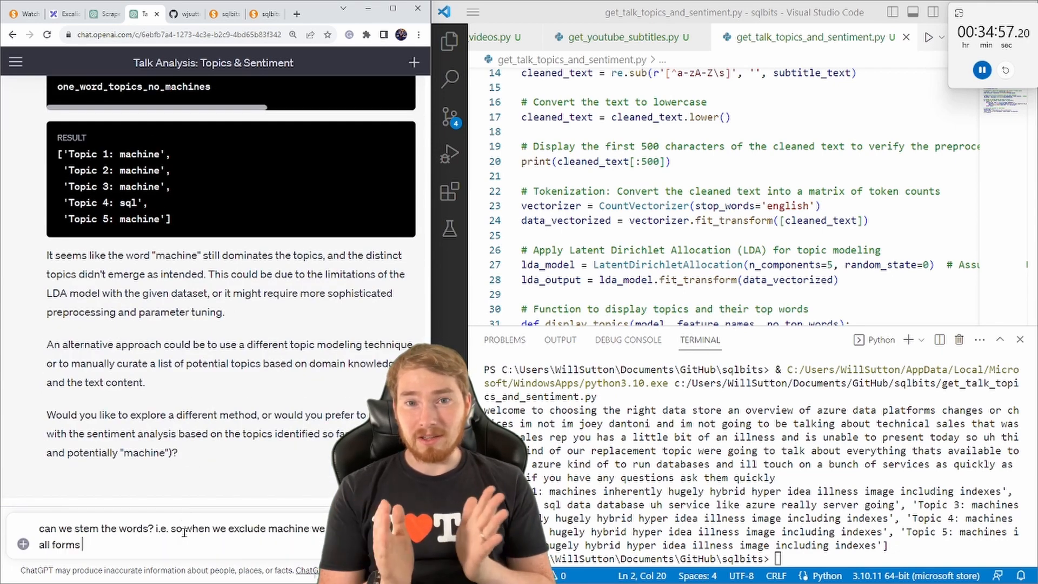
key(Enter)
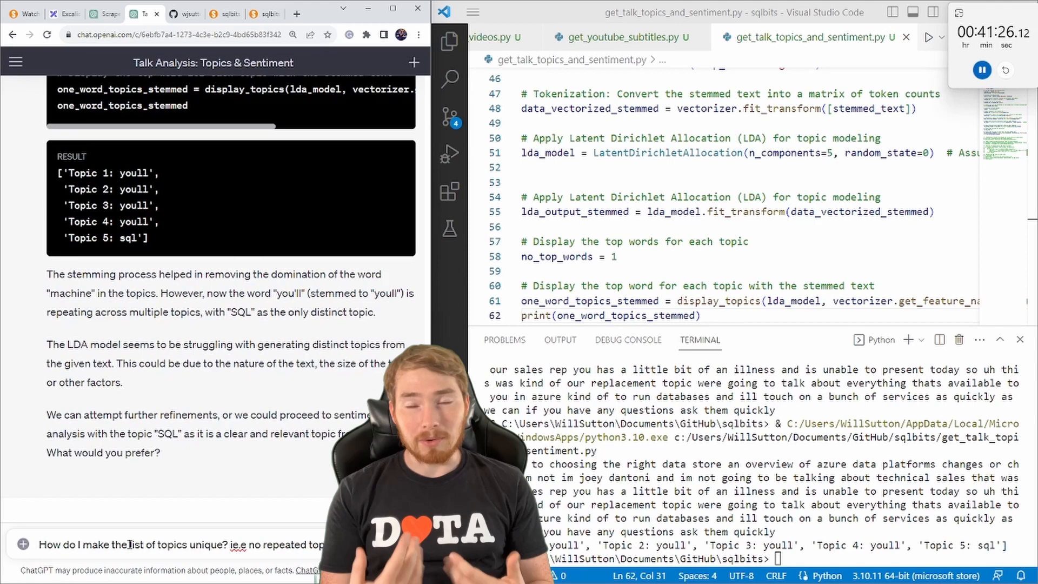
Step: Ask ChatGPT for code excluding 'youll' as a custom stop word and review its reply
text(sure lets go thanks)
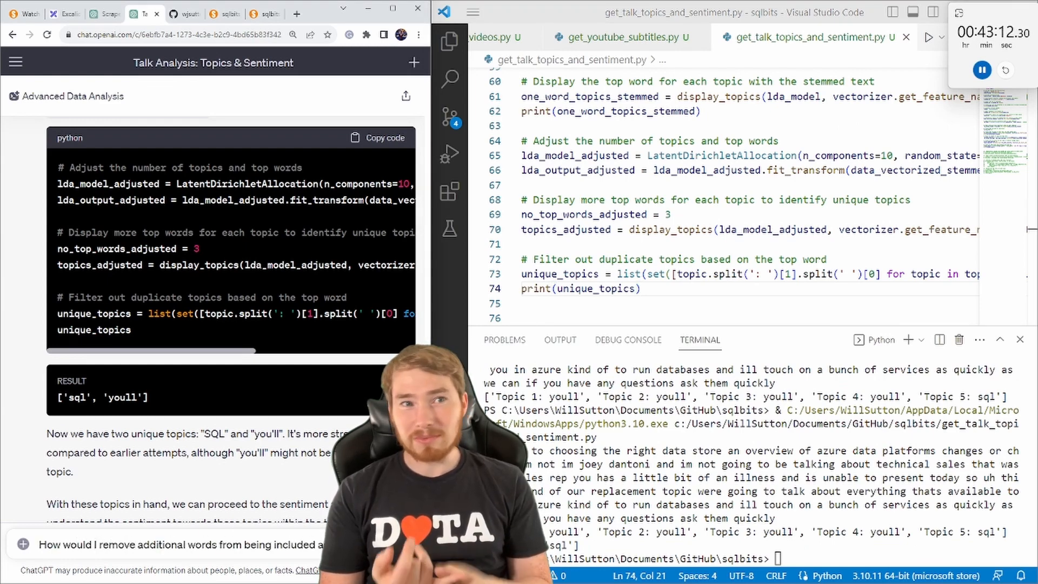
text(please shou)
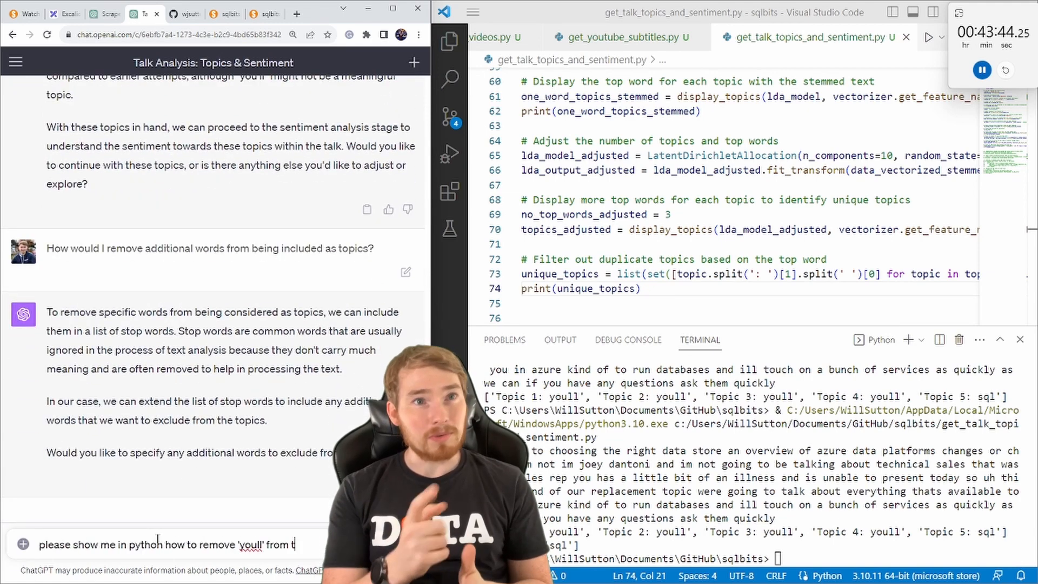
key(Enter)
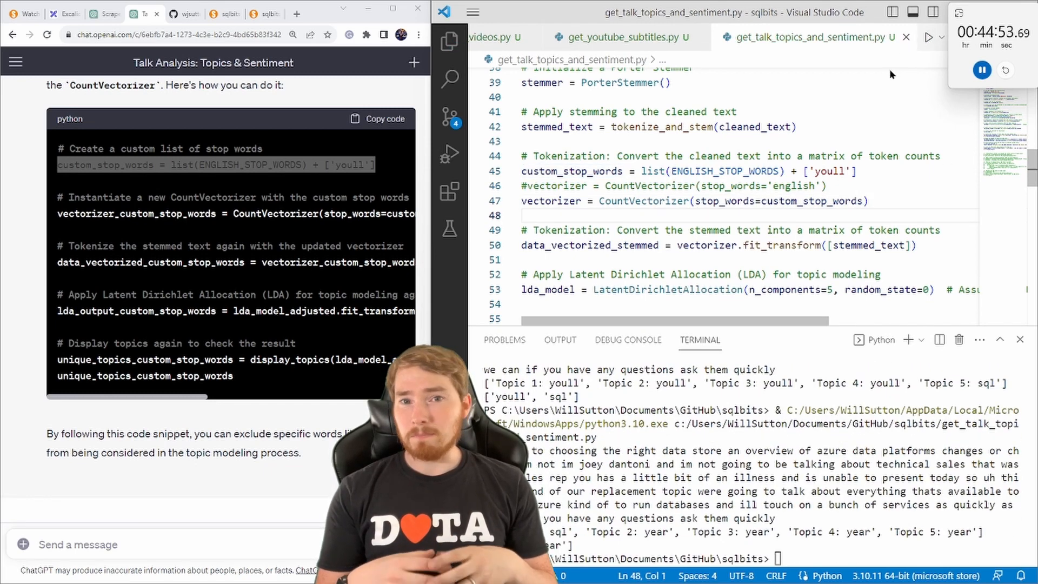
scroll(down, 3)
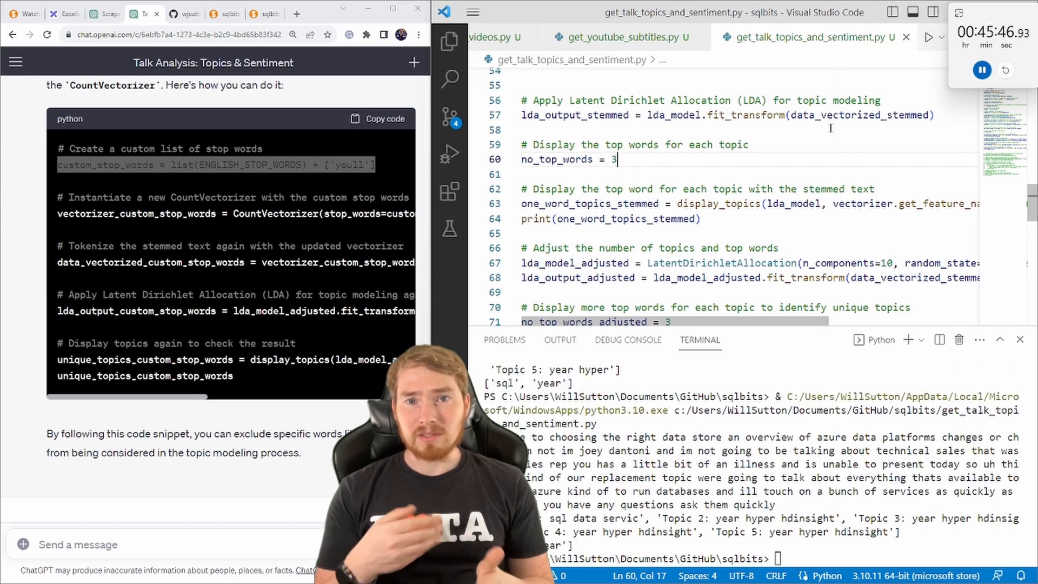
scroll(down, 3)
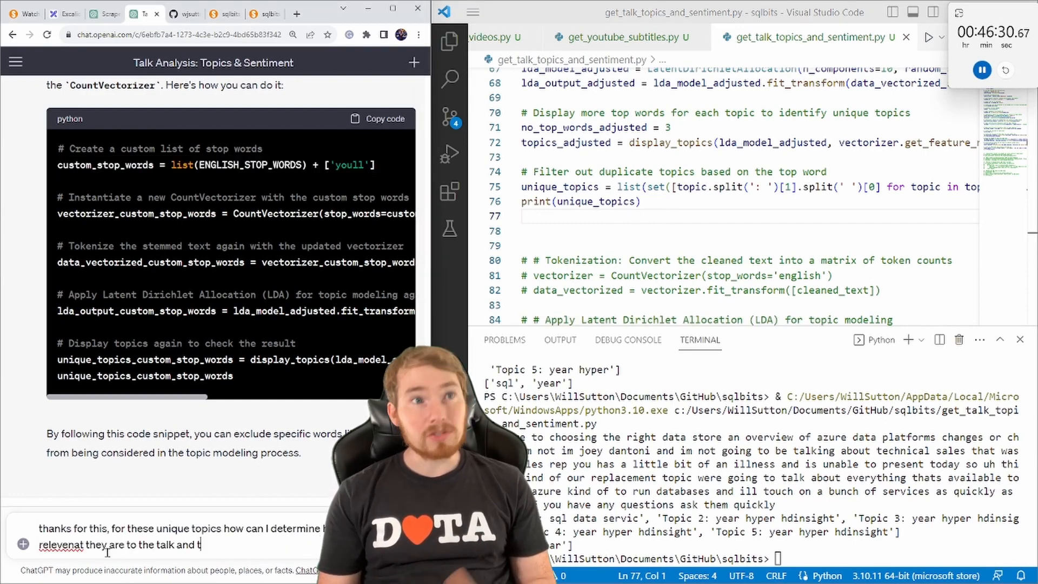
Step: Ask ChatGPT about SQL topic relevance and sentiment, then to join relevance_df with sentiment_df
key(Enter)
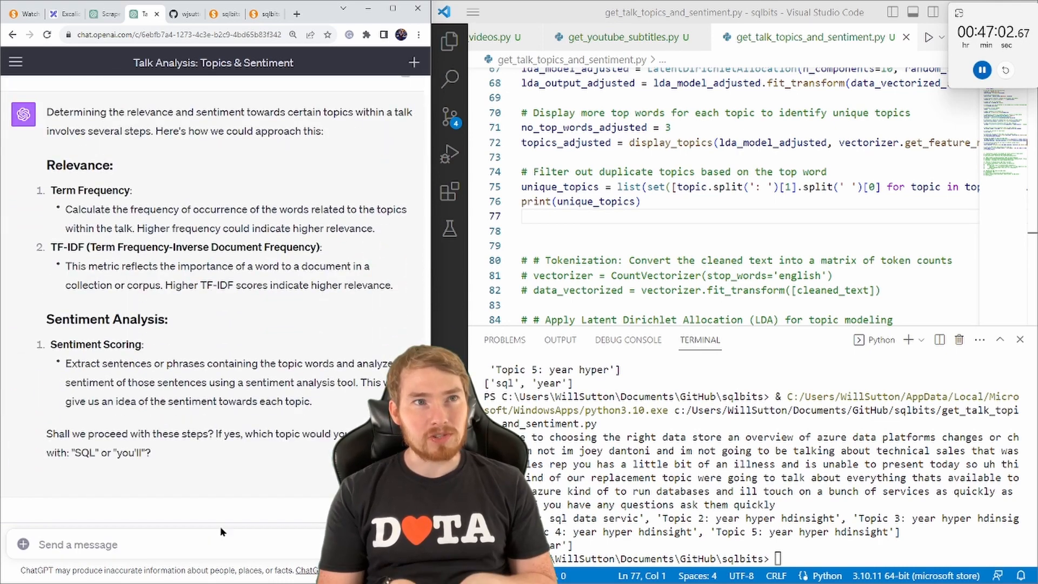
text(lets start with SQL please)
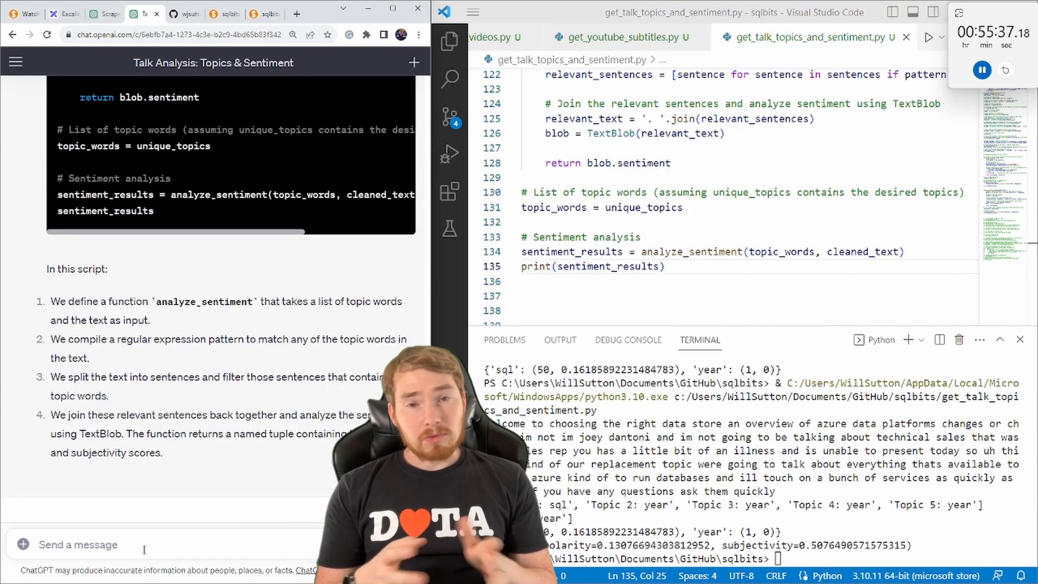
text(for the)
text(Can you please join relevance_df and)
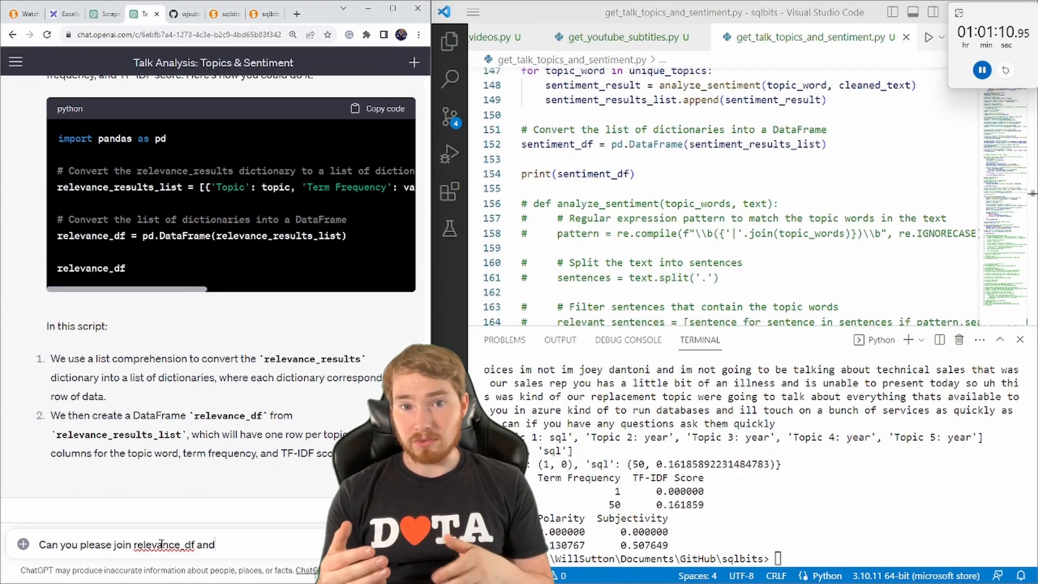
key(Enter)
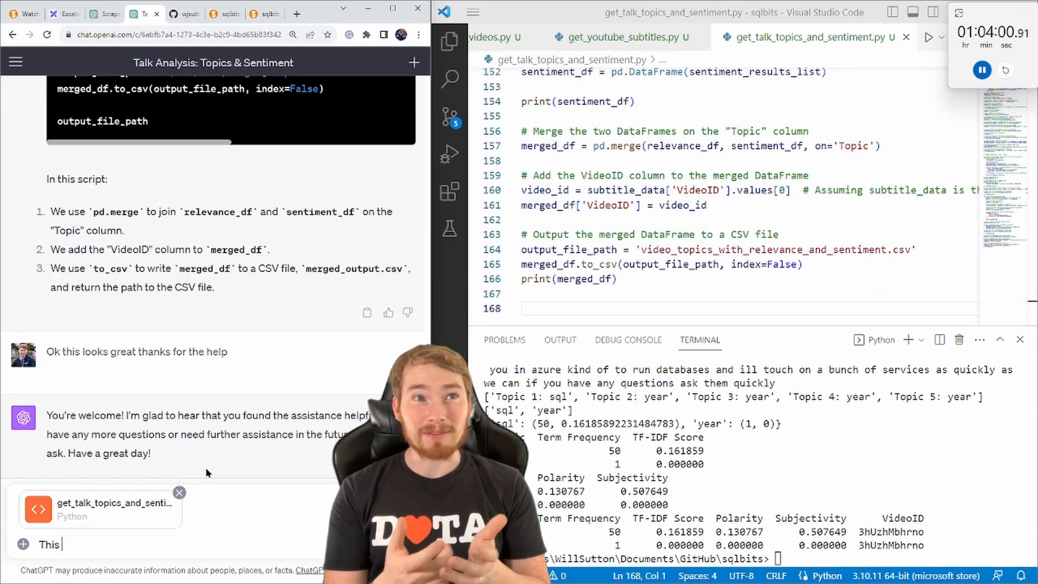
Step: Ask ChatGPT to clean up the long script and remove the hard-coded topic words
text(This script is rather long and messy, please could you help me clean it up so it is clear to anyone viewing the code what it does)
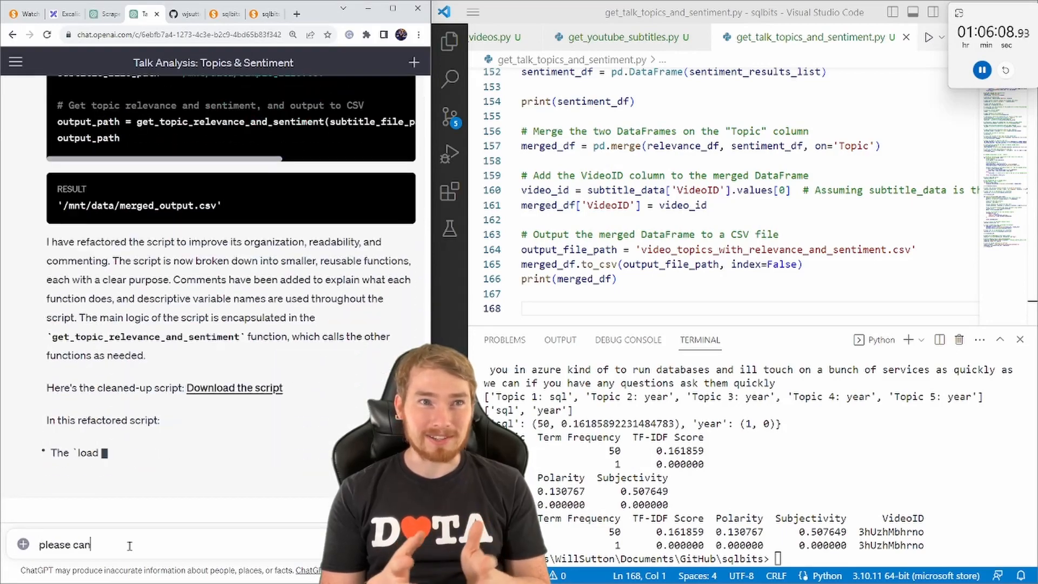
key(Enter)
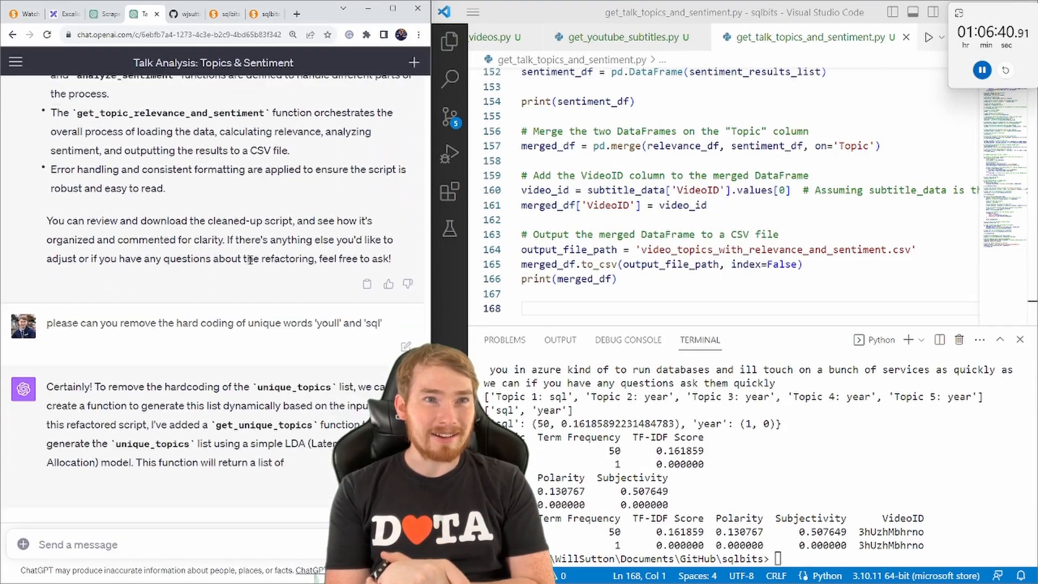
scroll(down, 3)
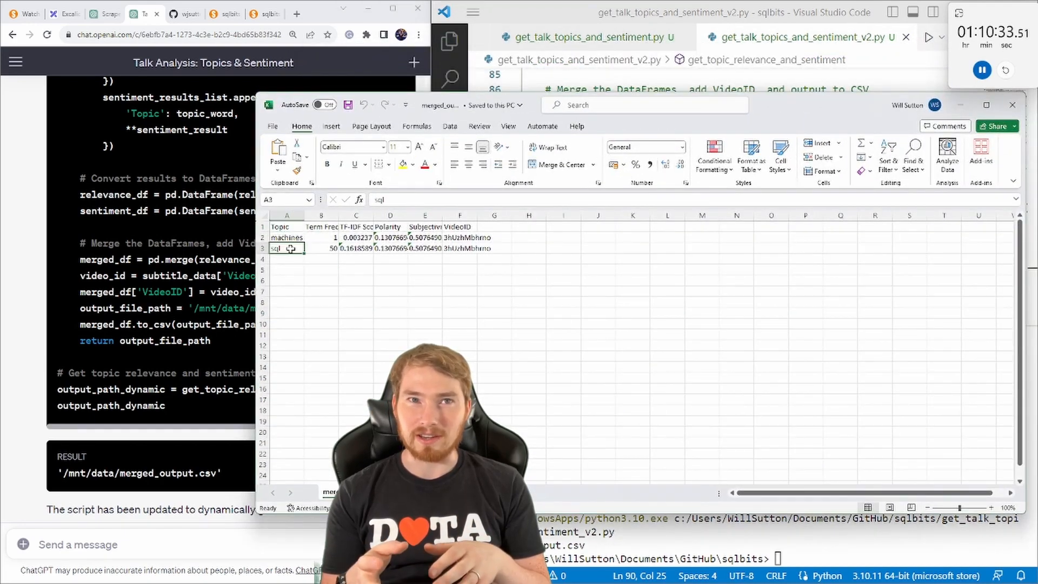
Step: Close the merged output spreadsheet in Excel
click(321, 238)
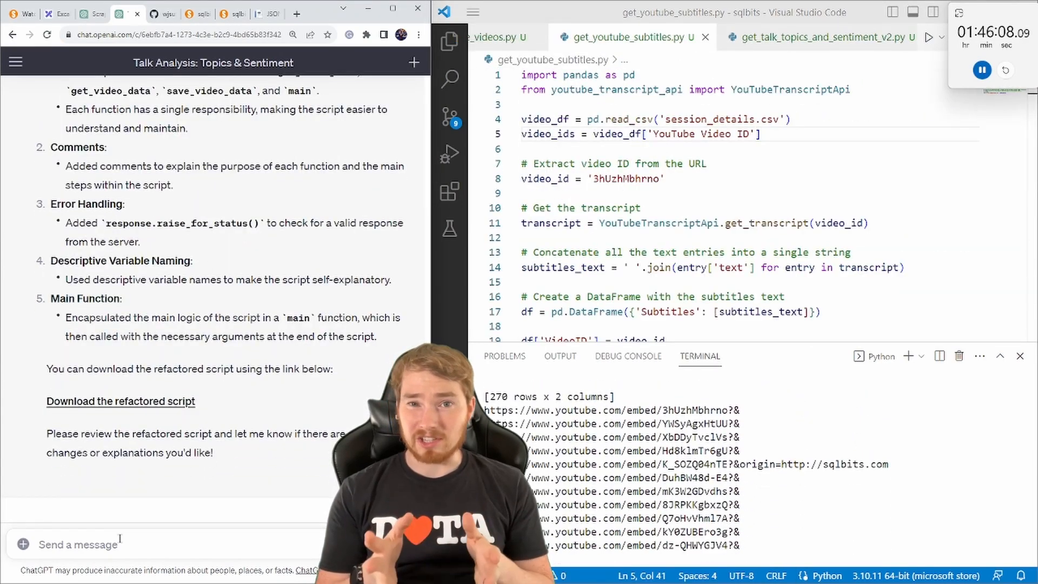
Step: Add the loop over all video IDs to get_youtube_subtitles.py and run it
text(Ok this)
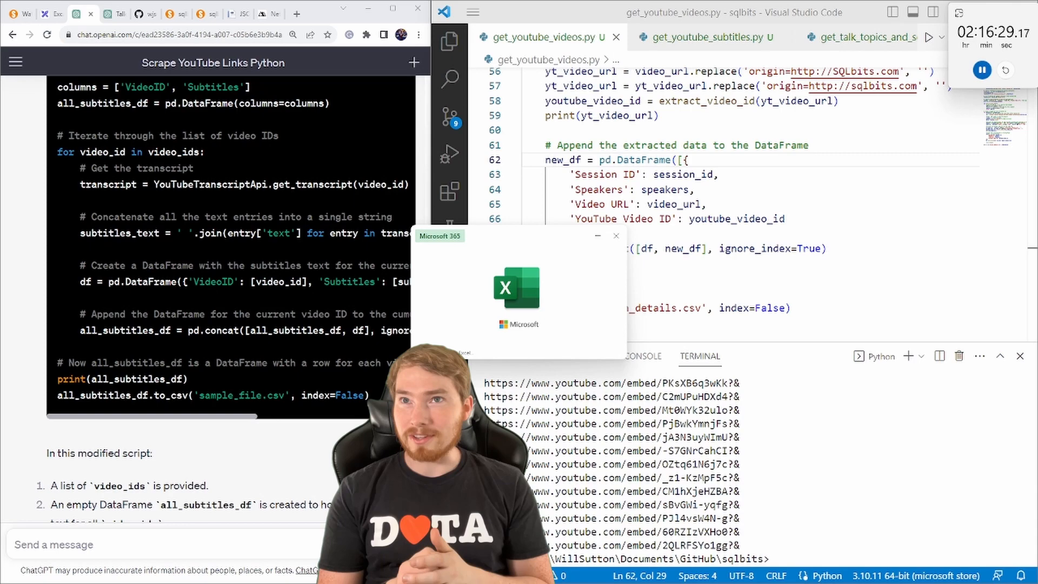
click(703, 38)
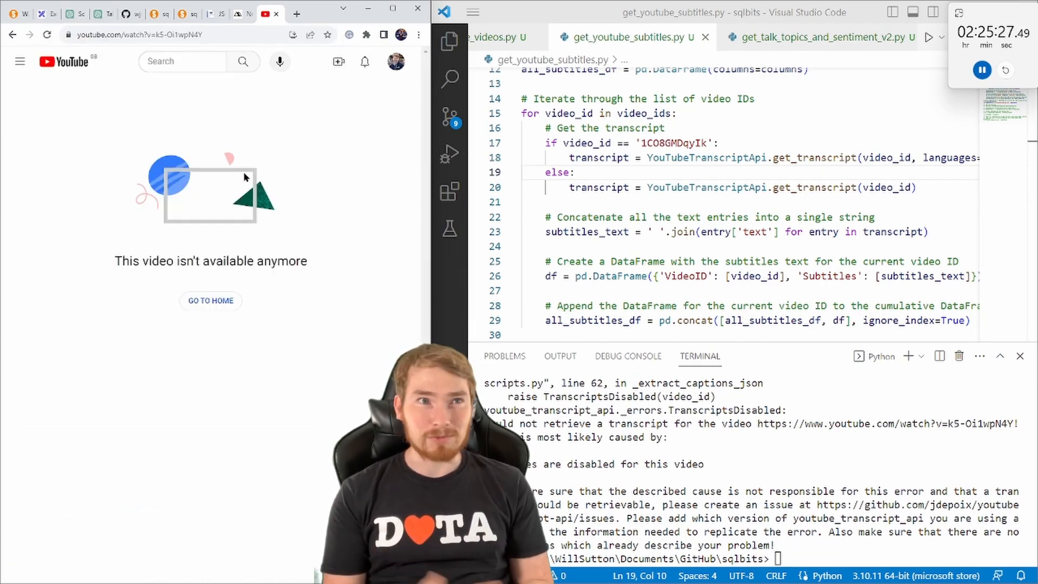
Step: Dismiss Chrome's Save As dialog without saving the ChatGPT page
click(89, 14)
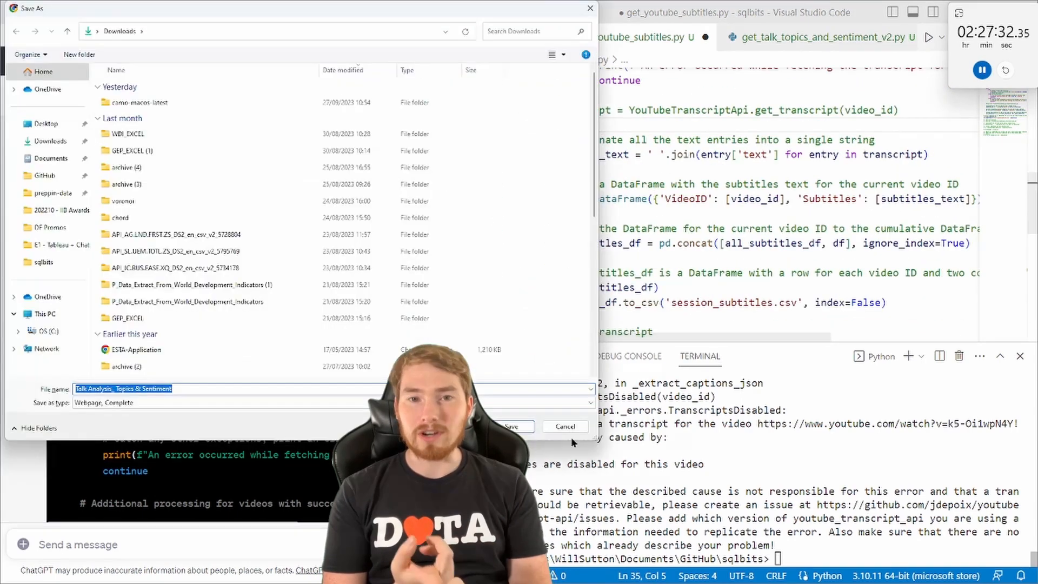
click(565, 426)
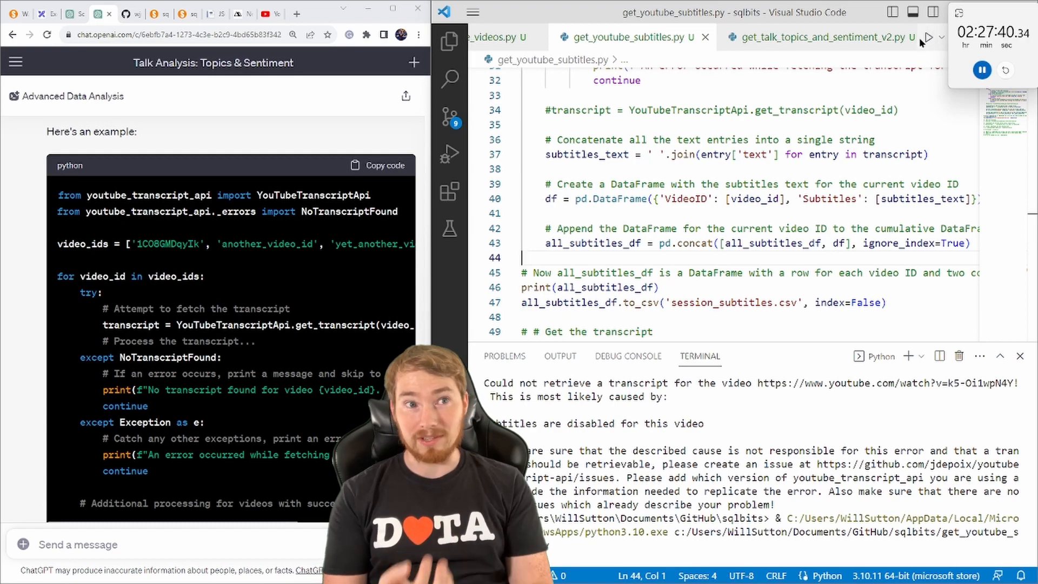
mouse_move(822, 154)
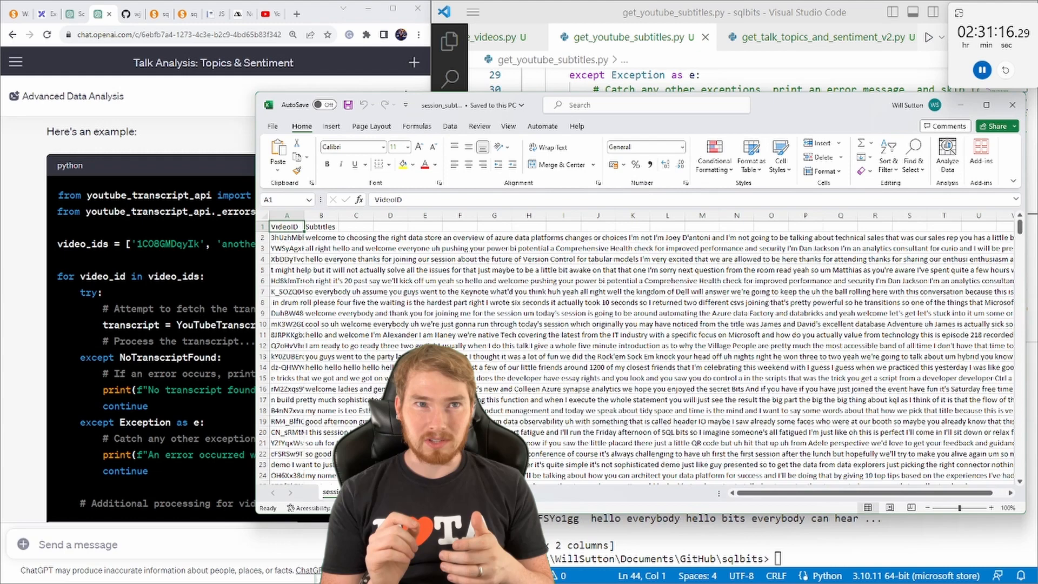
Step: Inspect Subtitles cells in session_subtitles.csv for transcript text spilling across rows
click(322, 313)
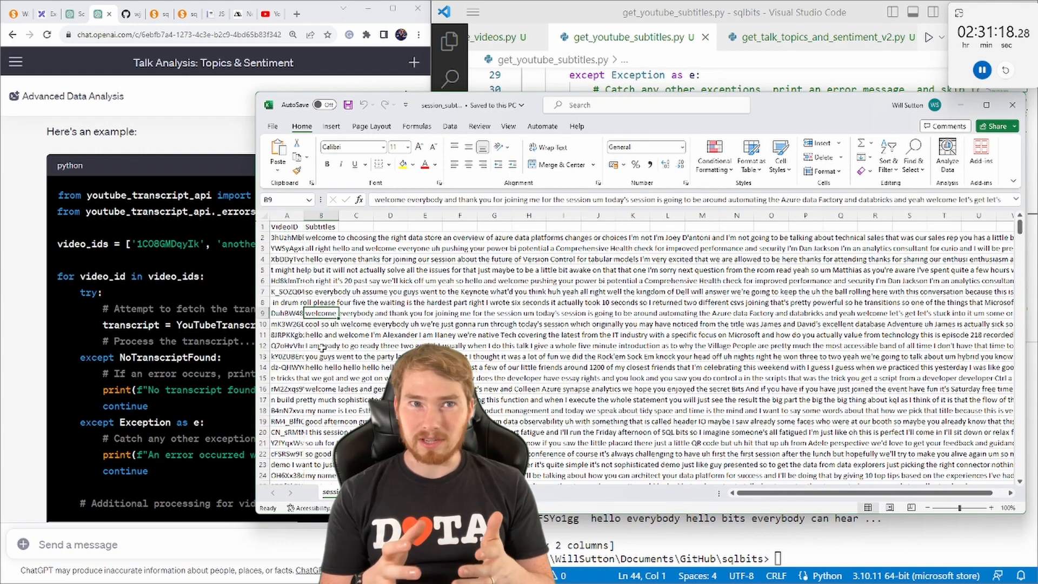
click(315, 323)
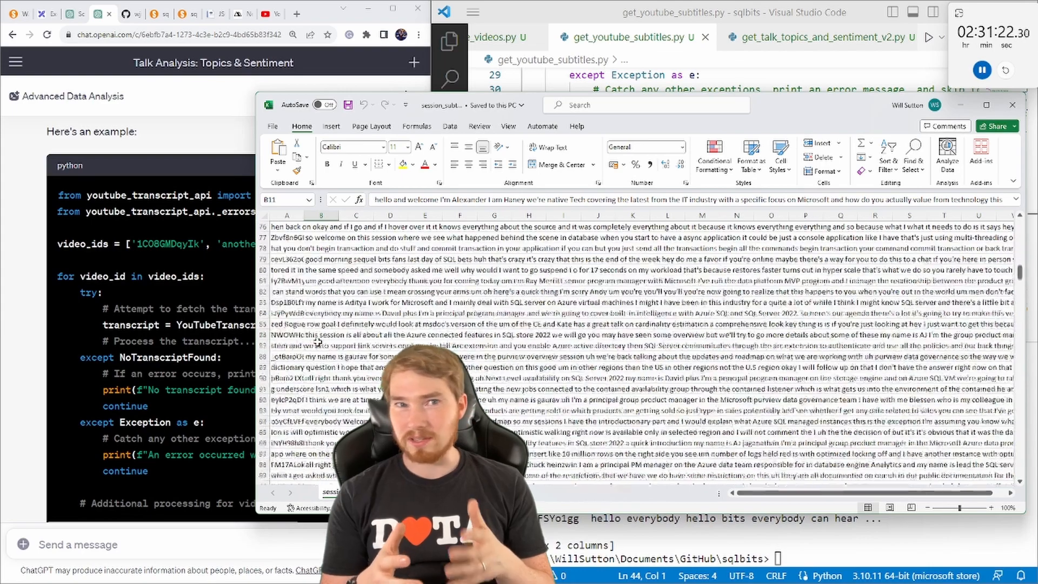
scroll(down, 3)
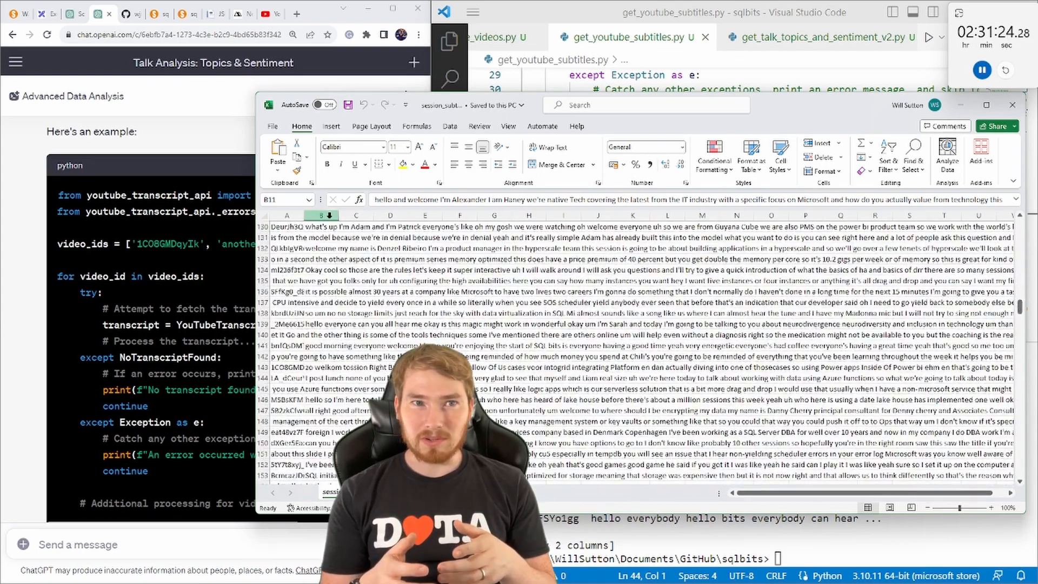
scroll(down, 3)
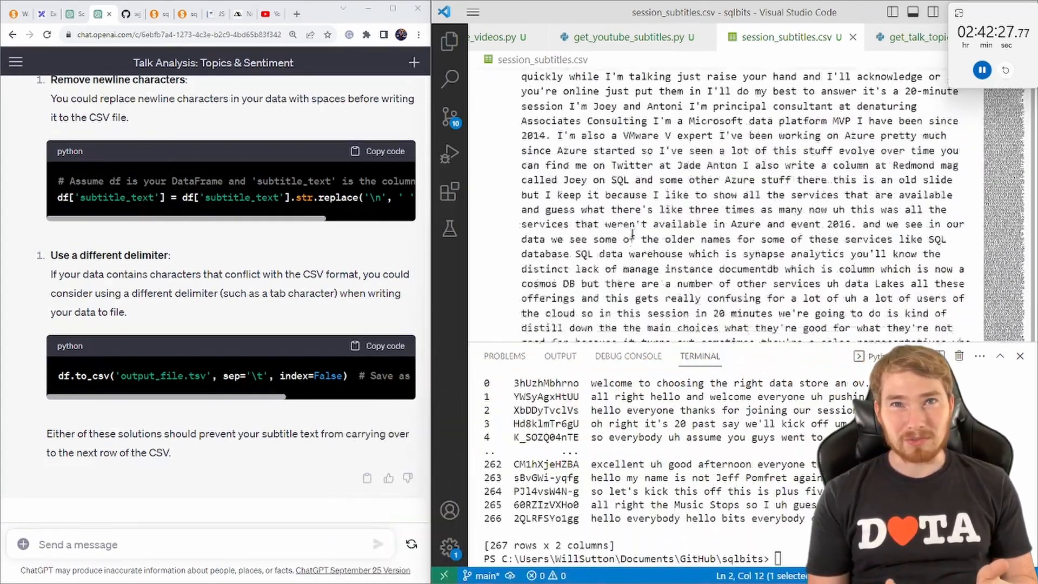
Step: Check transcript boundaries in session_subtitles.csv and move to the topics and sentiment script
scroll(down, 3)
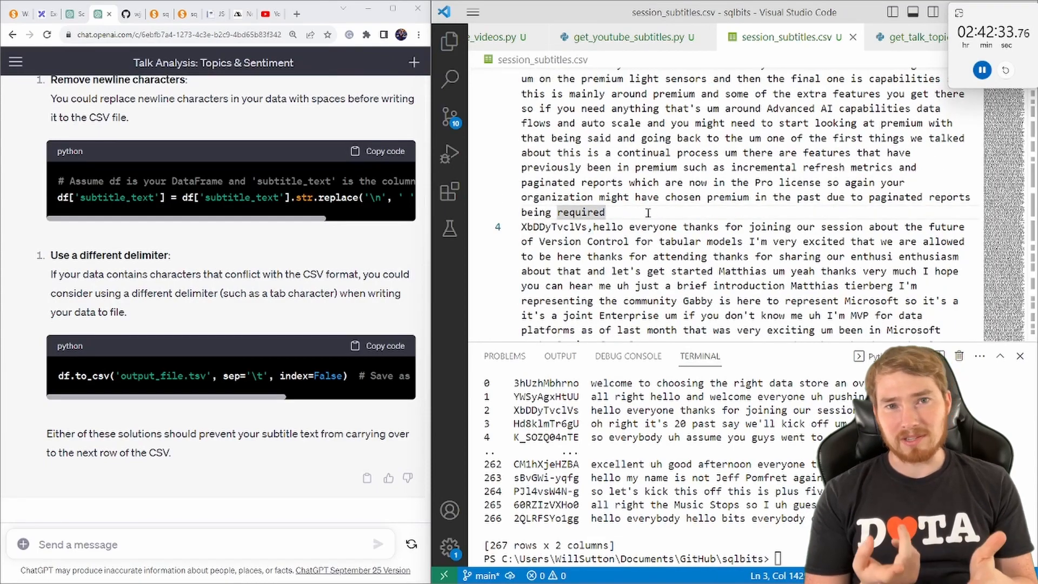
click(621, 37)
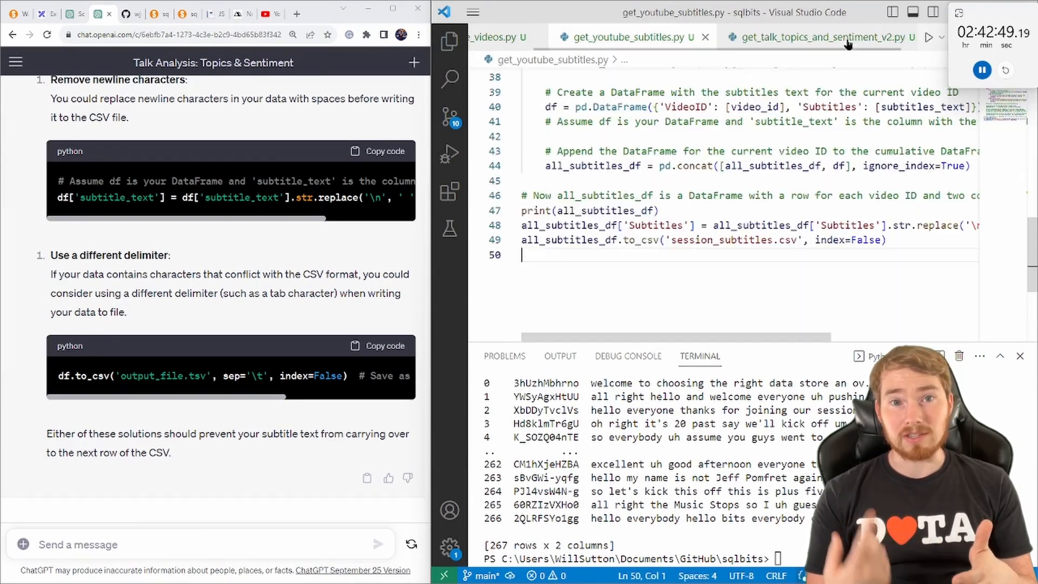
click(828, 38)
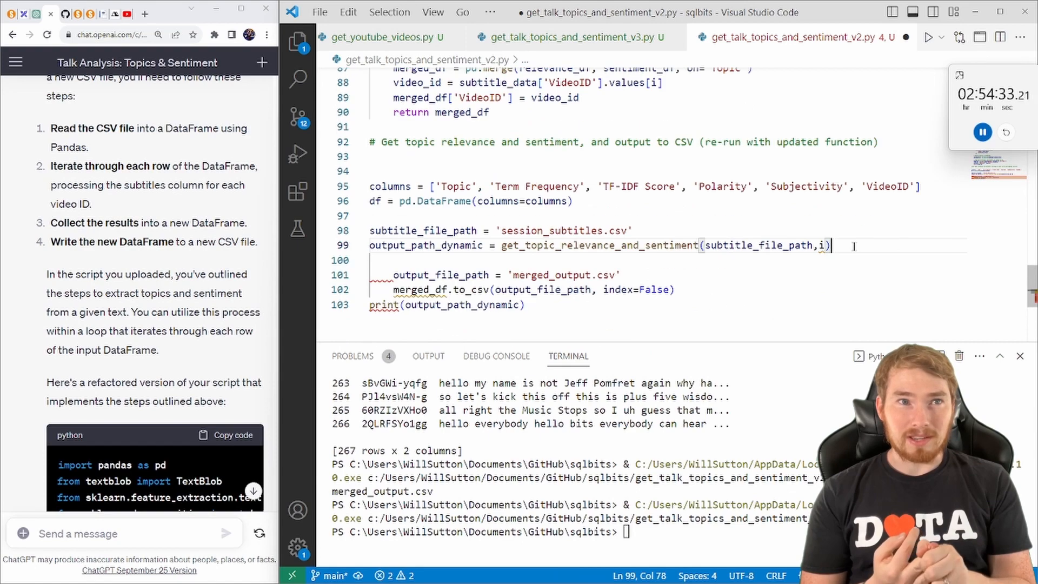
Step: Loop the topics script over range(0,266) and run it to write session_topics.csv
text(for i in)
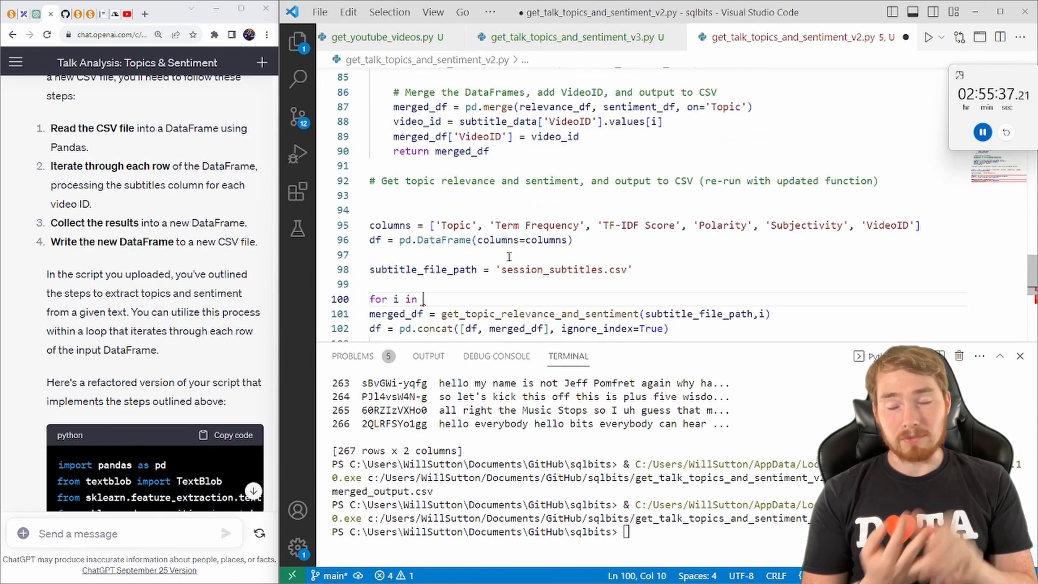
text(range(0,266):)
text(output_file_path = 'session_topics.csv')
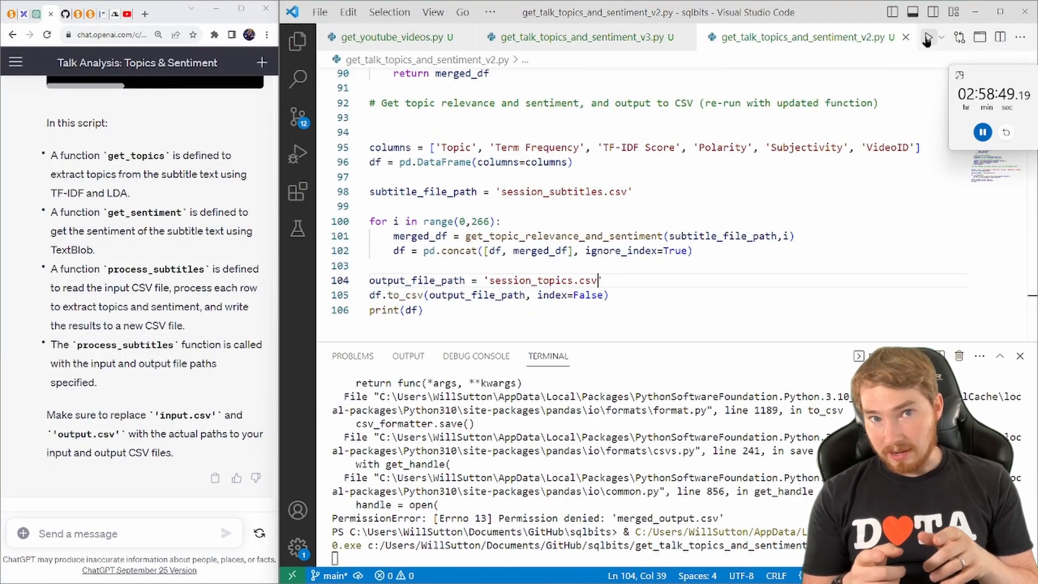
click(929, 37)
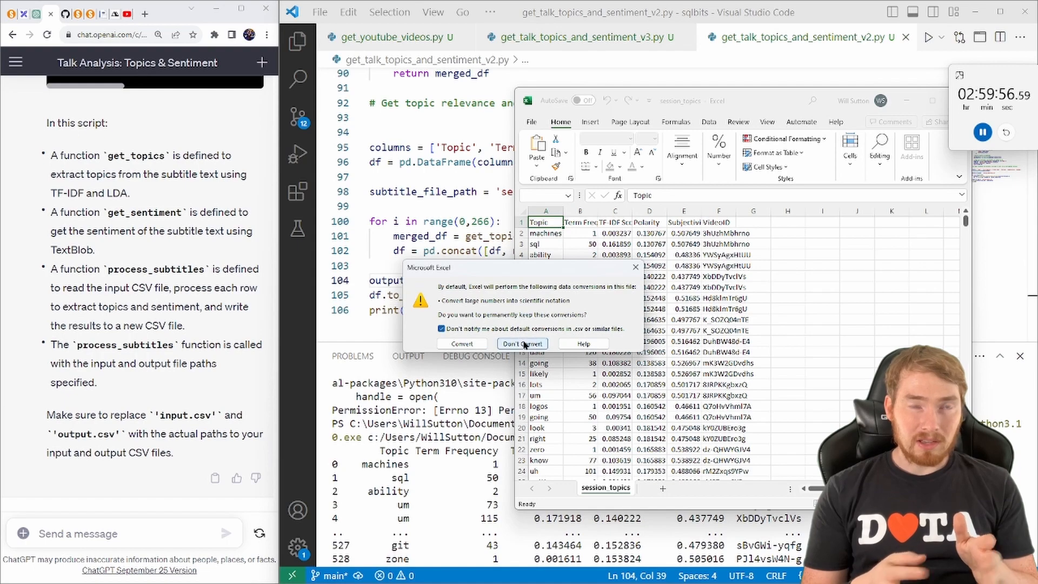
Step: Build a PivotTable counting Term Frequency per Topic without automatic data conversion
click(522, 344)
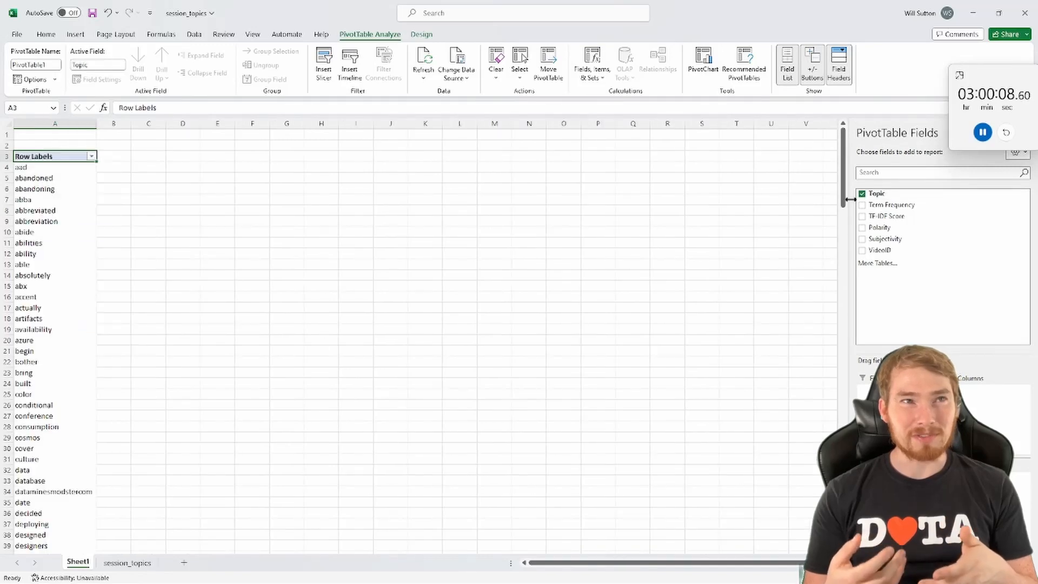
click(861, 205)
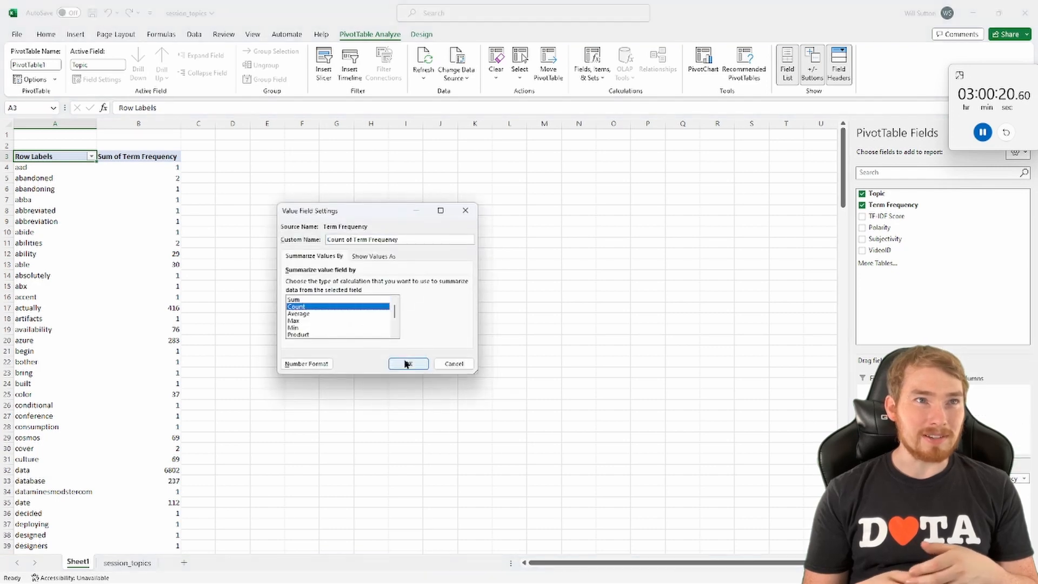
click(407, 363)
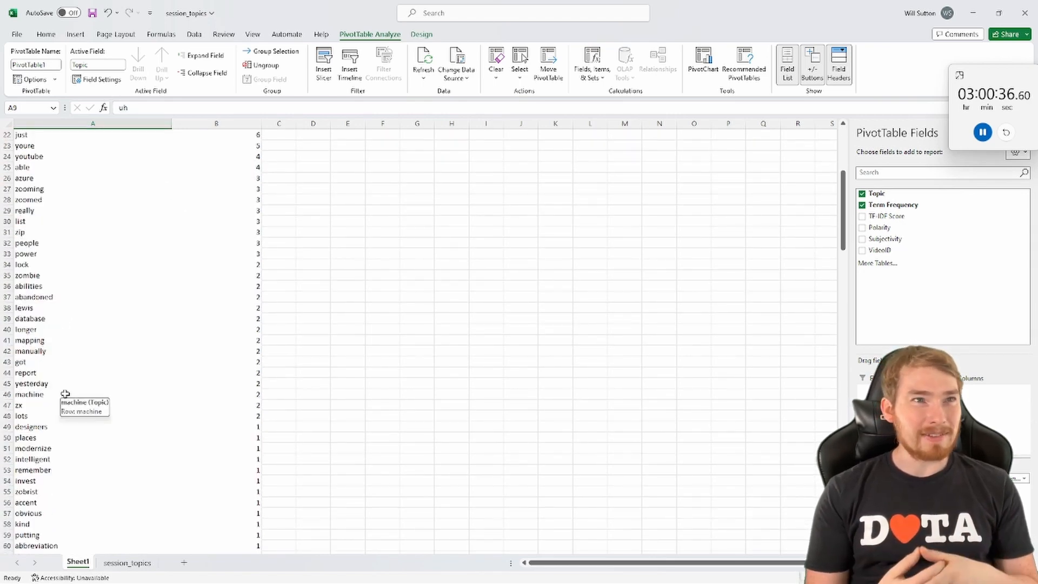
scroll(down, 3)
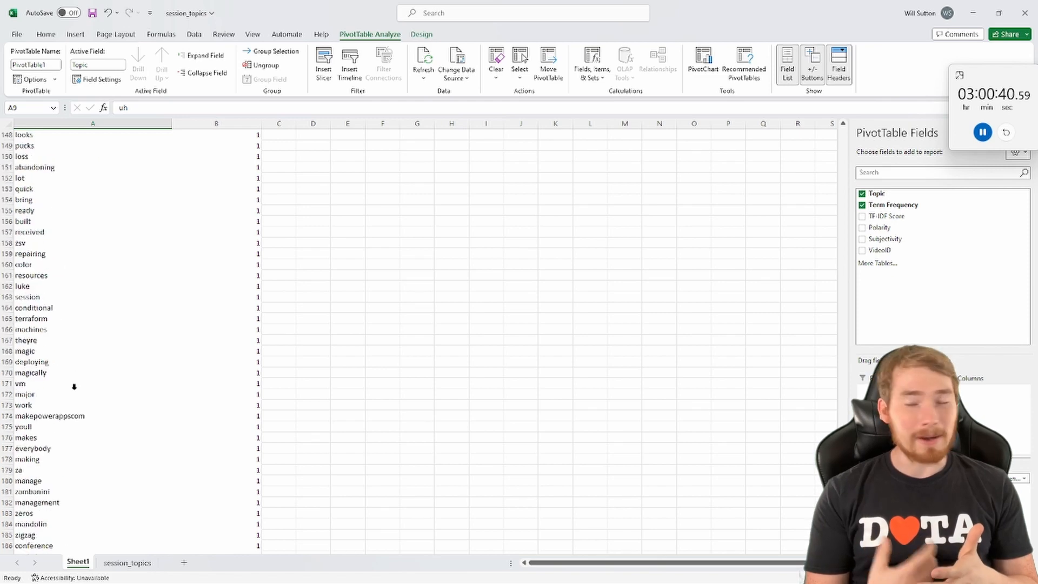
Step: Scroll through the refactored subtitle-loading helper functions in the topics script
scroll(down, 3)
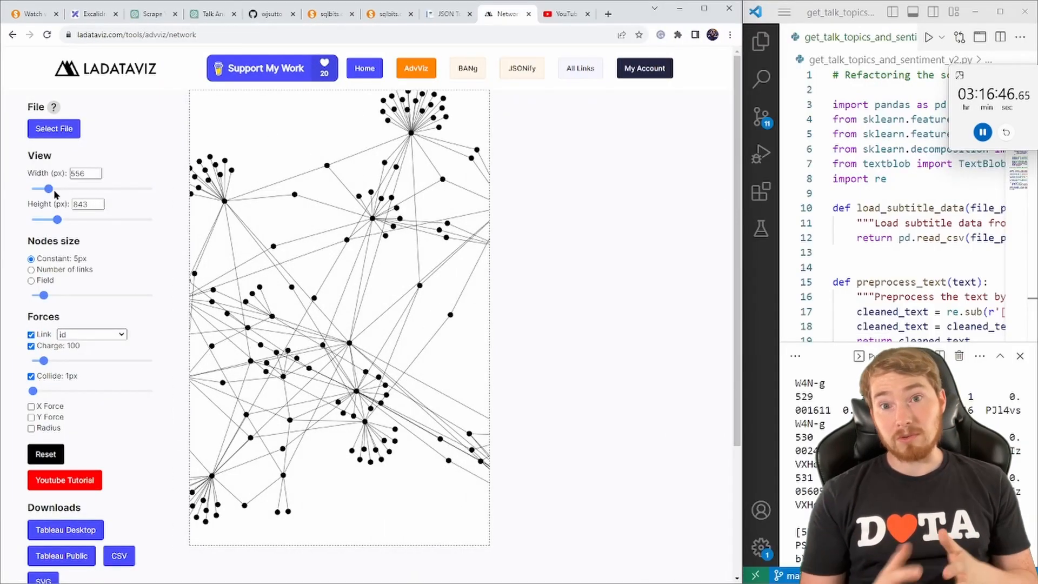
Step: View LADataViz's required format and download the example network.json of nodes and links
click(53, 107)
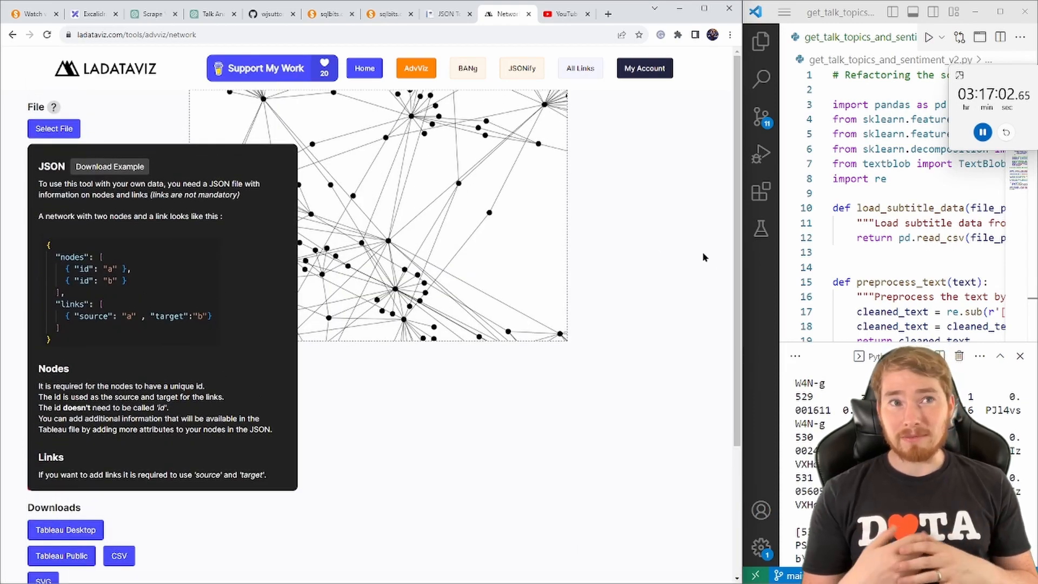
click(212, 14)
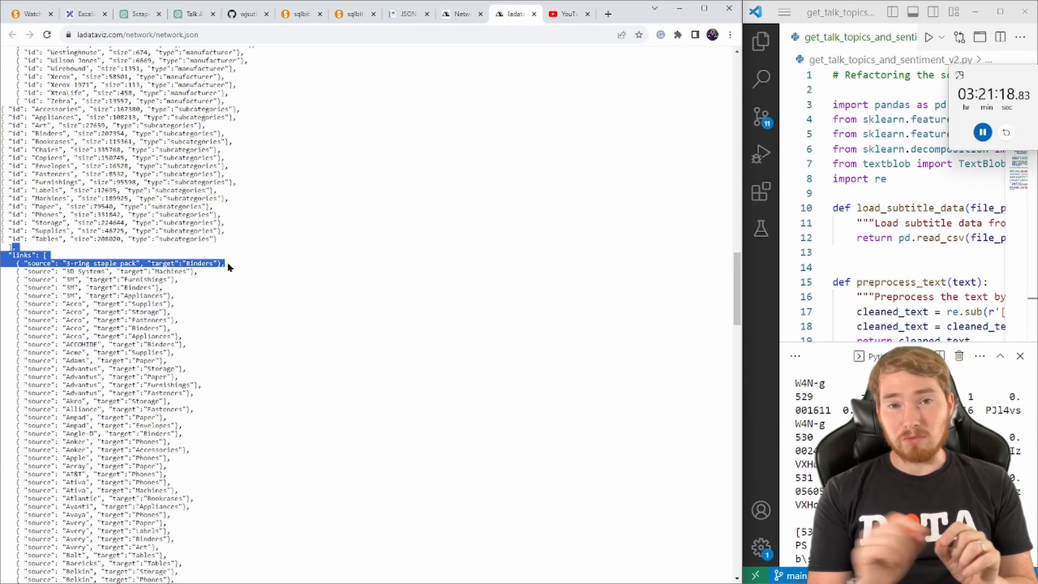
click(190, 13)
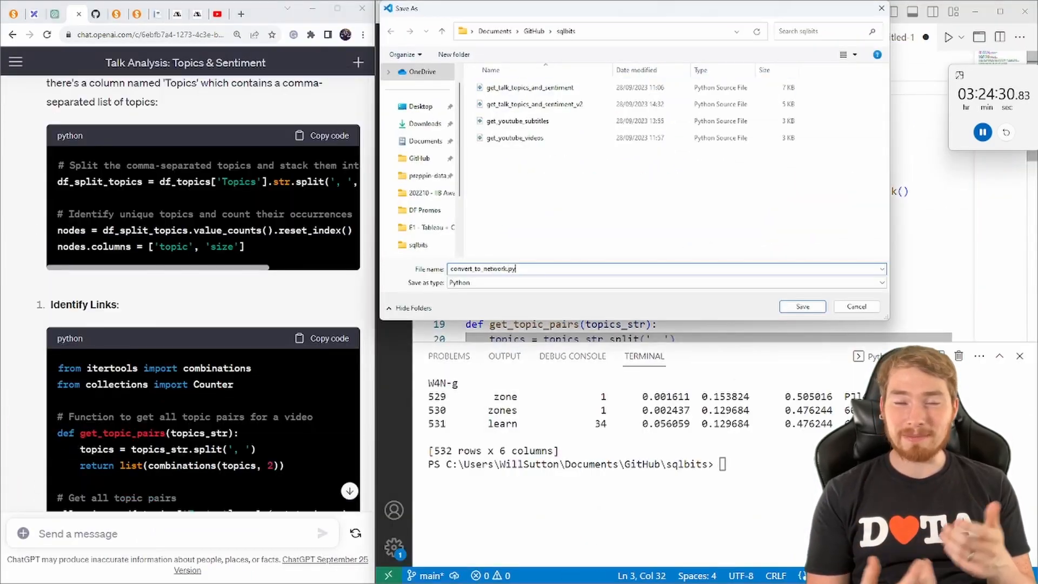
Step: Save convert_to_network_diagram.py and ask ChatGPT to fix the links and output the dictionary as JSON
click(803, 306)
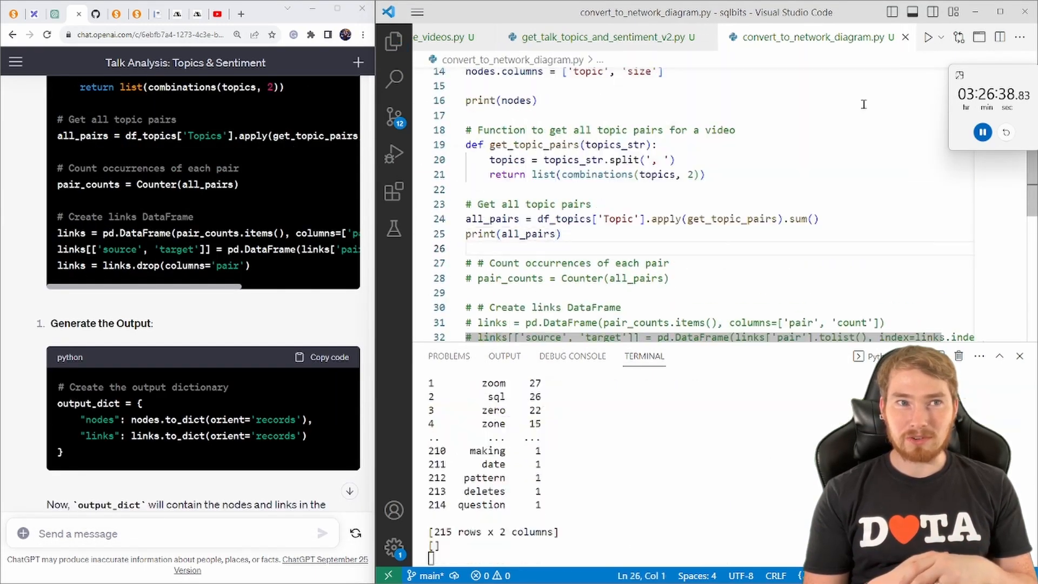
text(it looks like we've got a count for the nodes, the links aren't working, could you try joining the dataframe to itself on vi)
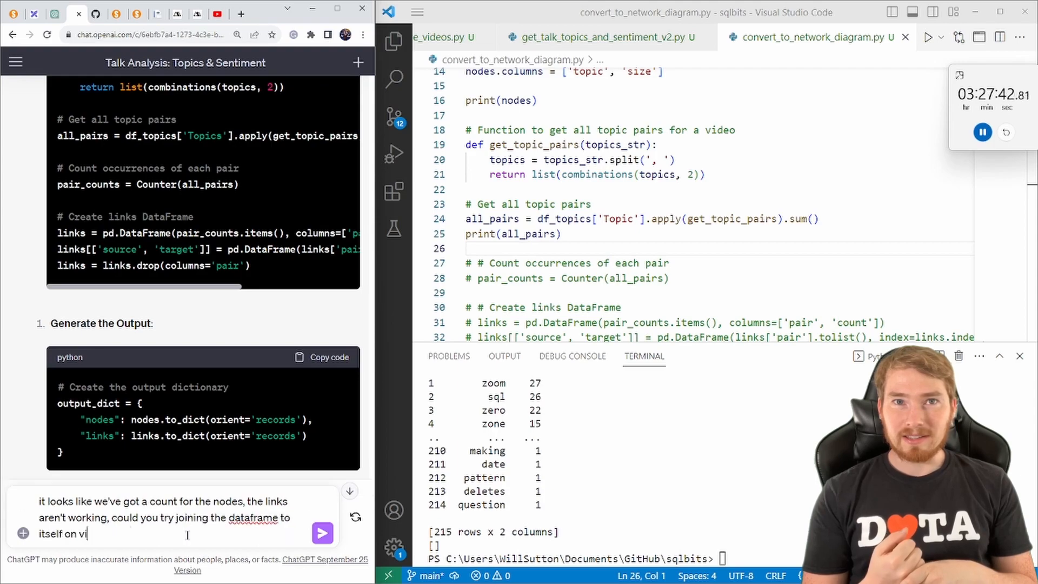
click(322, 533)
text(ok great I've fixed that and made the output_dict - how do I output it as a json)
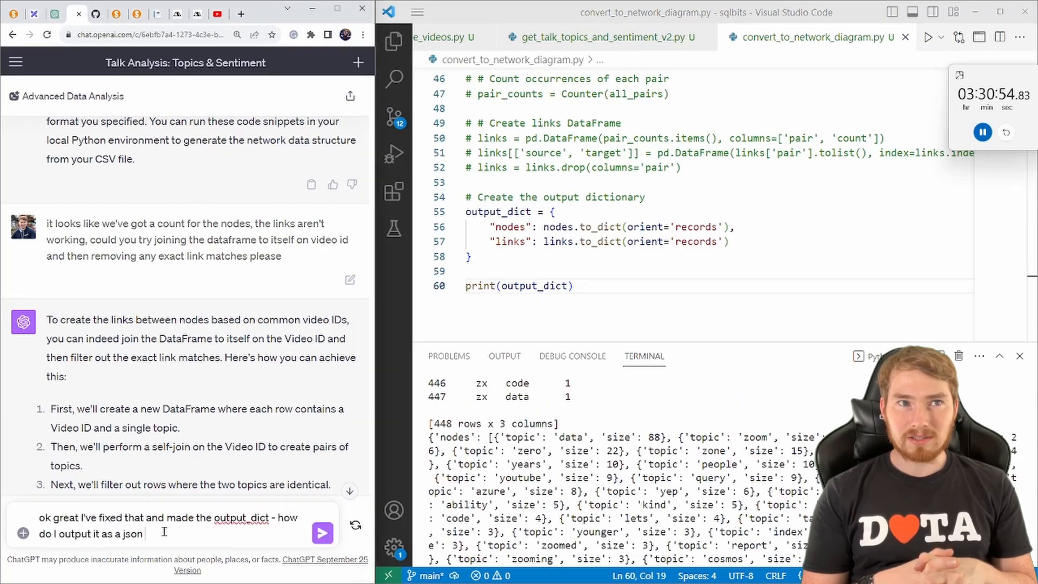
click(322, 533)
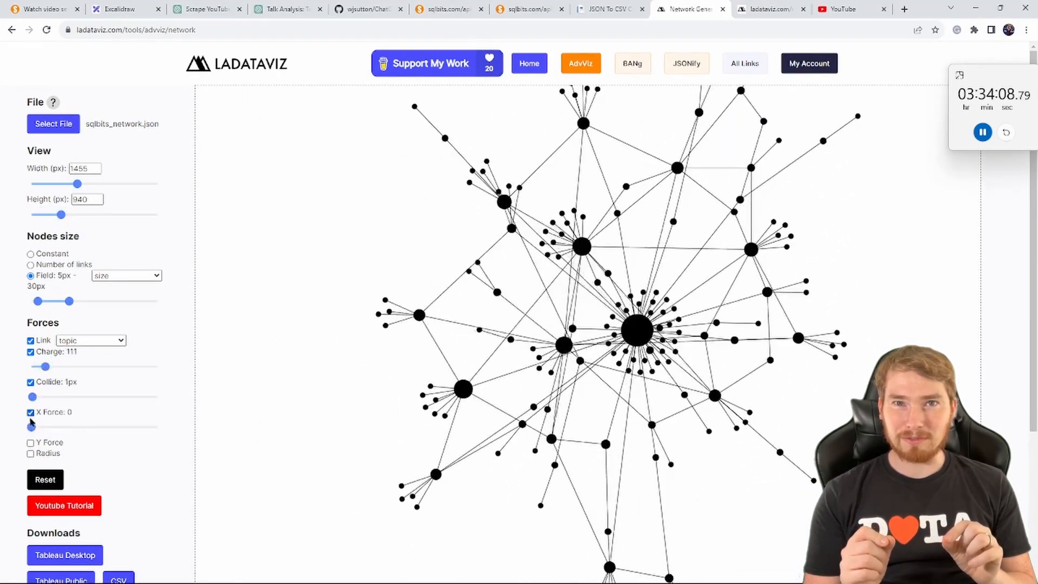
Step: Turn on the Y Force so the topic network pulls into a compact central cluster
click(29, 442)
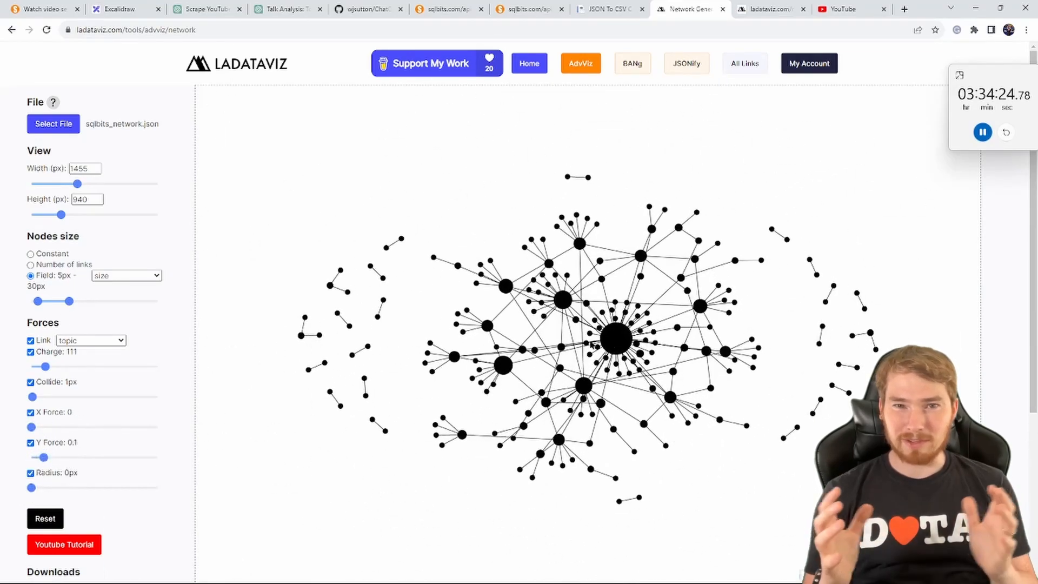
mouse_move(347, 297)
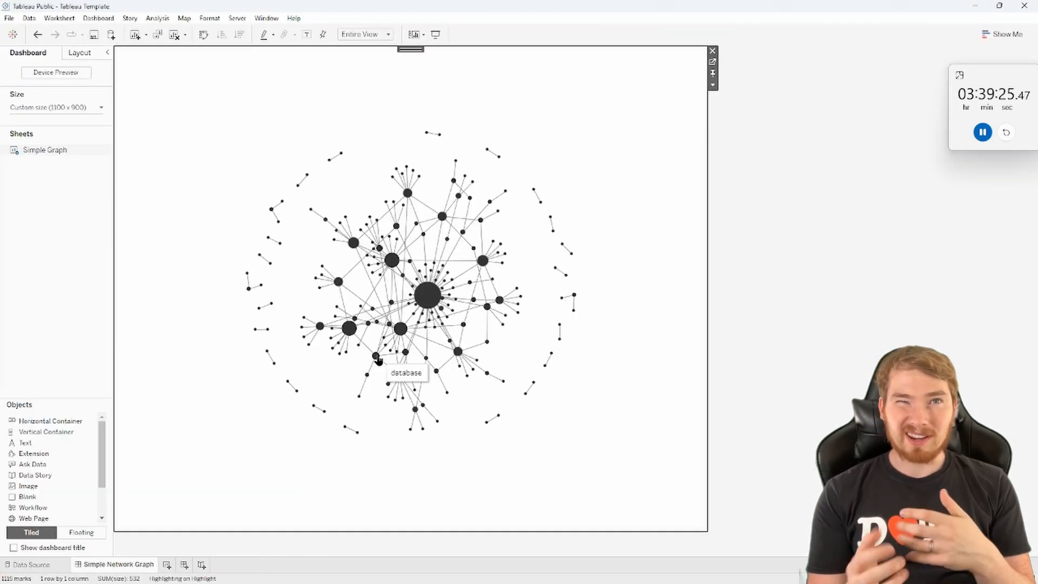
Step: Publish the workbook to Tableau Public as 'Exploring the SQLBits 2023 Conference'
click(166, 565)
text(Exlor)
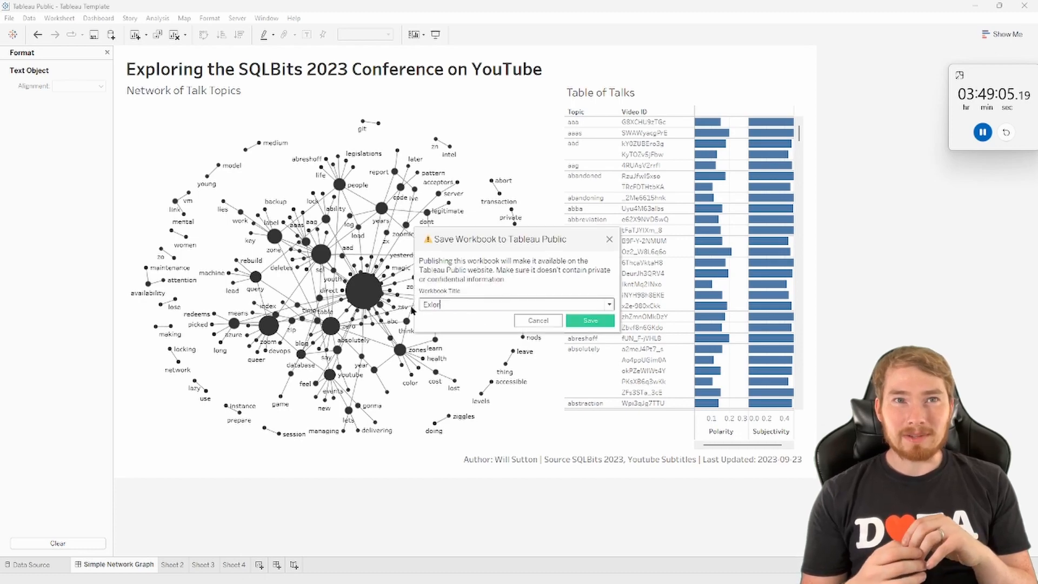
click(590, 320)
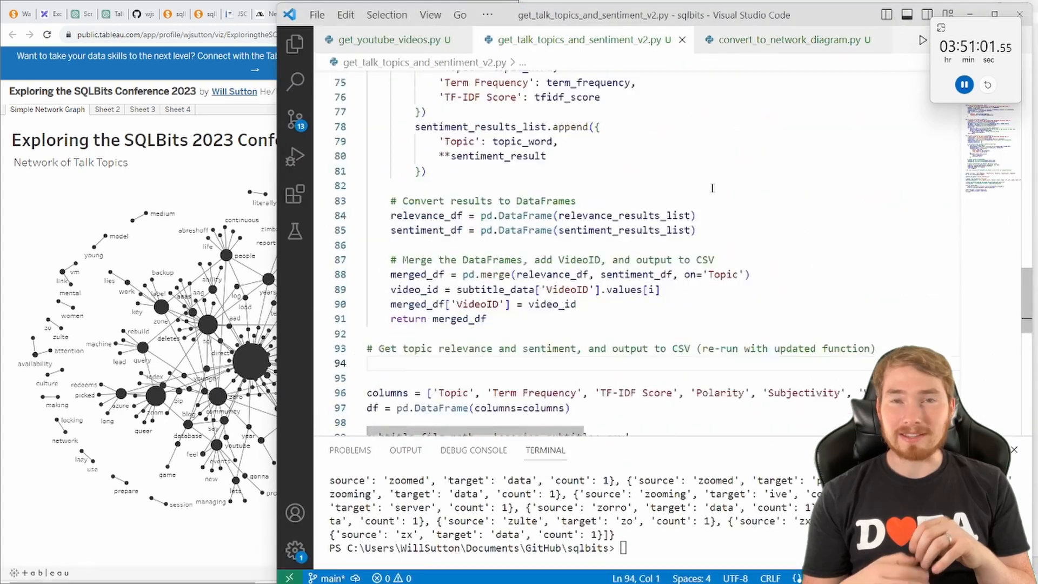
Step: Add print(top_50_nodes) to the conversion script, run it, and return to the LADataViz network tool
scroll(down, 3)
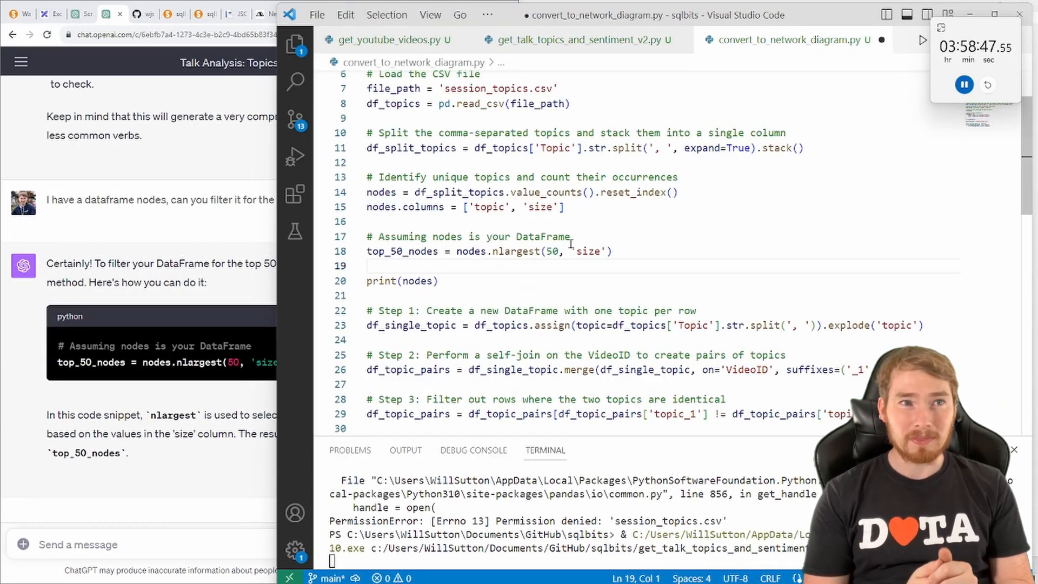
text(print(top_50_nodes))
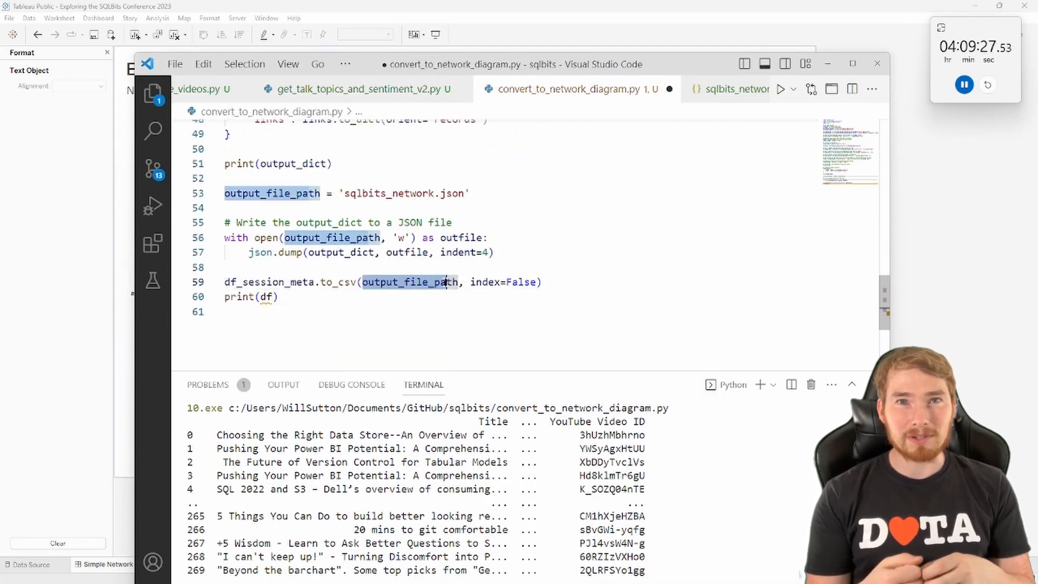
click(733, 89)
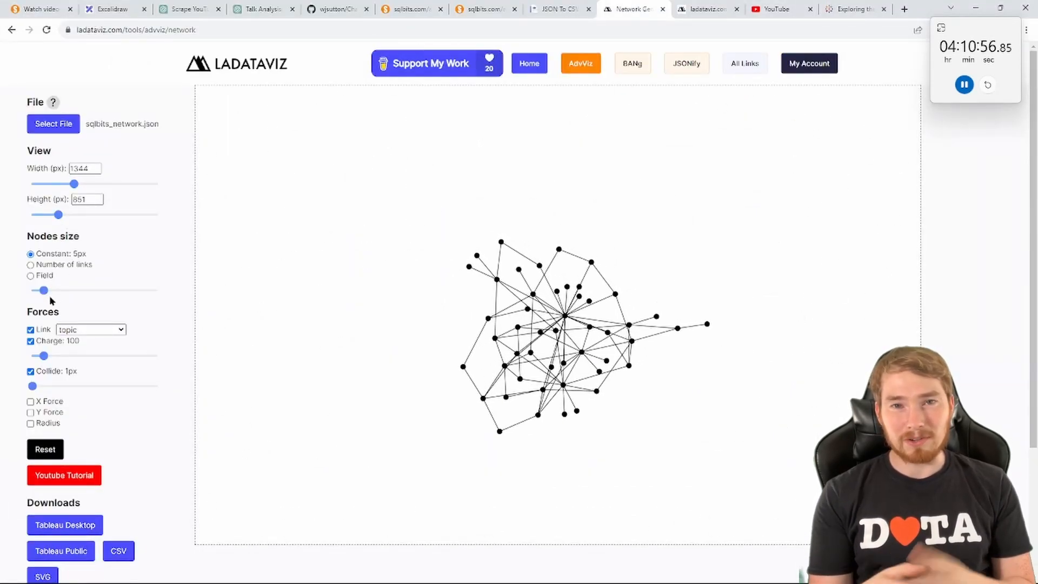
Step: Size nodes by the size field and lower the Charge slider to 47
click(30, 265)
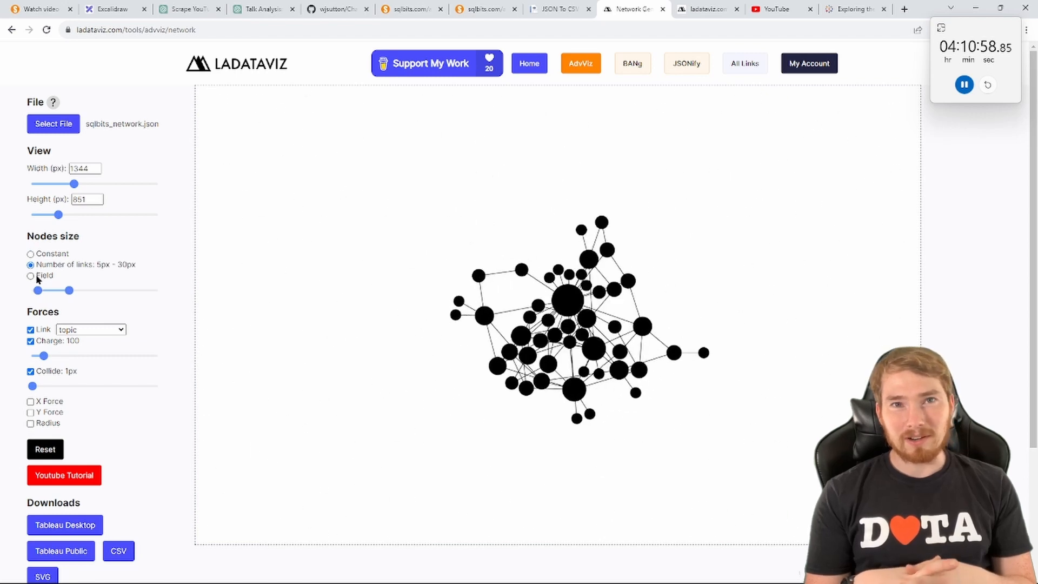
click(30, 276)
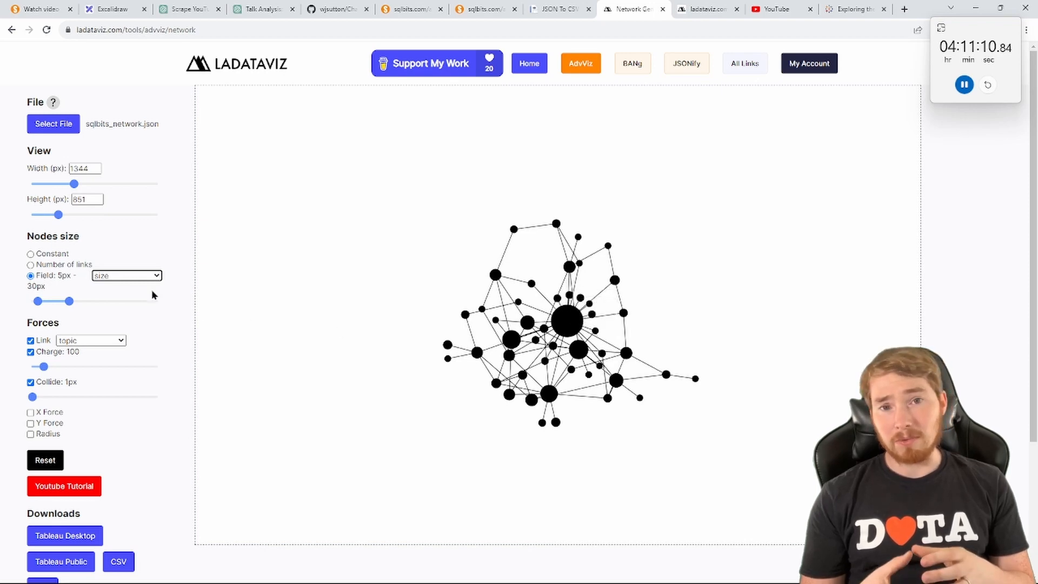
mouse_move(45, 405)
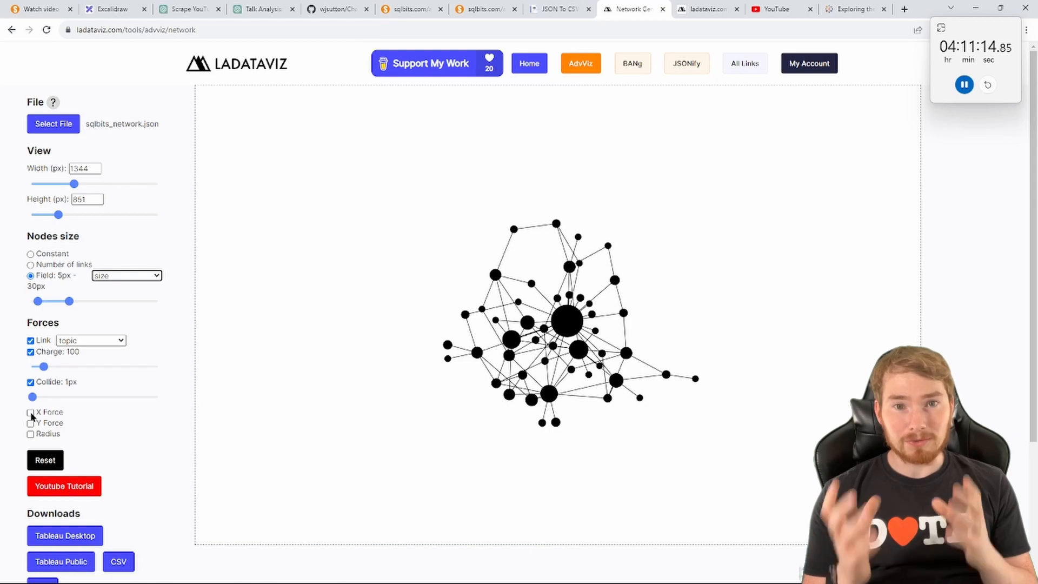
drag(44, 366, 47, 366)
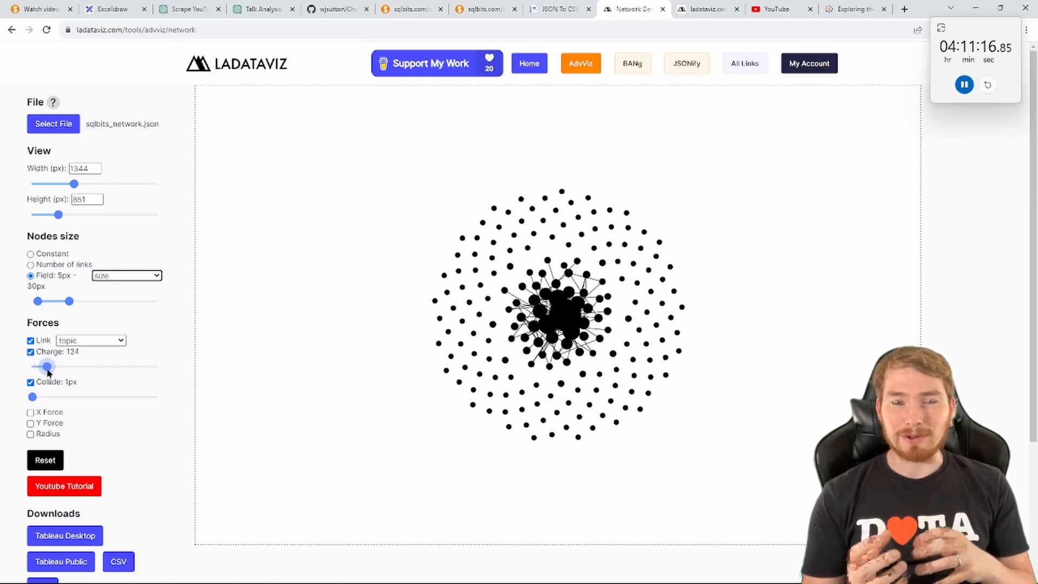
drag(48, 366, 41, 366)
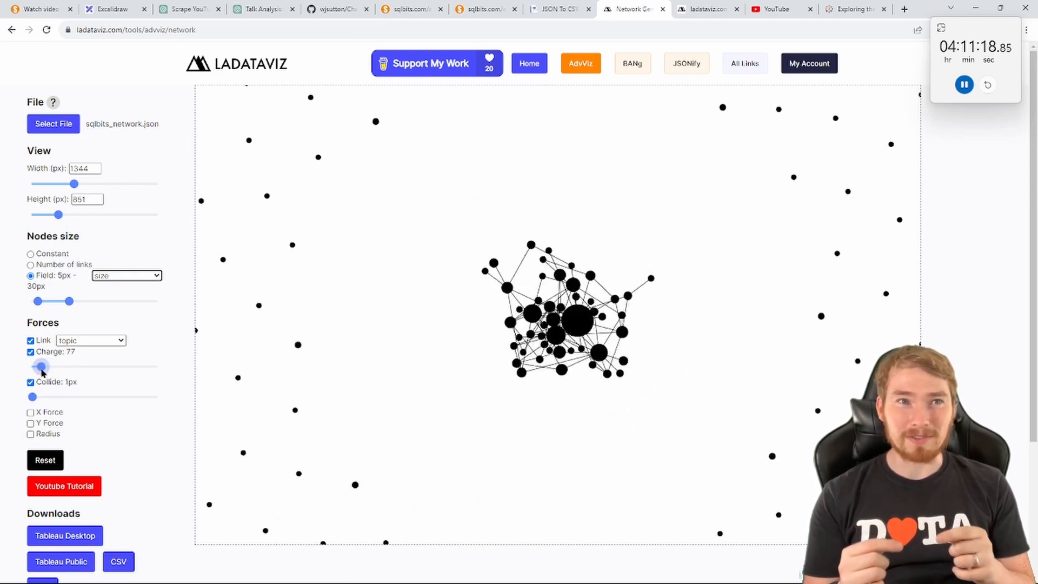
drag(41, 366, 36, 366)
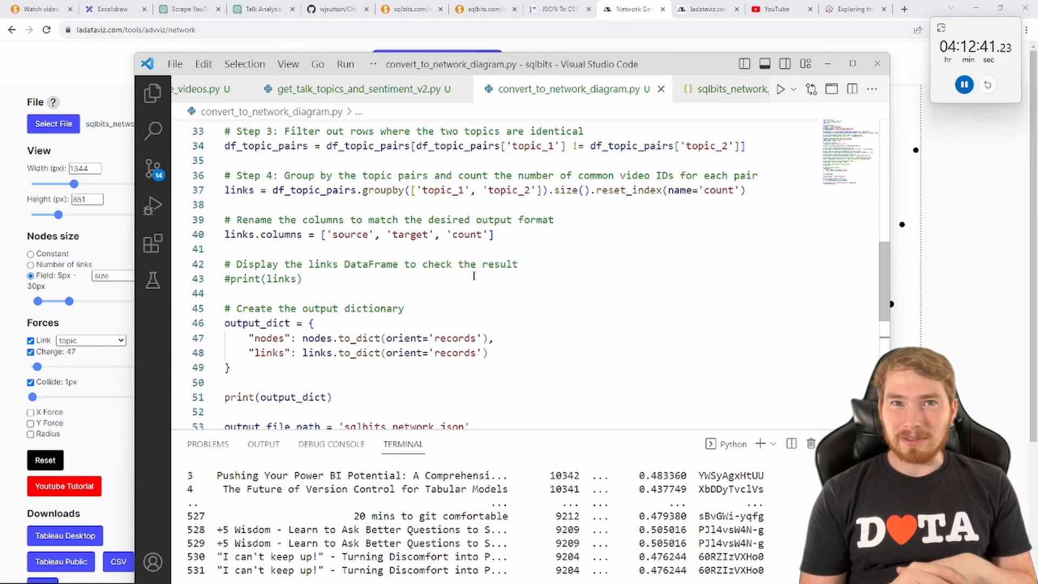
Step: Filter nodes to topics appearing in the links' source or target with a pandas isin
text(nodes = nodes[nodes['topic'].isin([links['source'],links['target']])])
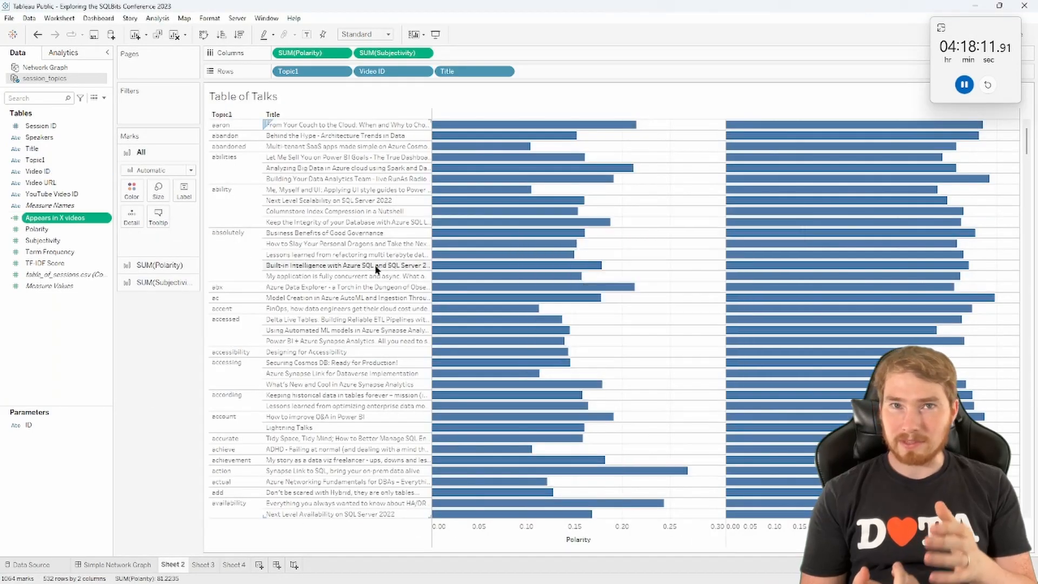
Step: Pair the network and Table of Talks on the dashboard, edit its SQLBits description, and return to LADataViz
click(115, 565)
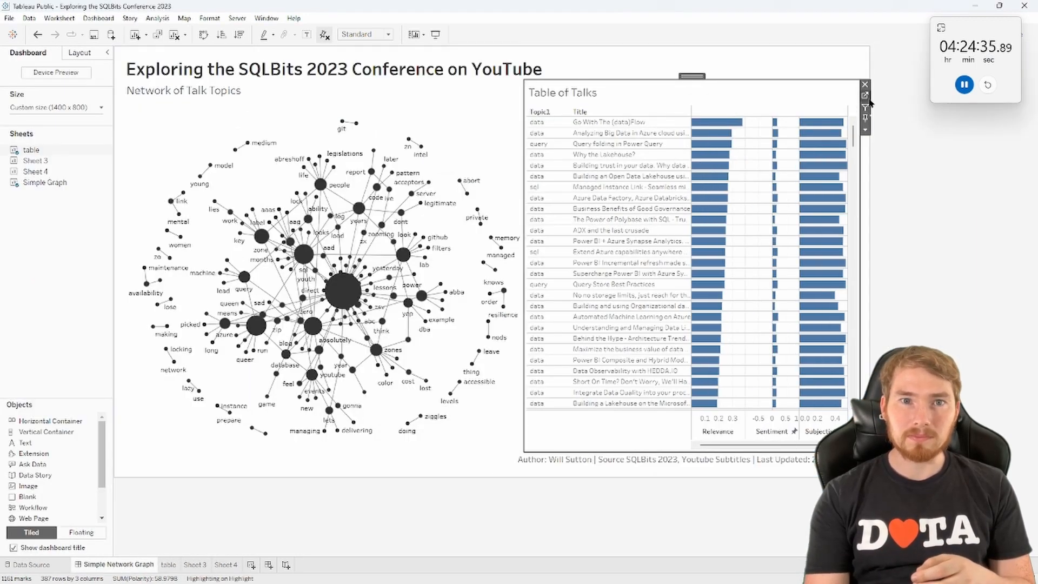
click(169, 564)
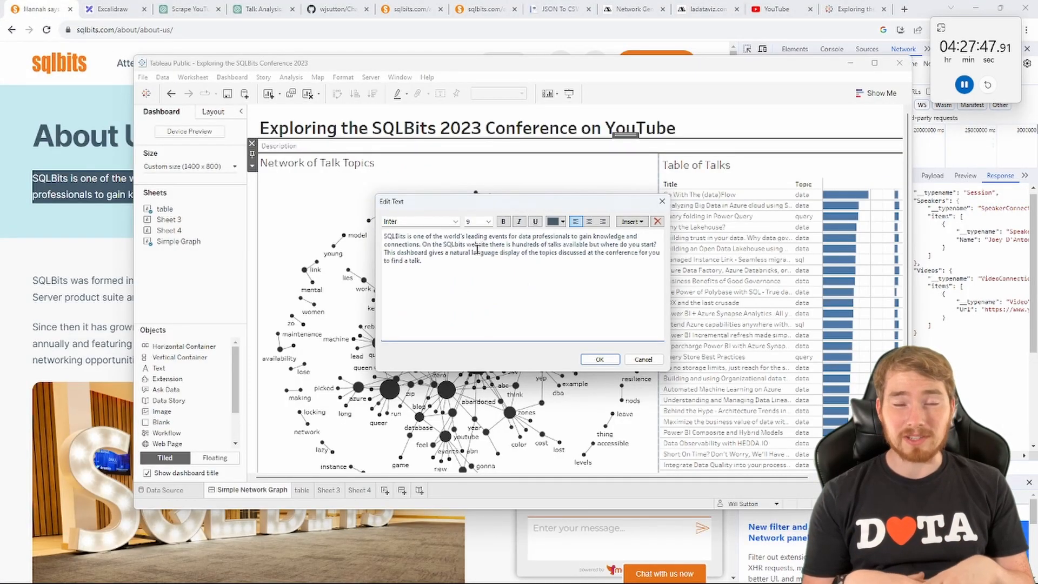
click(188, 9)
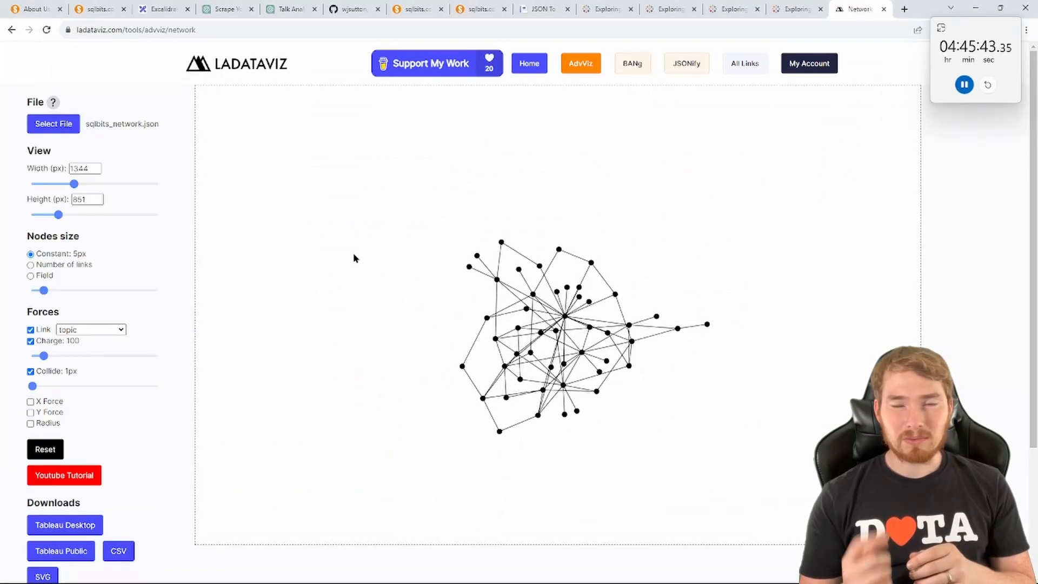
Step: Size the network nodes by the size field chosen from the Field dropdown
click(30, 265)
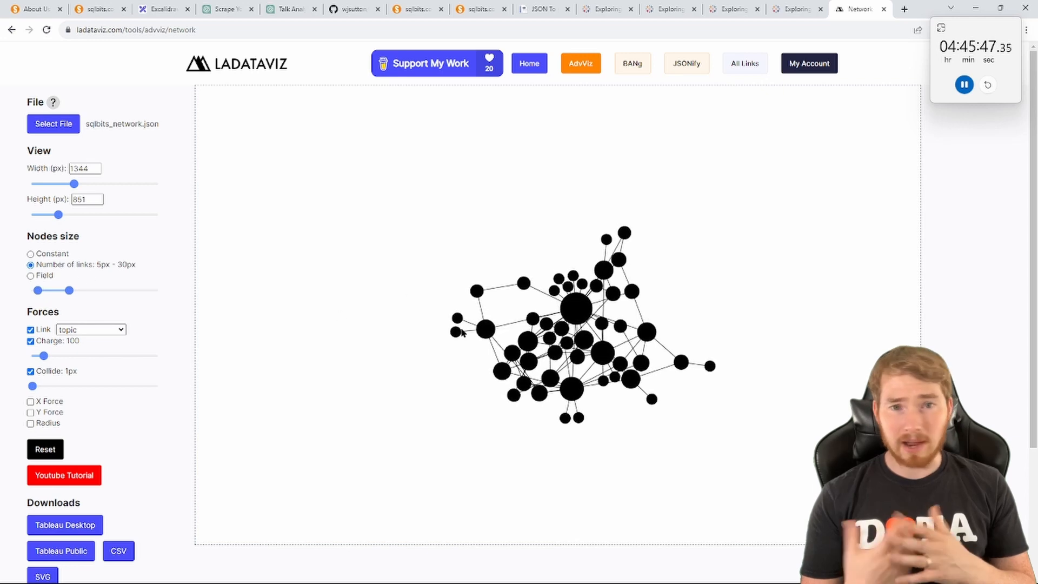
mouse_move(96, 296)
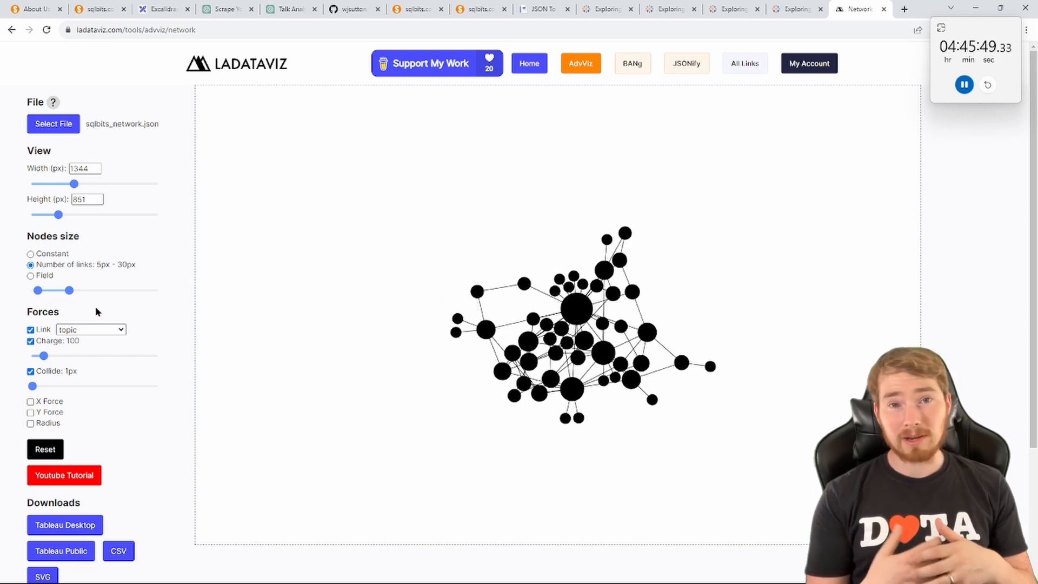
click(30, 275)
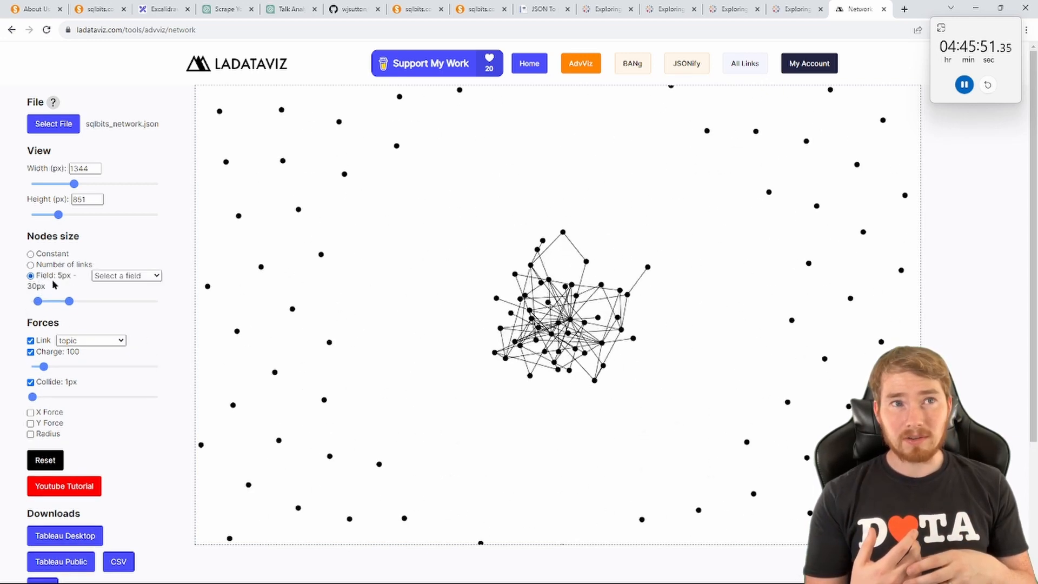
click(126, 276)
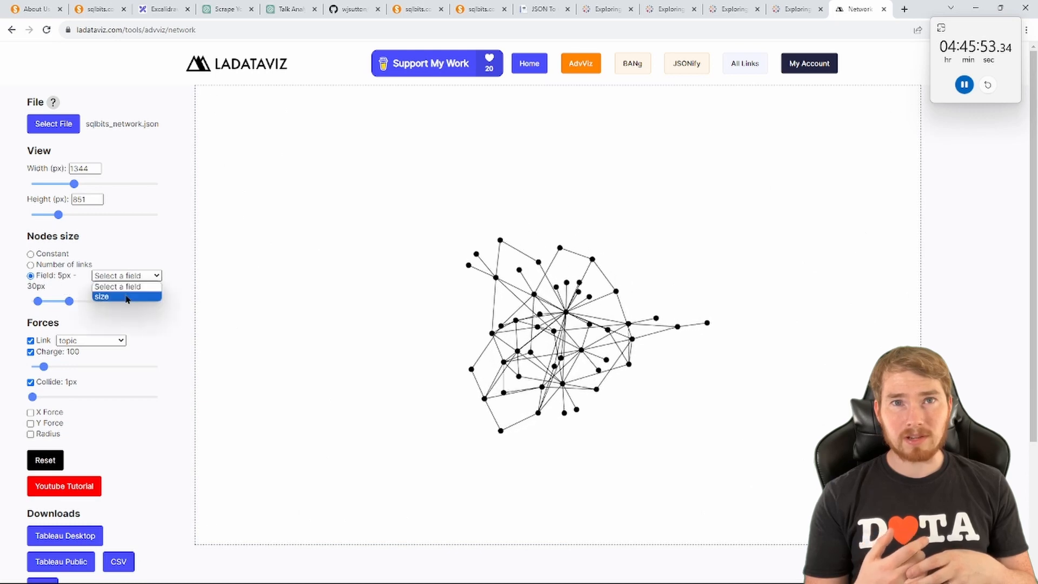
click(102, 296)
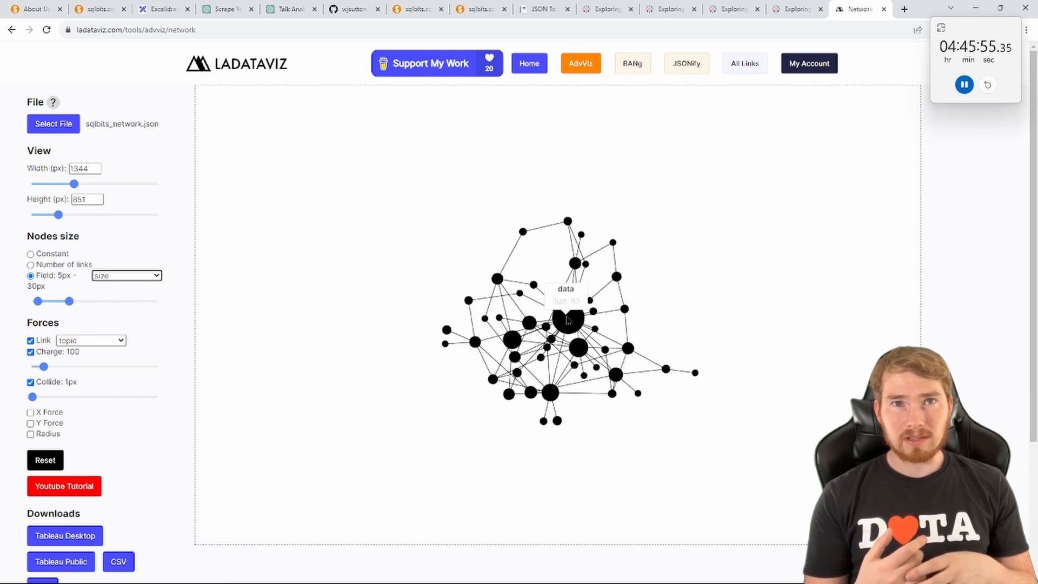
mouse_move(517, 235)
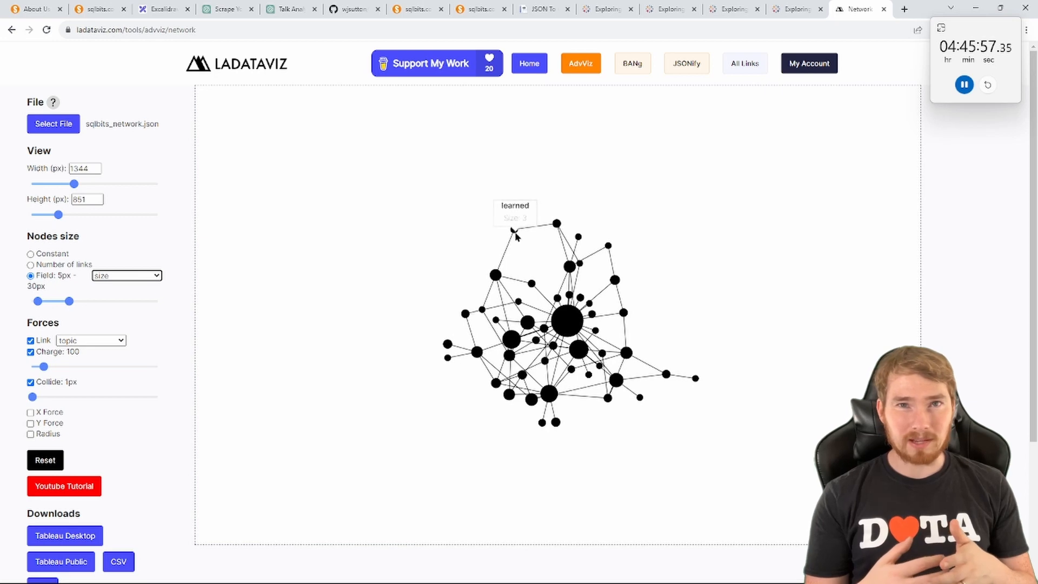
mouse_move(641, 303)
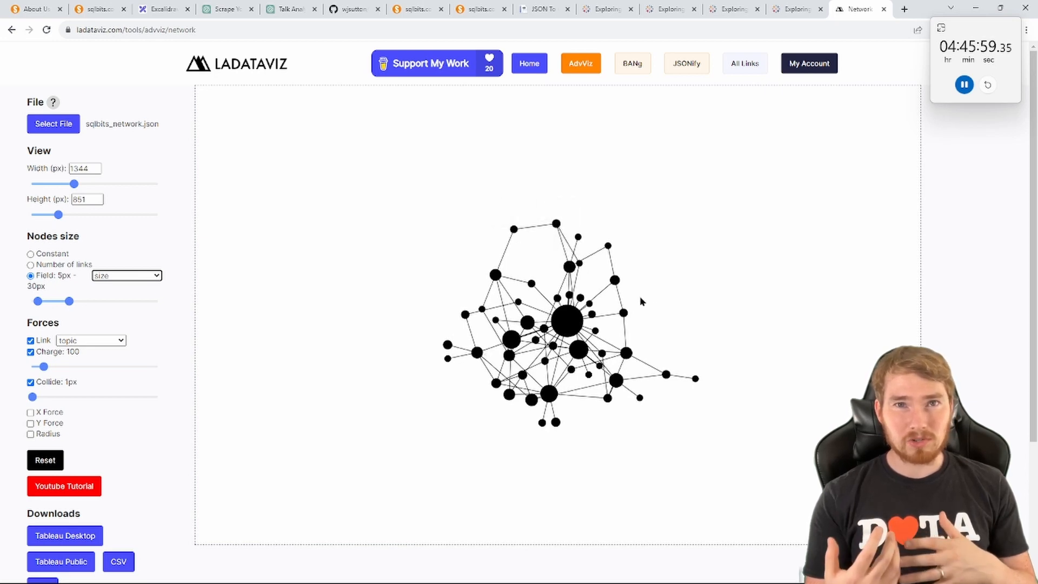
mouse_move(570, 312)
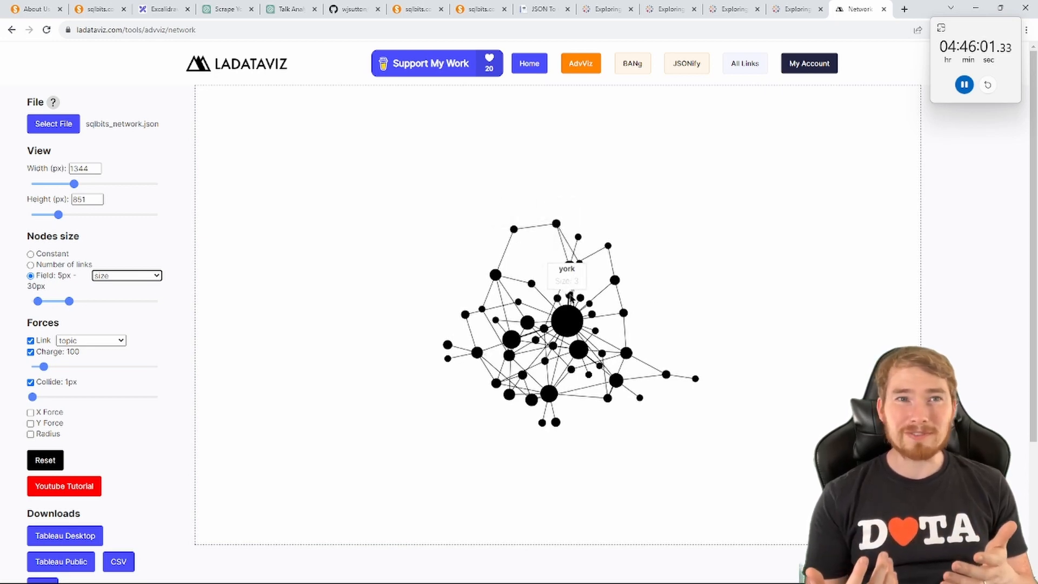
mouse_move(198, 355)
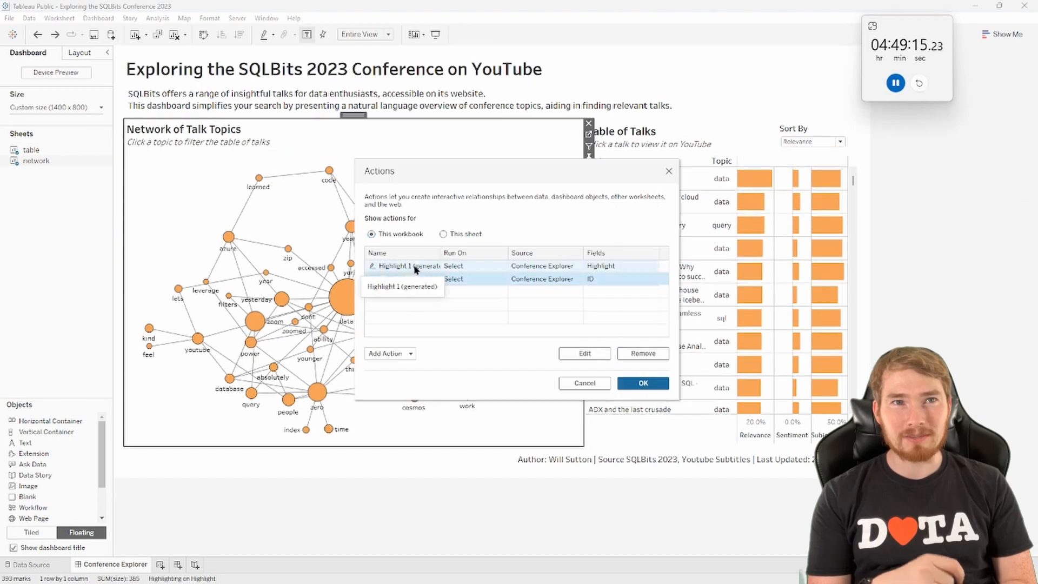
Step: Close the Actions dialog on the published dashboard and bring the ChatGPT conversation to the front
click(642, 382)
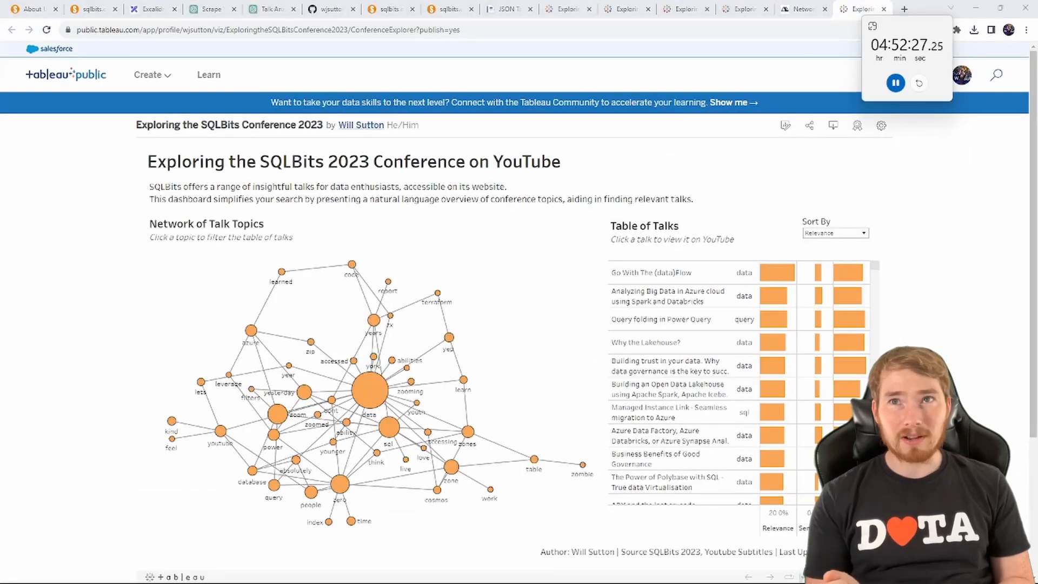
click(272, 9)
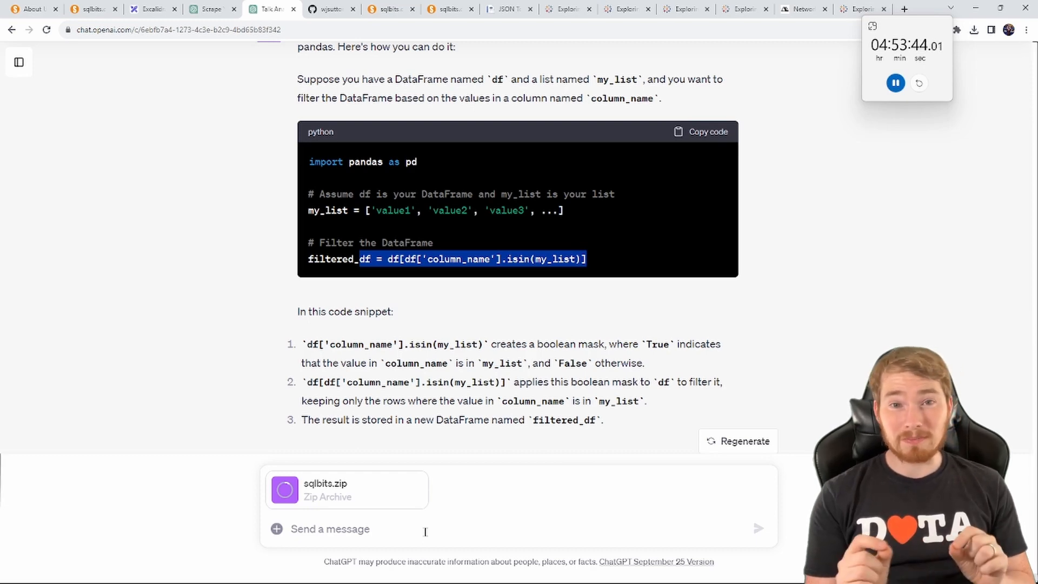
Step: Send ChatGPT a request for a professional, friendly README for the attached sqlbits.zip project
text(Her)
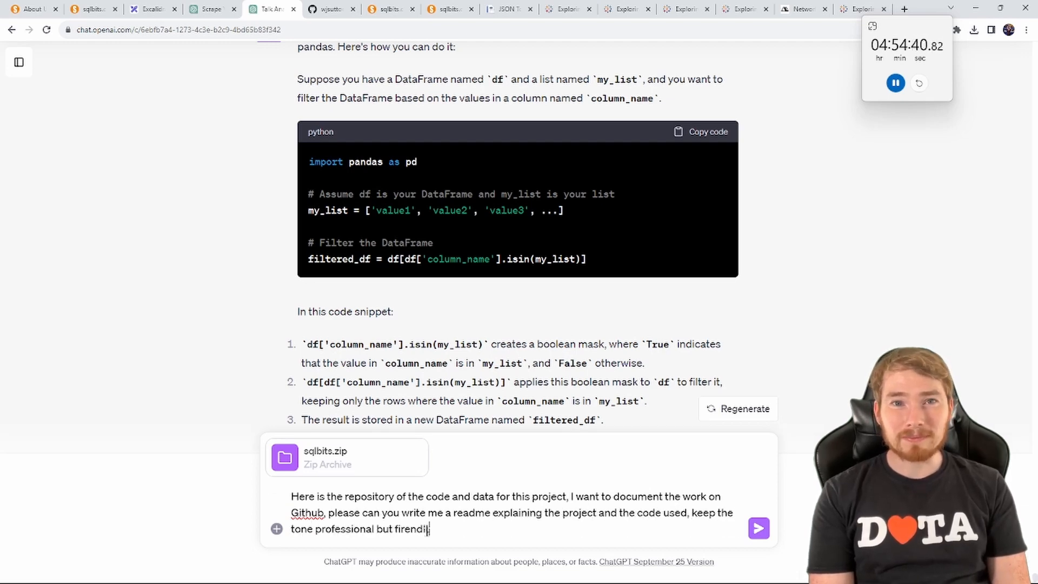
click(758, 528)
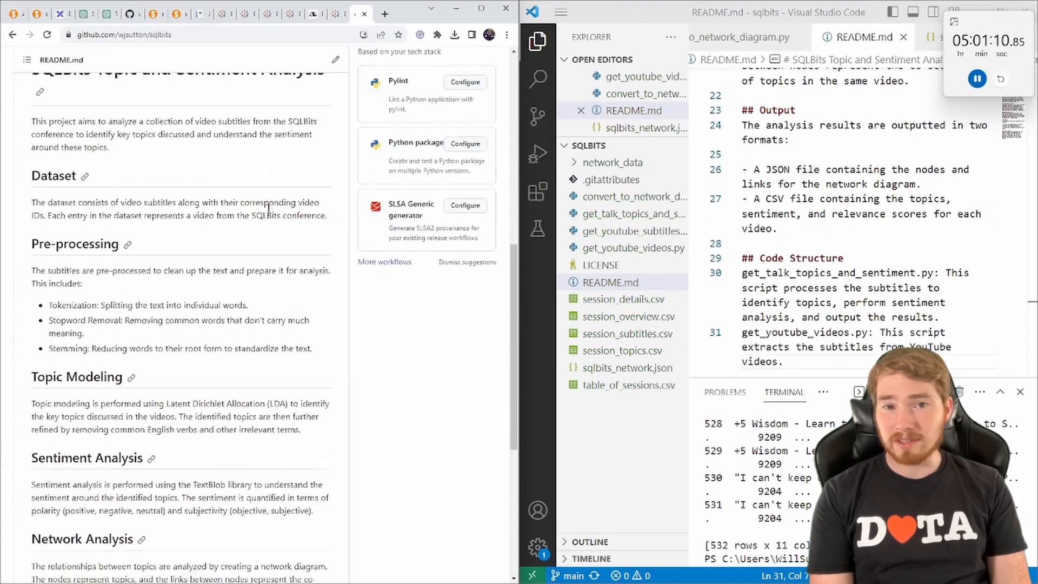
Step: Review the sqlbits repository README and file list on GitHub, then pause the running timer
scroll(down, 3)
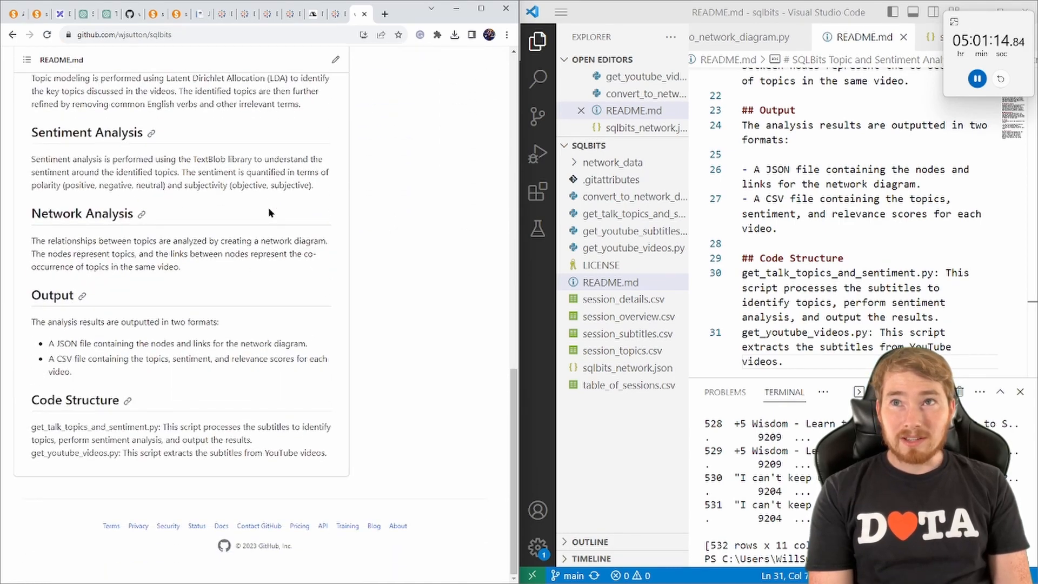
scroll(down, 3)
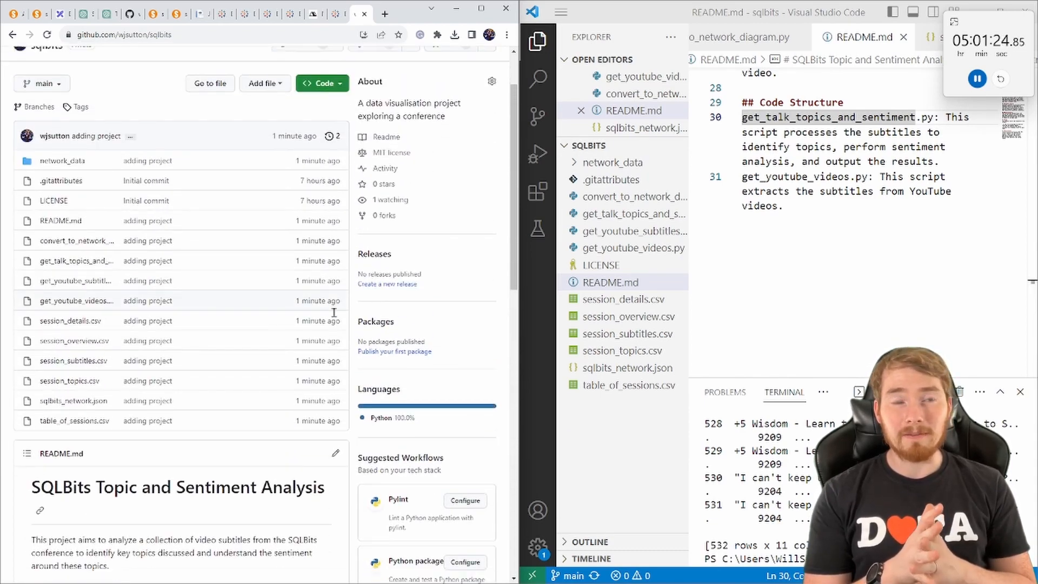
scroll(down, 3)
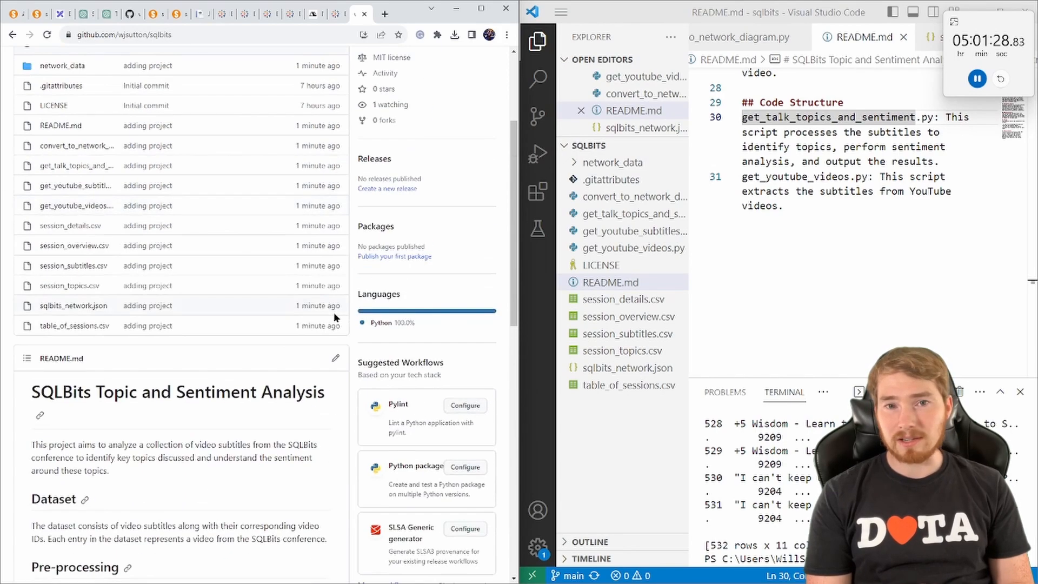
scroll(down, 3)
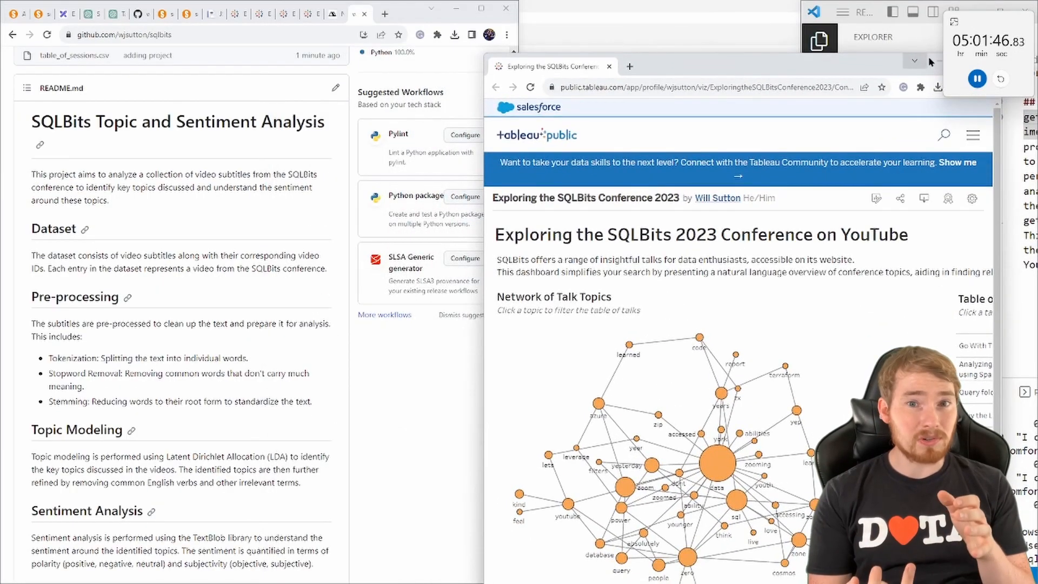
click(976, 79)
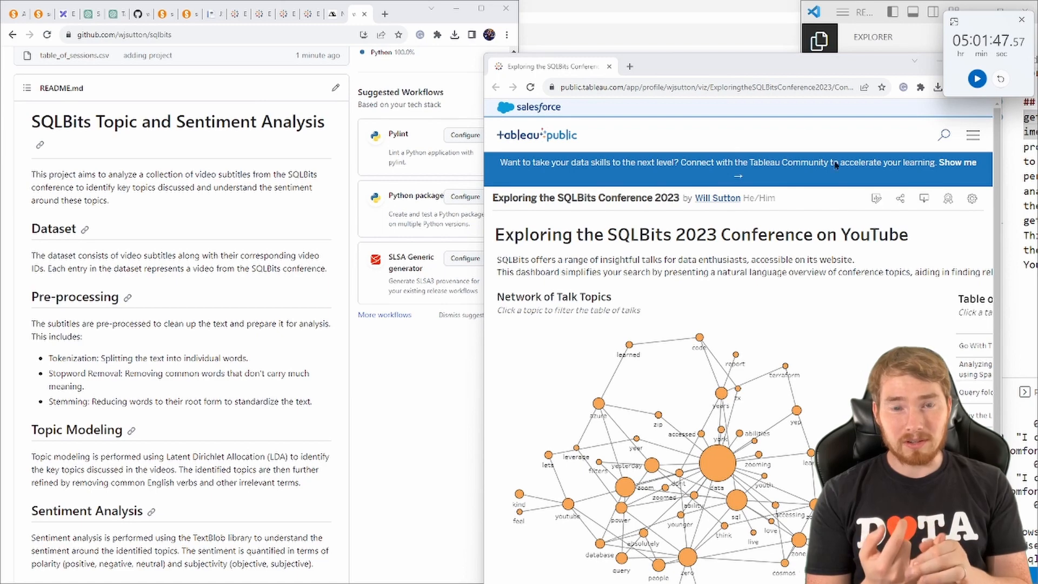